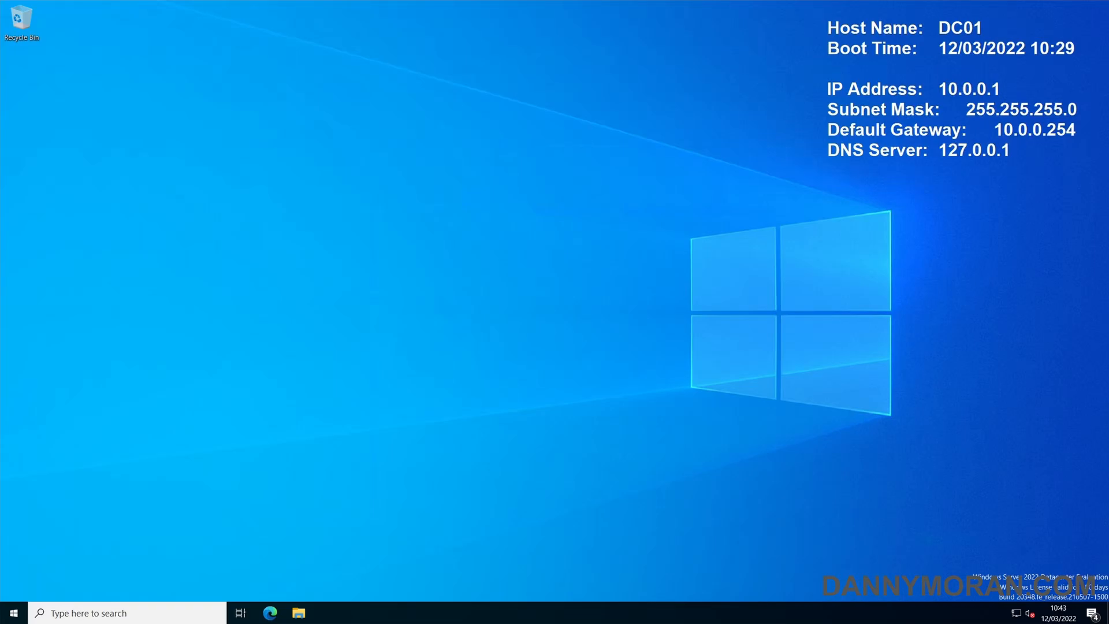
mouse_move(800, 142)
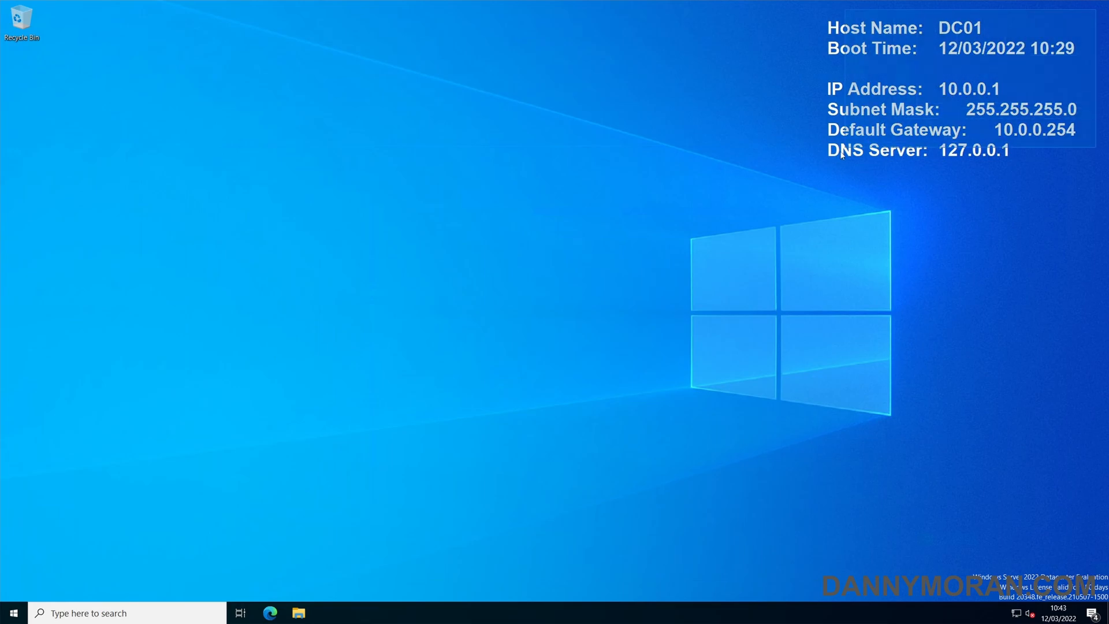
mouse_move(791, 192)
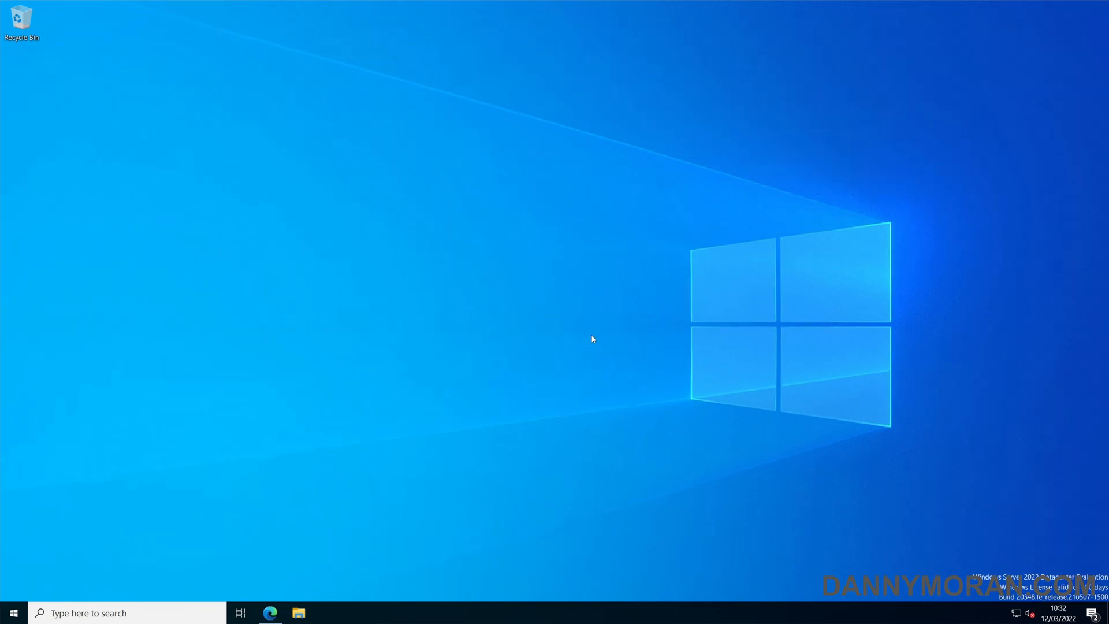
mouse_move(284, 595)
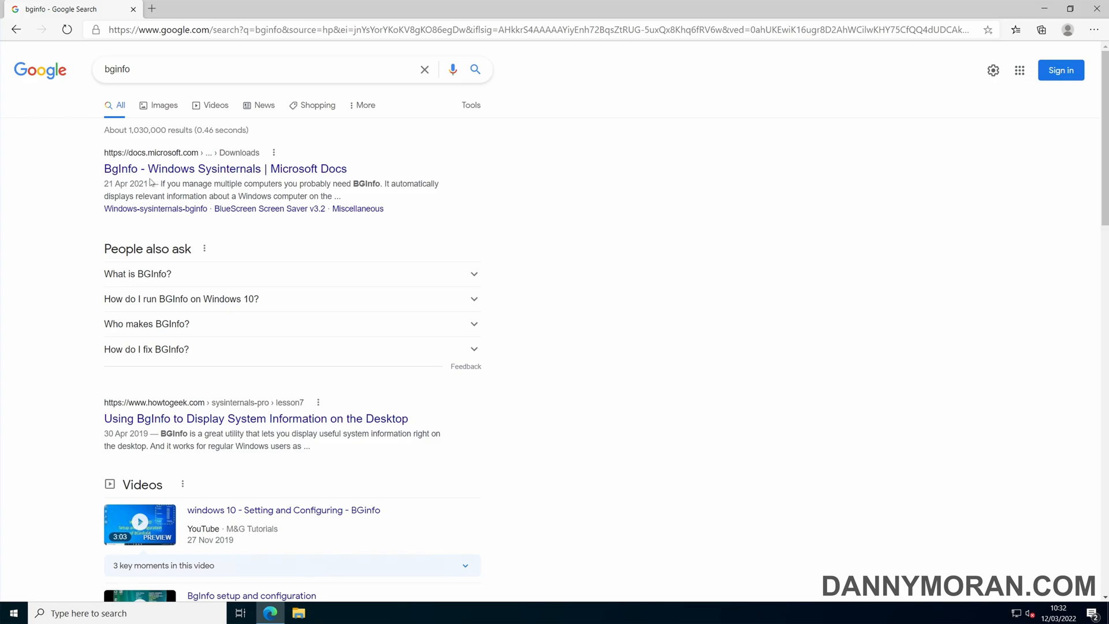
mouse_move(177, 180)
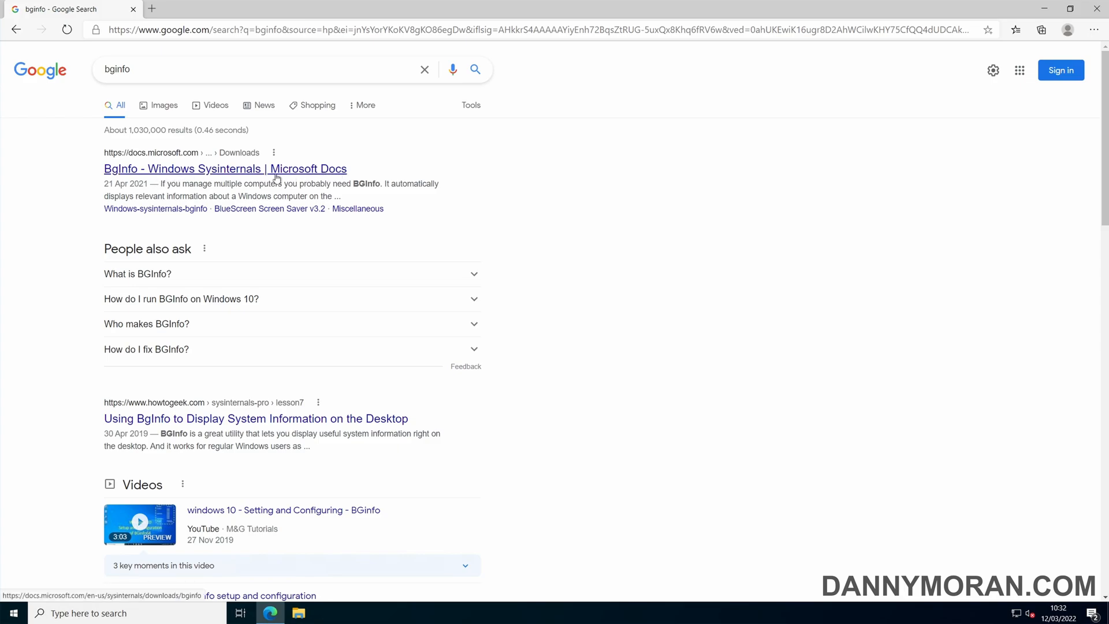
Step: Download BGInfo.zip from the Sysinternals BgInfo v4.28 page and show it in its folder
click(225, 168)
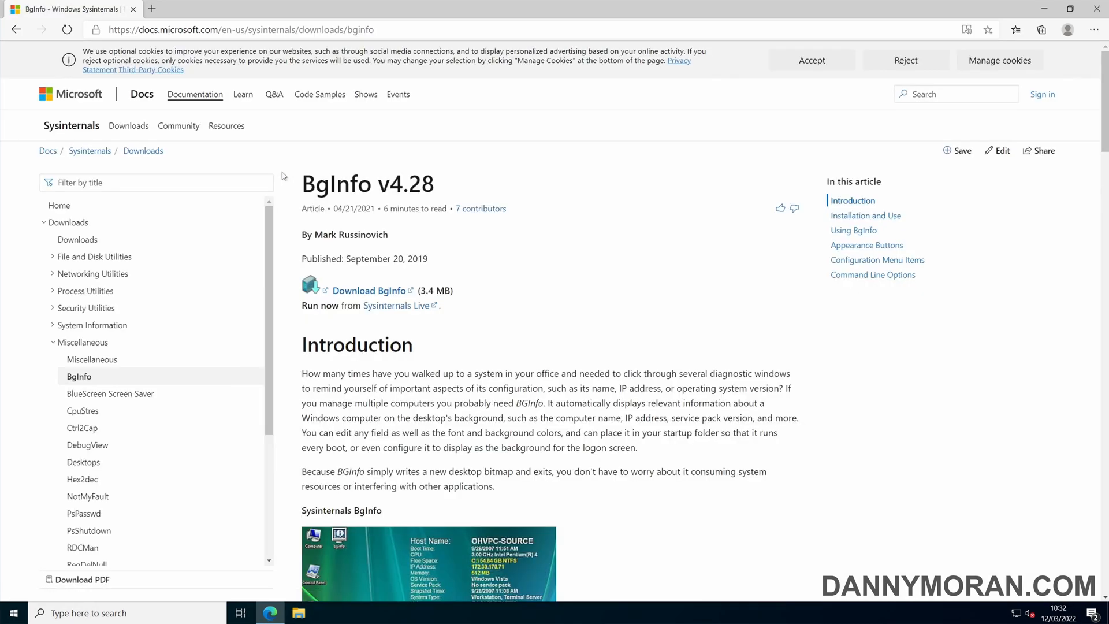
mouse_move(375, 298)
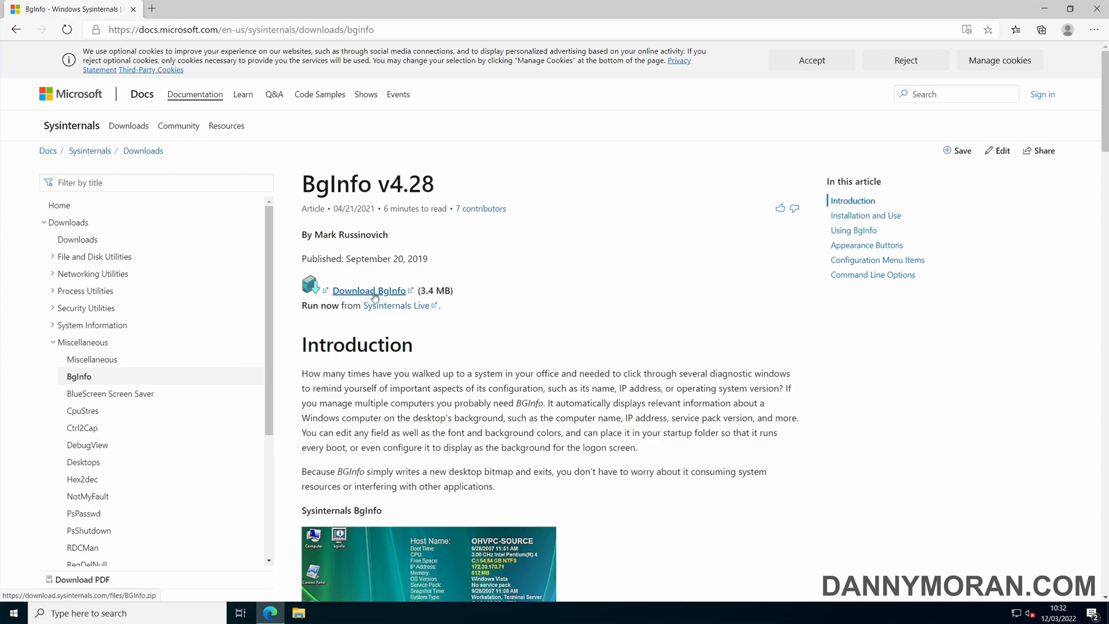
click(369, 290)
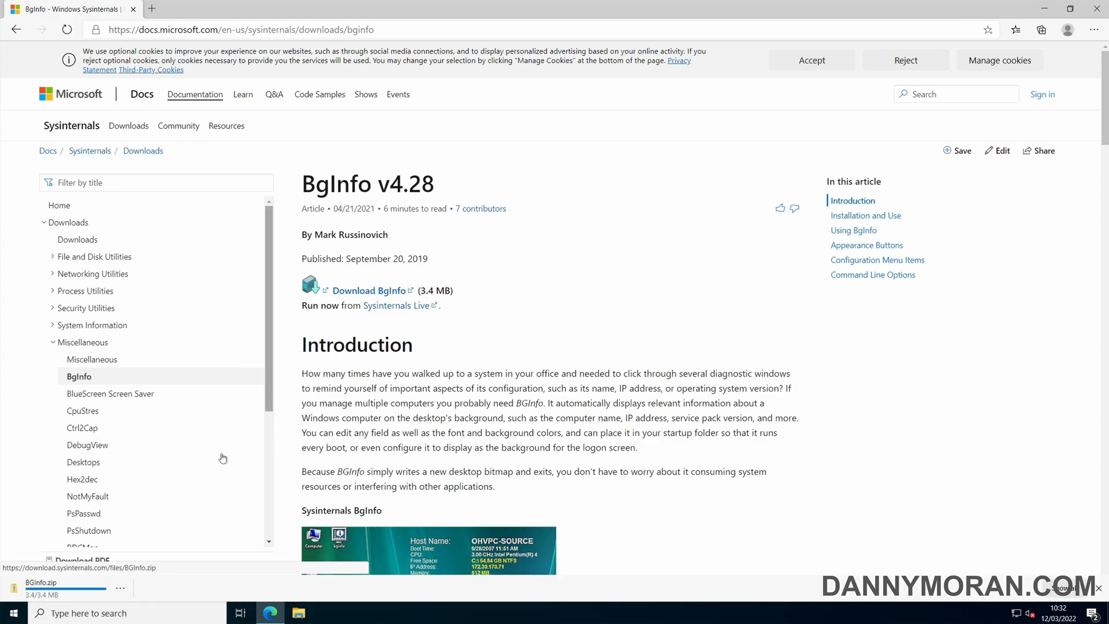
click(120, 588)
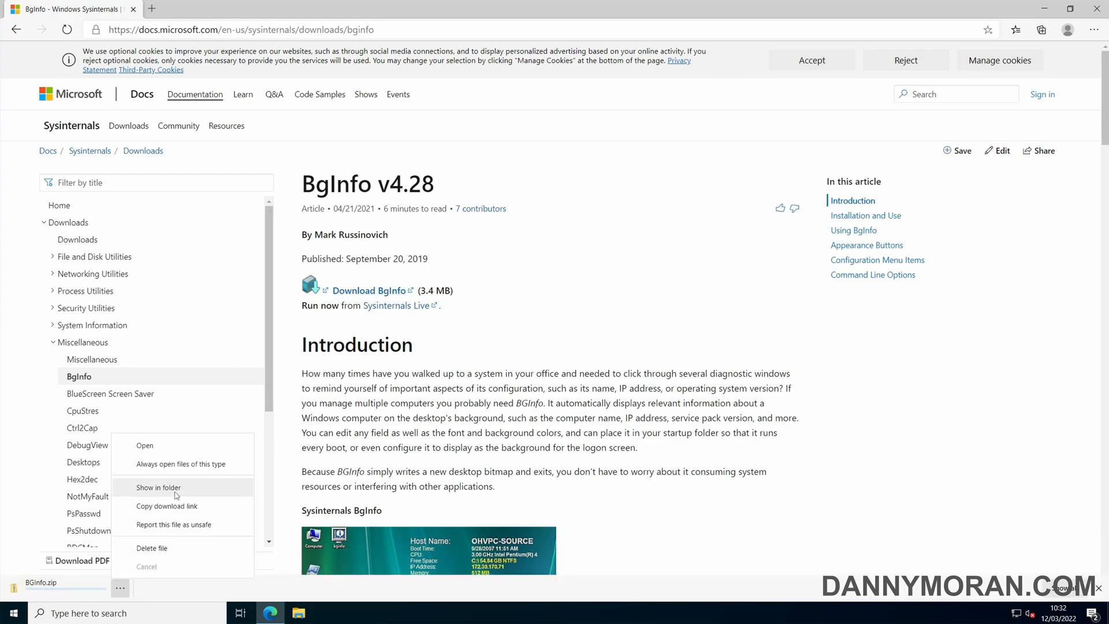
click(158, 488)
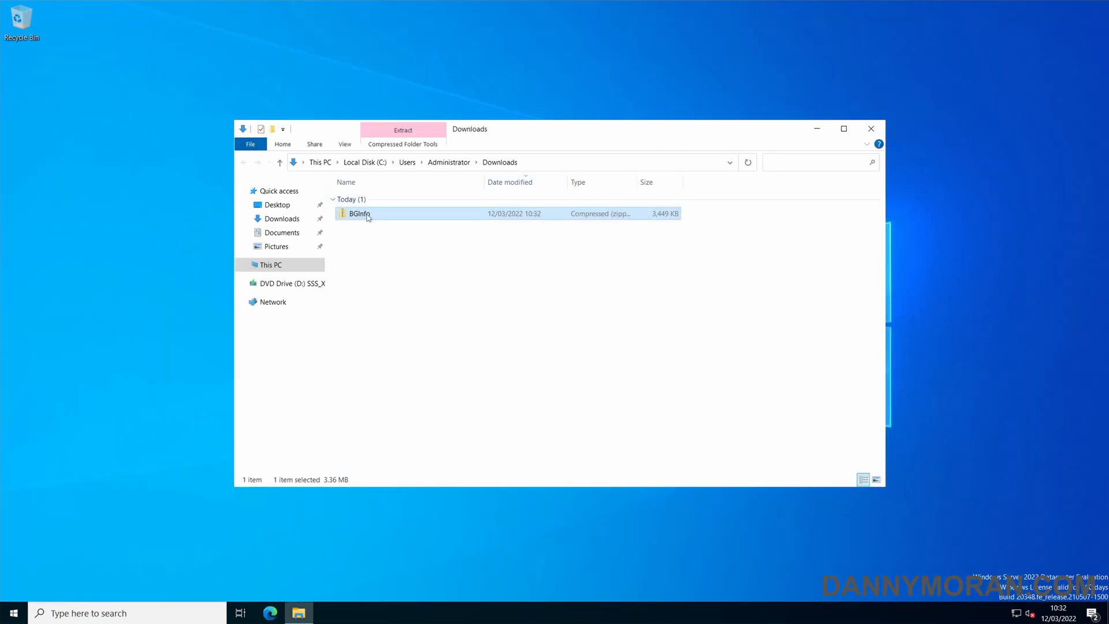
Step: Copy the Bginfo application from BGInfo.zip into a new desktop folder named bginfo
right_click(359, 200)
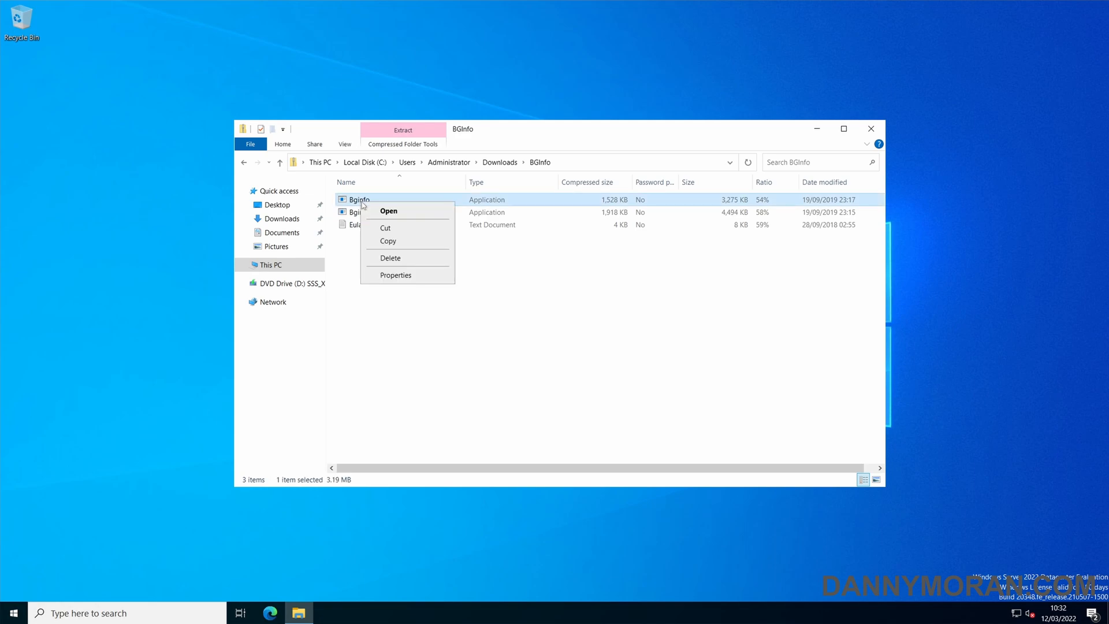
click(624, 166)
text(bg)
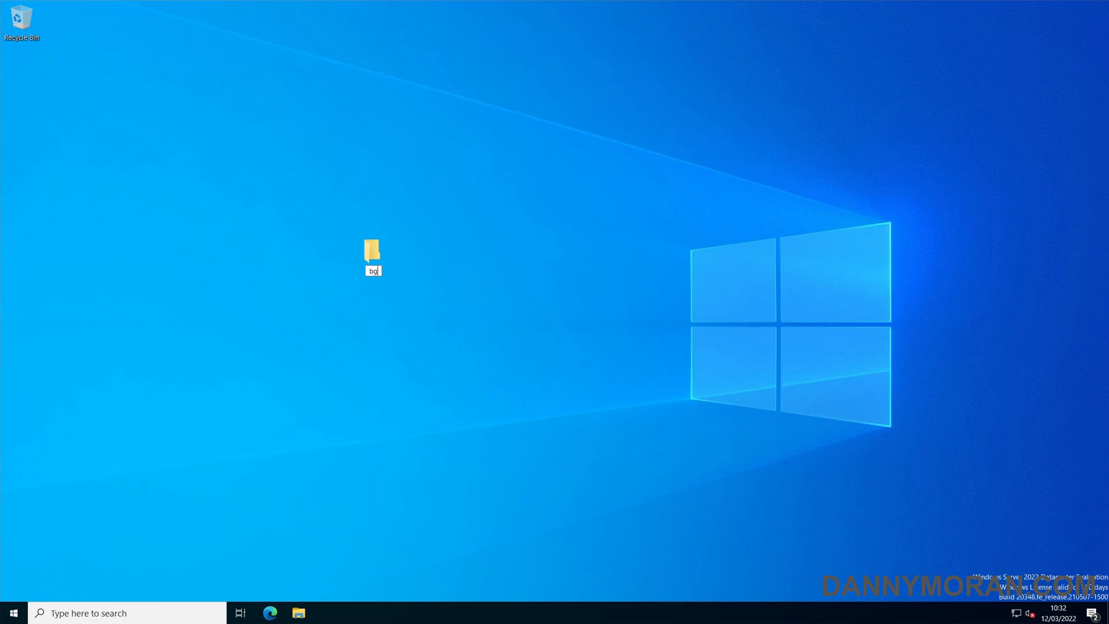
double_click(373, 249)
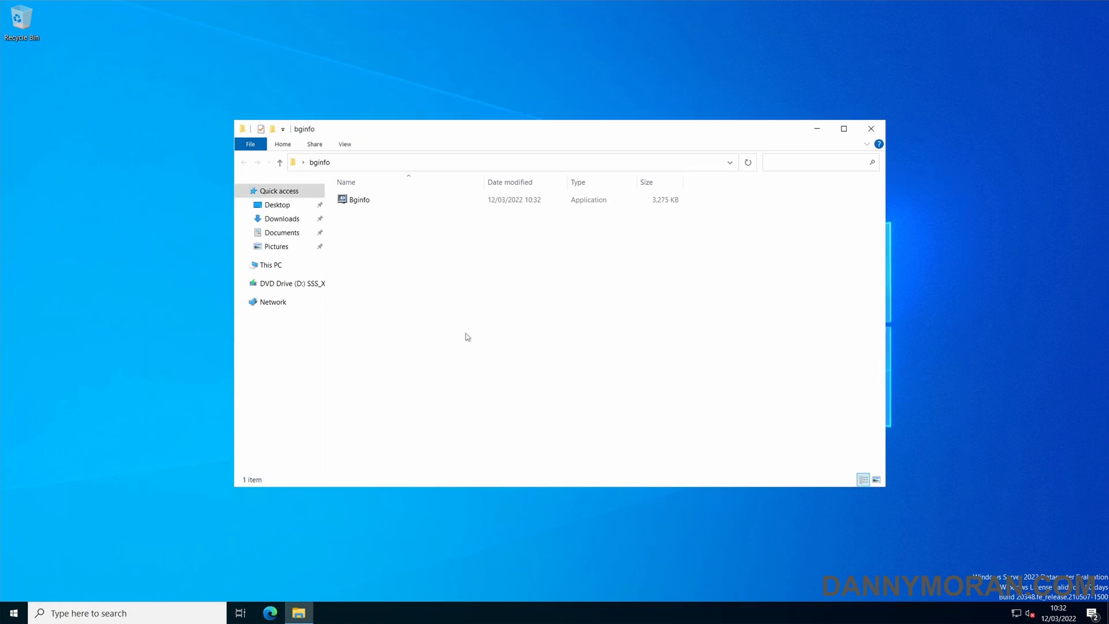
mouse_move(365, 201)
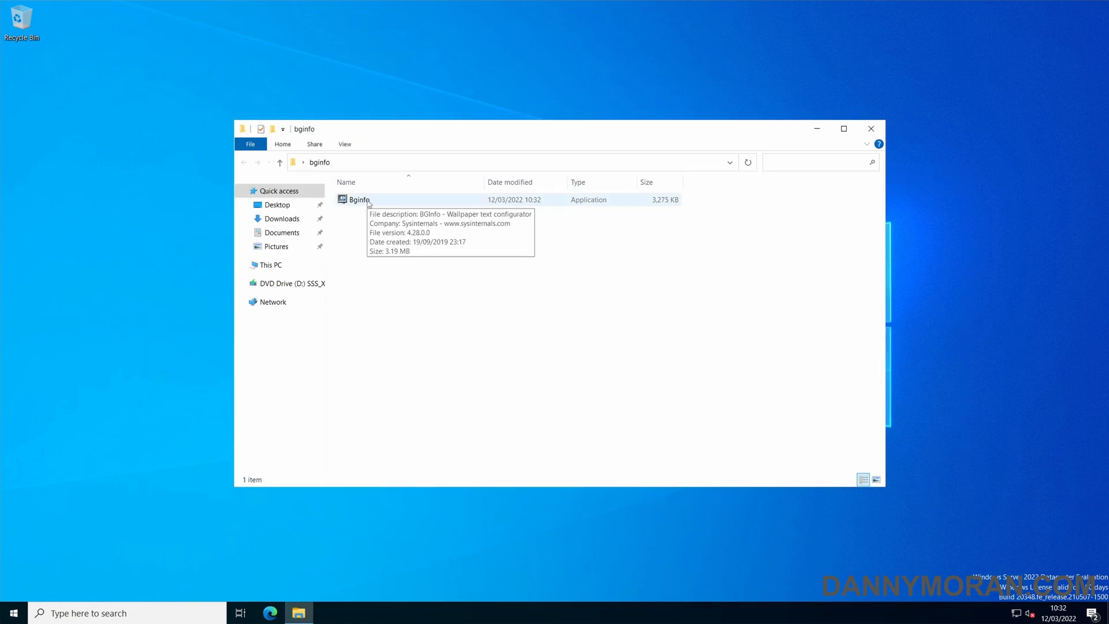
Step: Launch the copied Bginfo, agree to the license, and apply the default layout
double_click(357, 200)
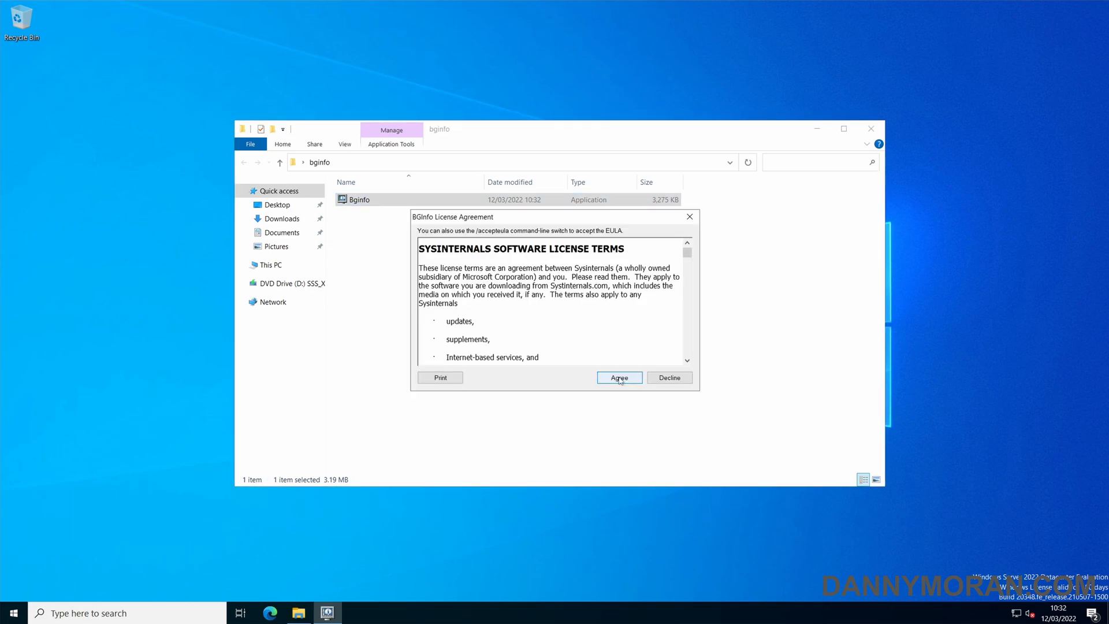
click(619, 377)
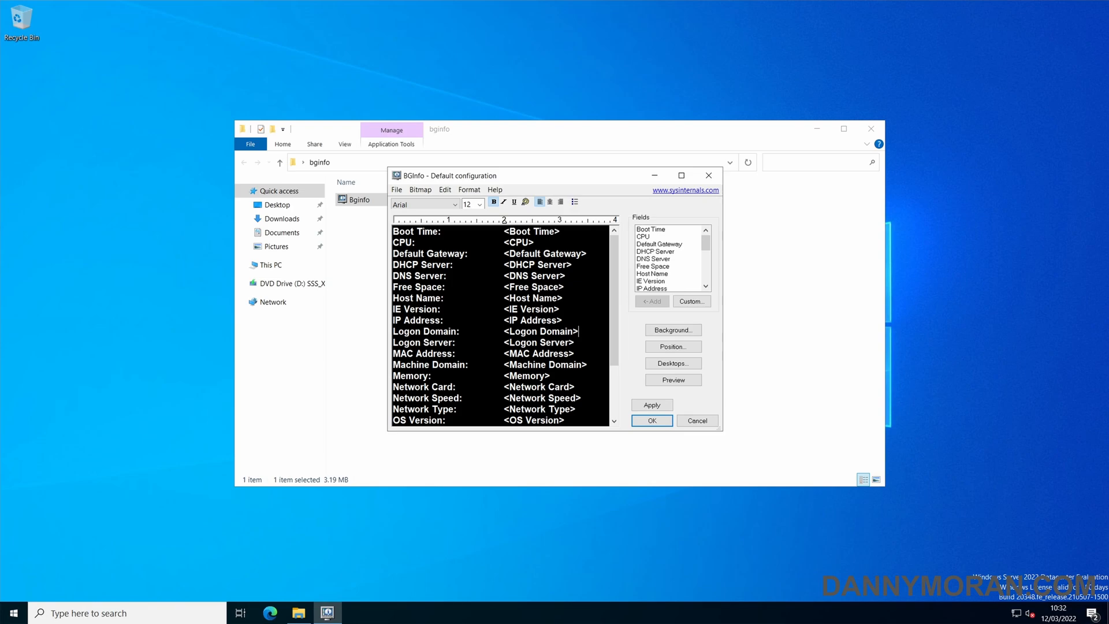
scroll(down, 3)
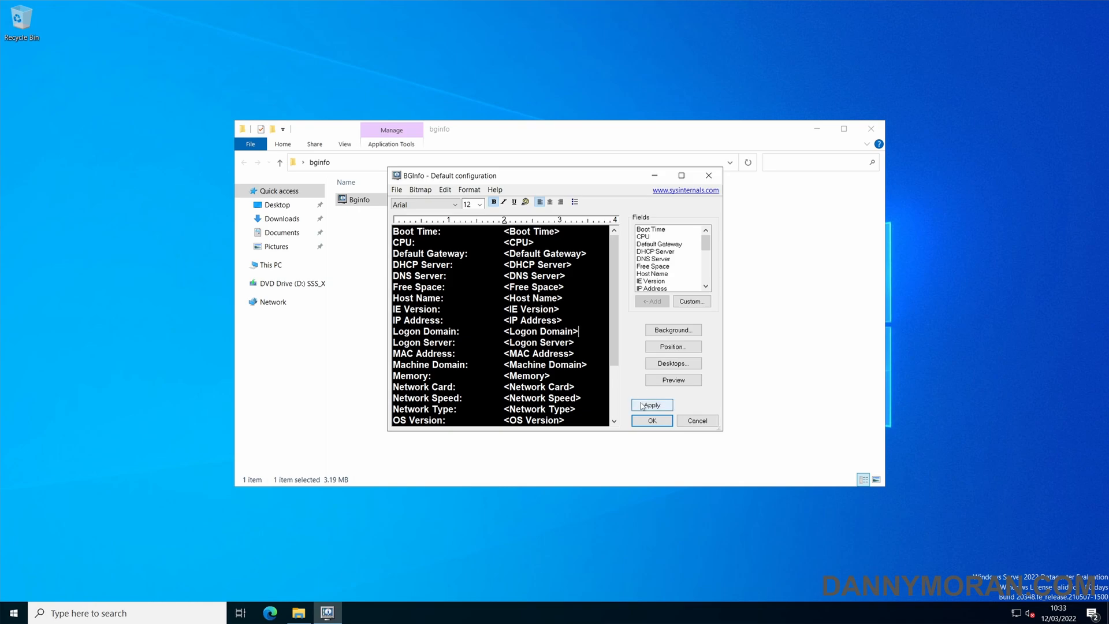
click(651, 405)
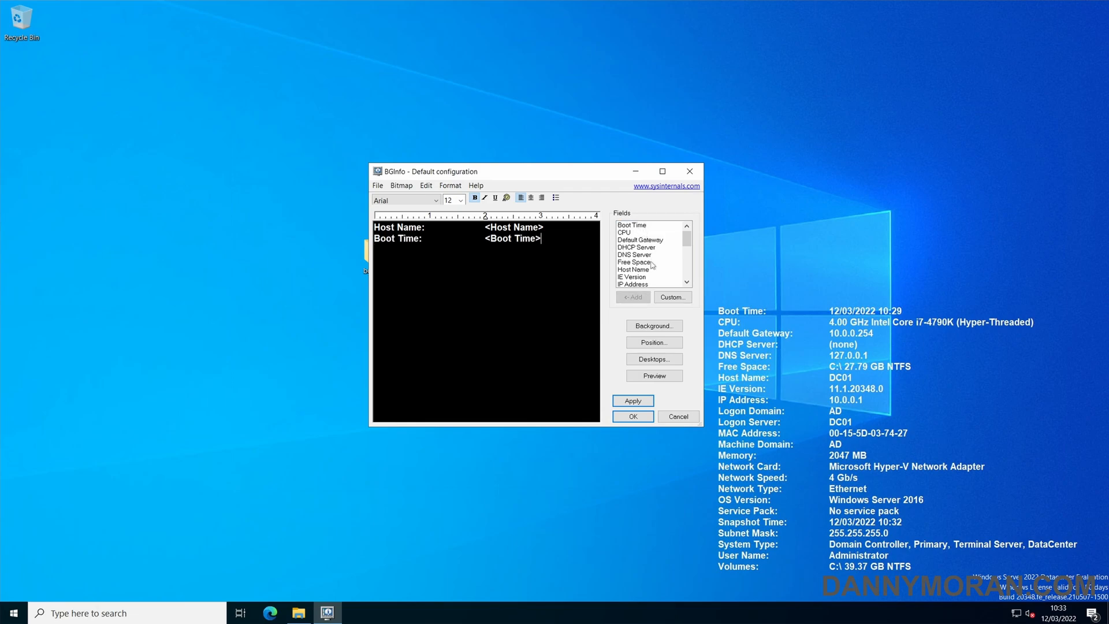
Step: Add the IP Address and Subnet Mask fields to the BGInfo layout
click(632, 297)
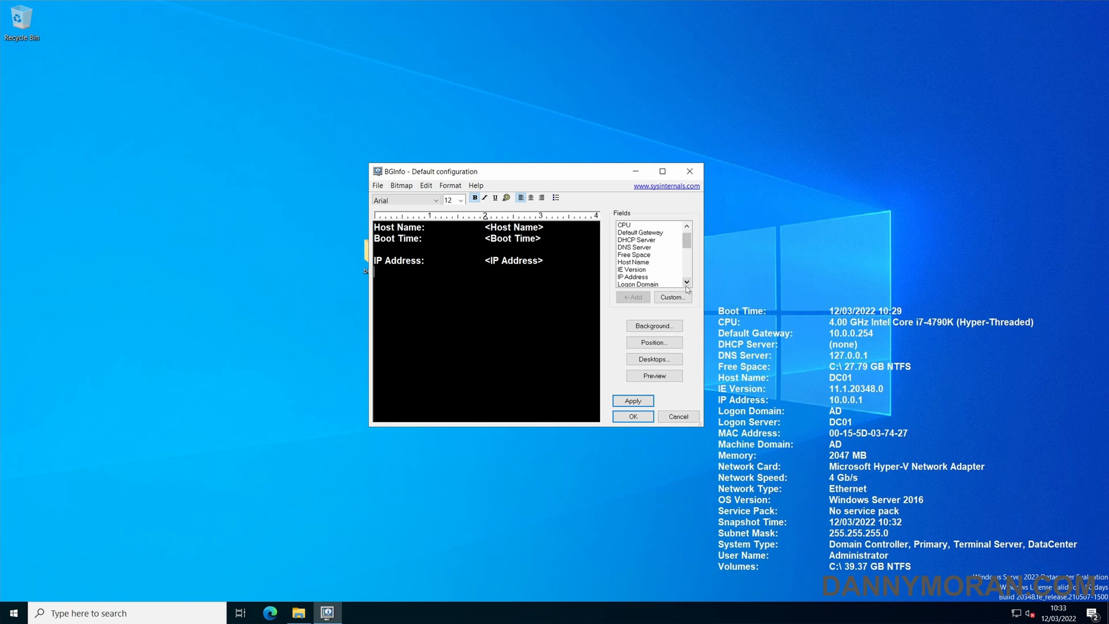
scroll(down, 3)
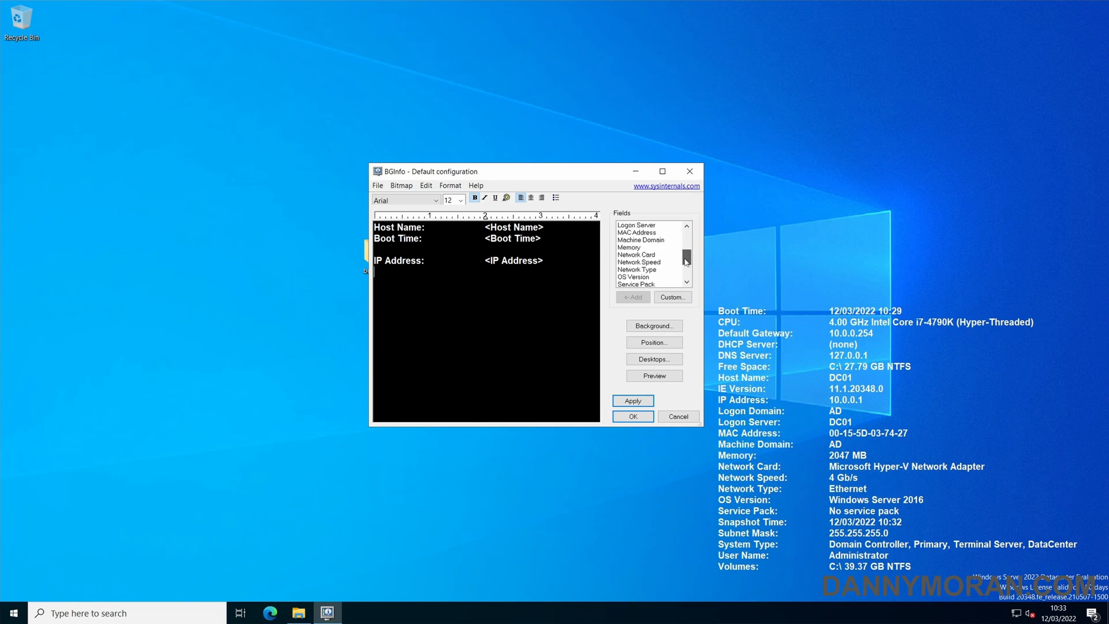
click(635, 277)
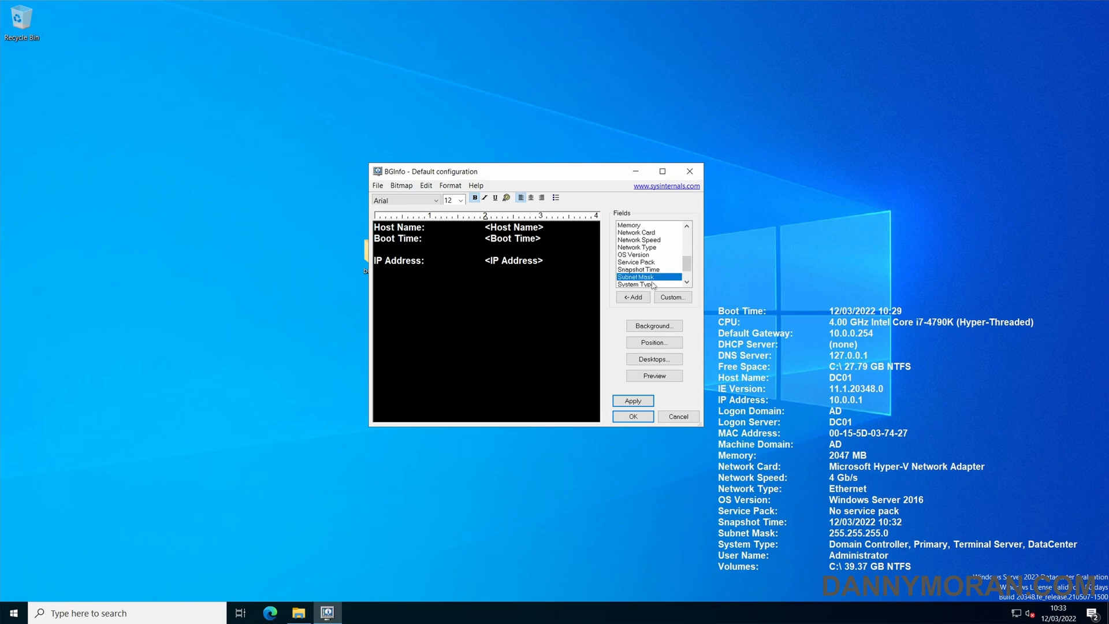
click(633, 297)
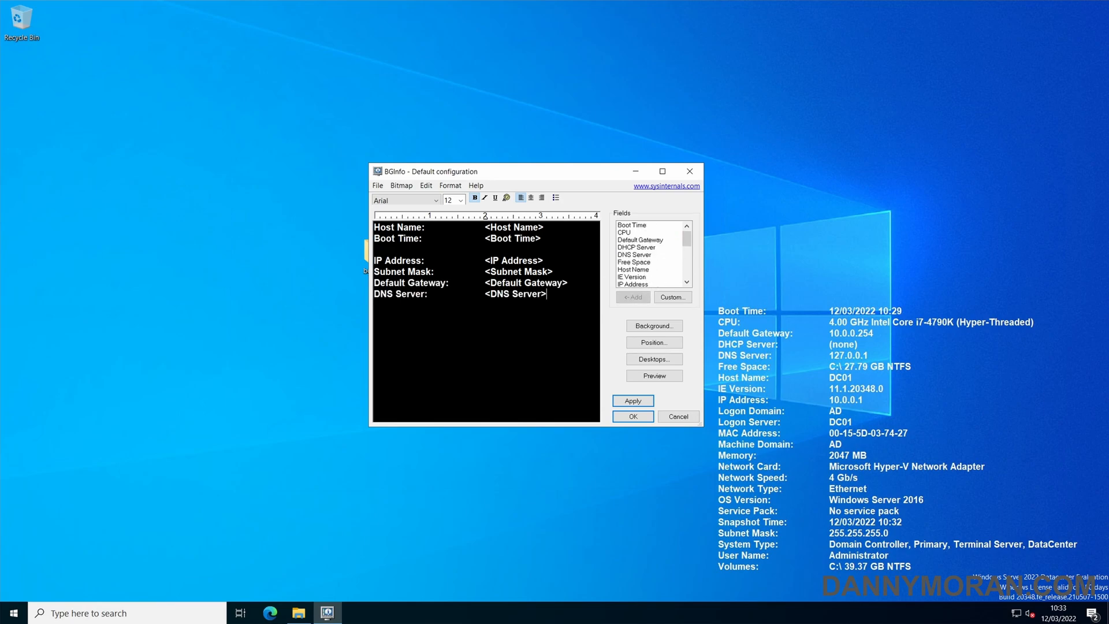
Step: Position the overlay top-right, apply it, and set all layout text to size 22
click(654, 342)
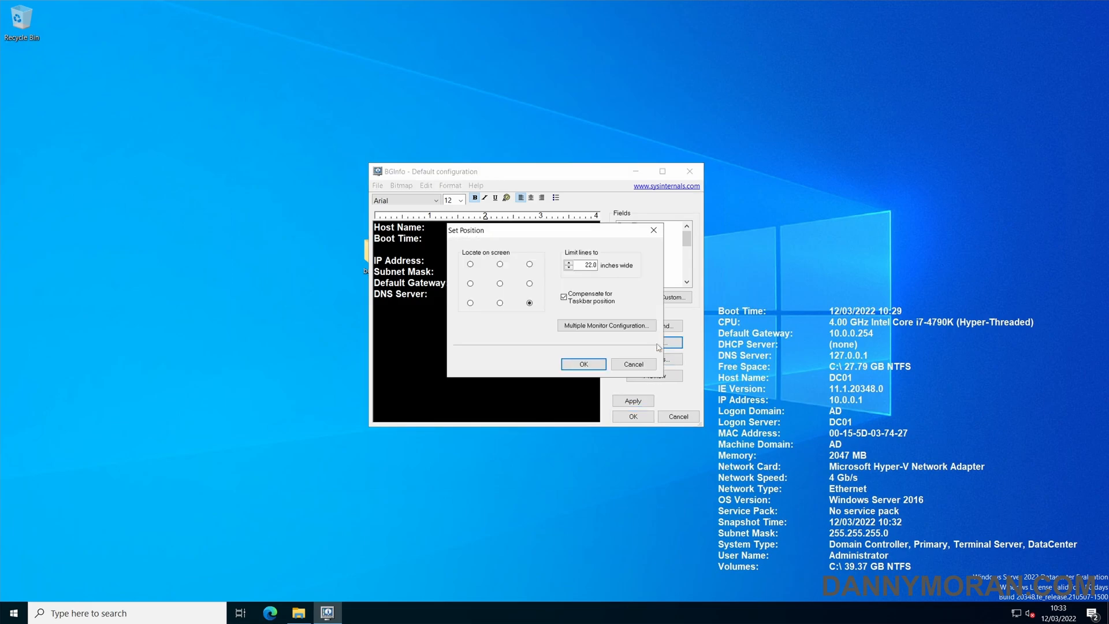
click(529, 263)
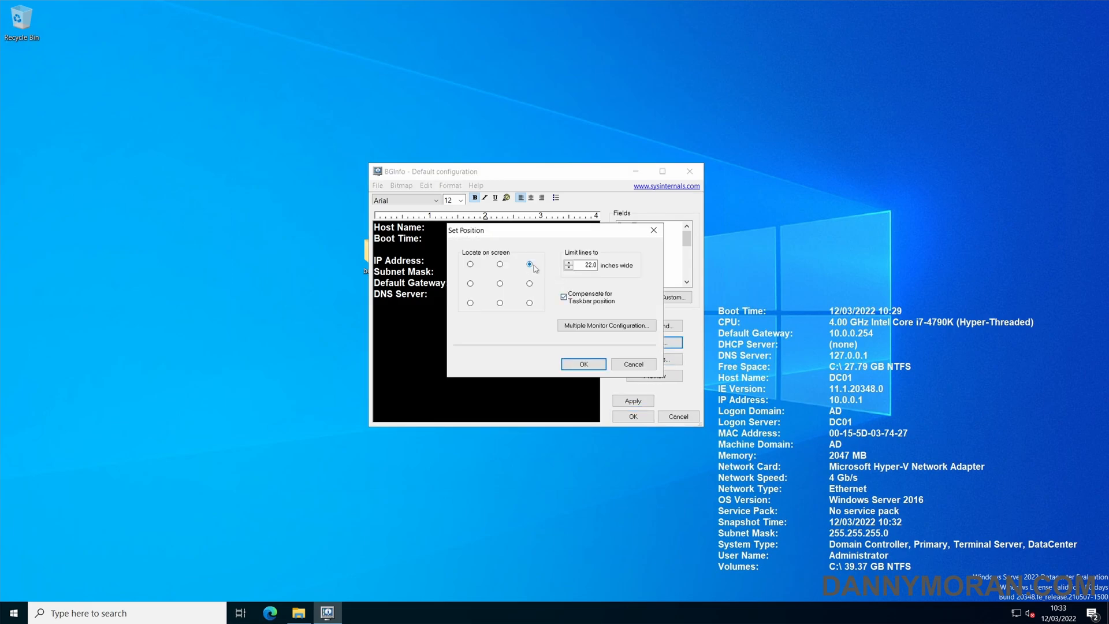
click(584, 364)
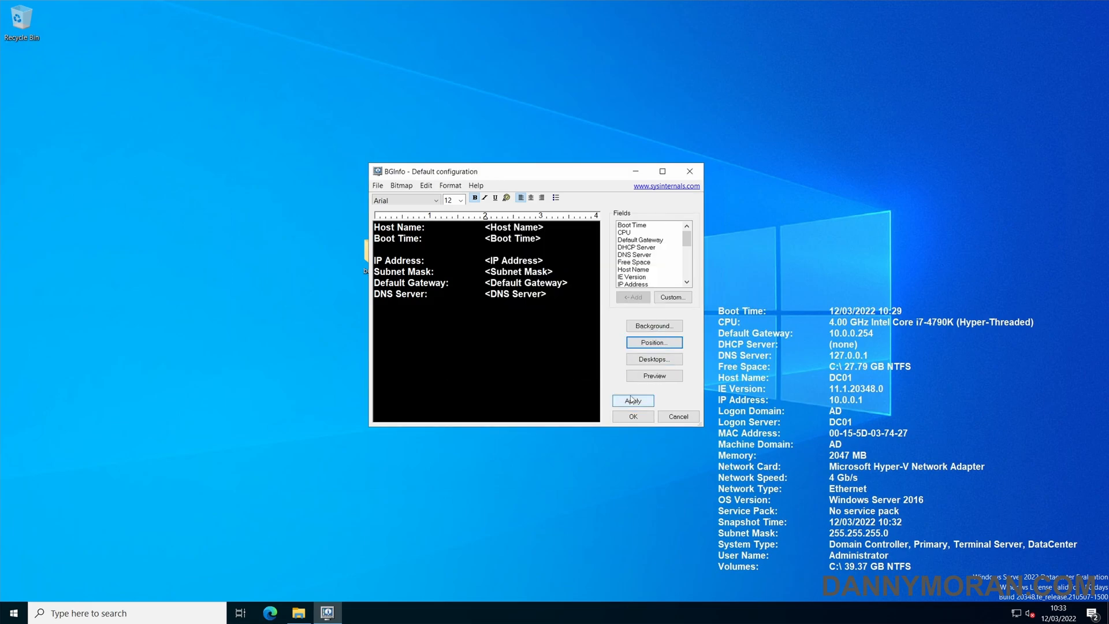
click(633, 400)
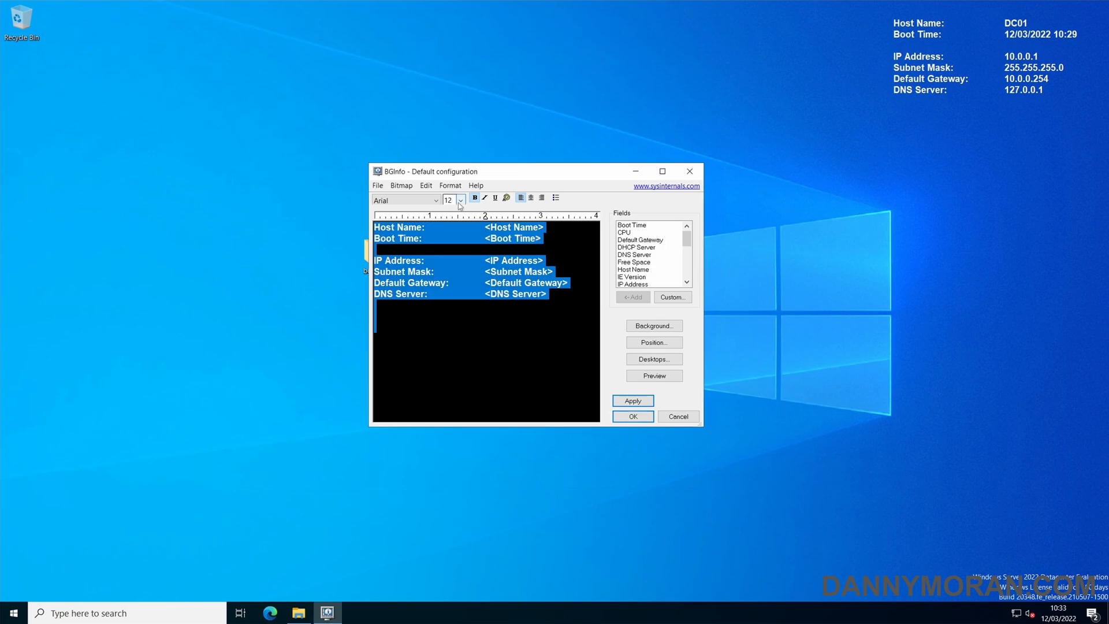
click(460, 197)
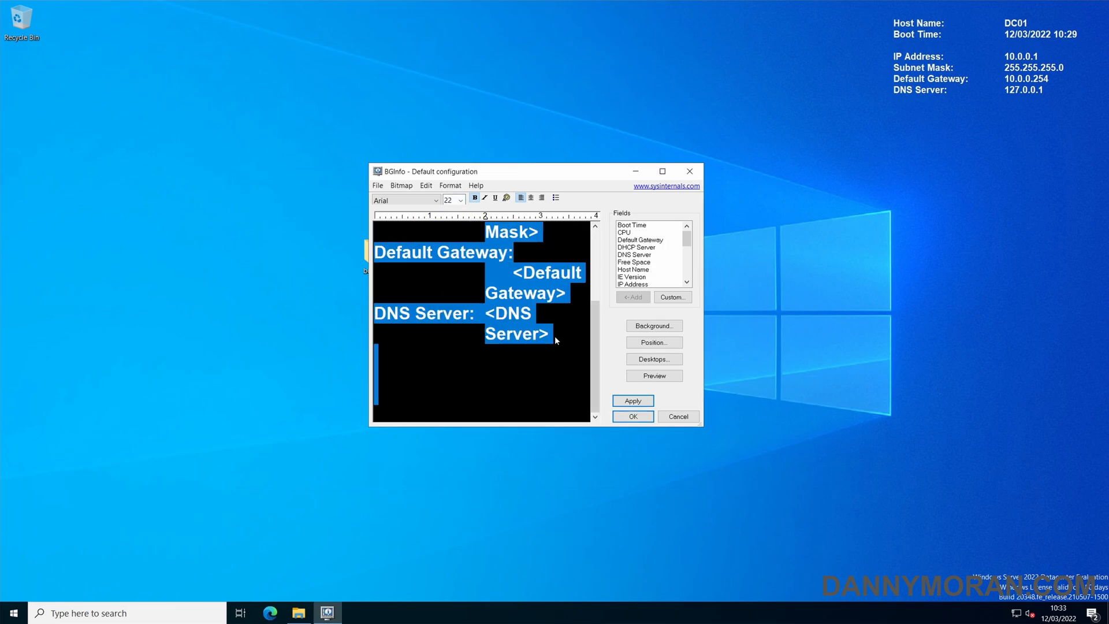
click(633, 401)
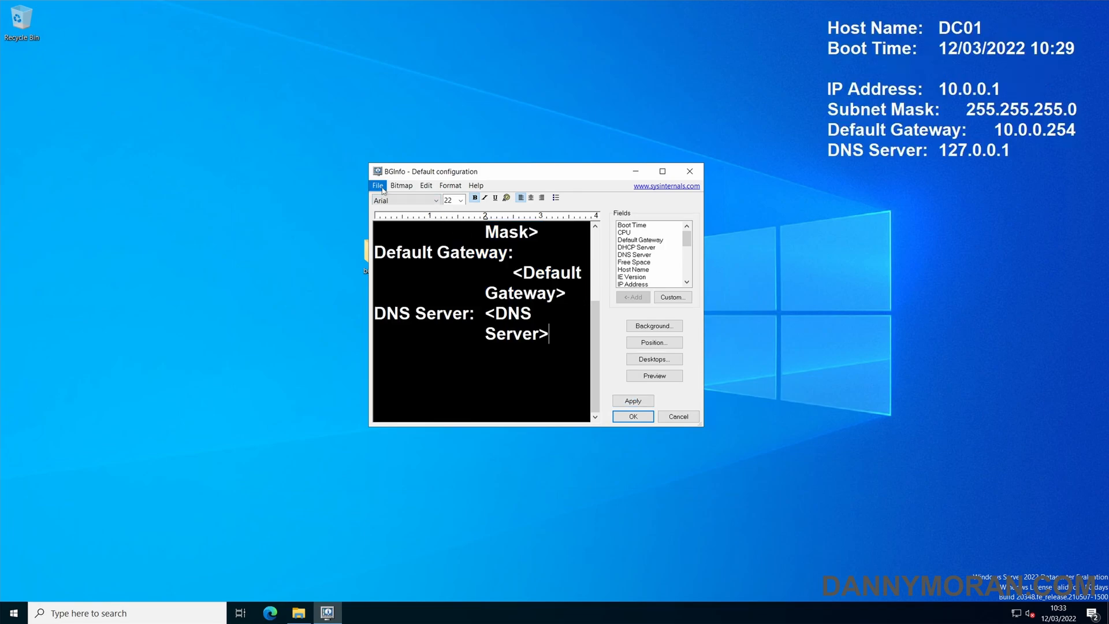
Step: Save the configuration as template.bgi in the desktop bginfo folder and close BGInfo
click(377, 185)
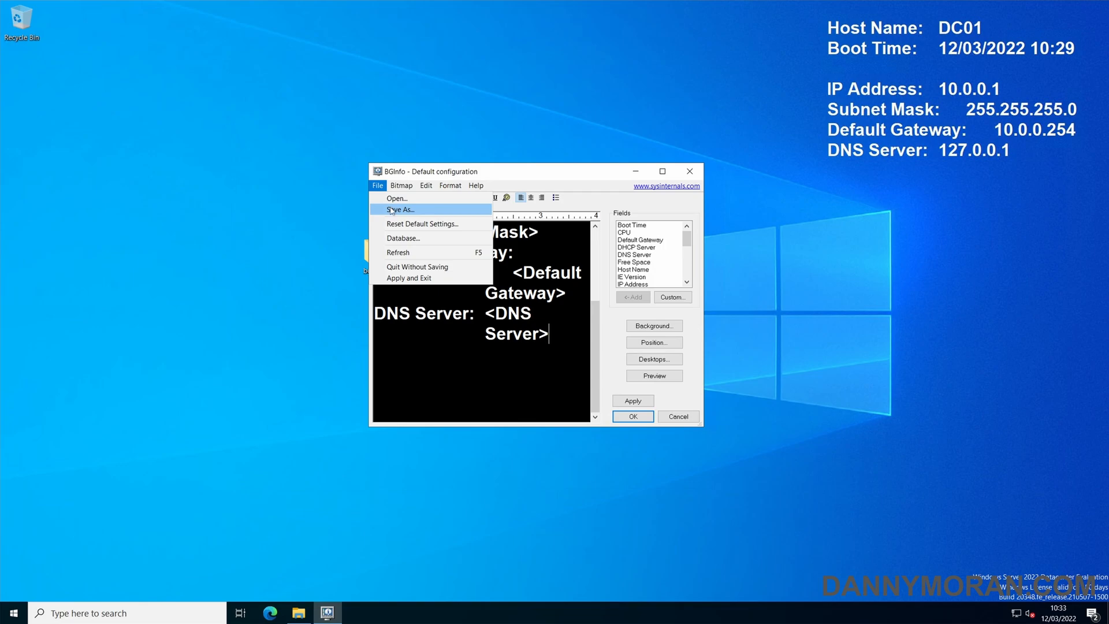
click(400, 209)
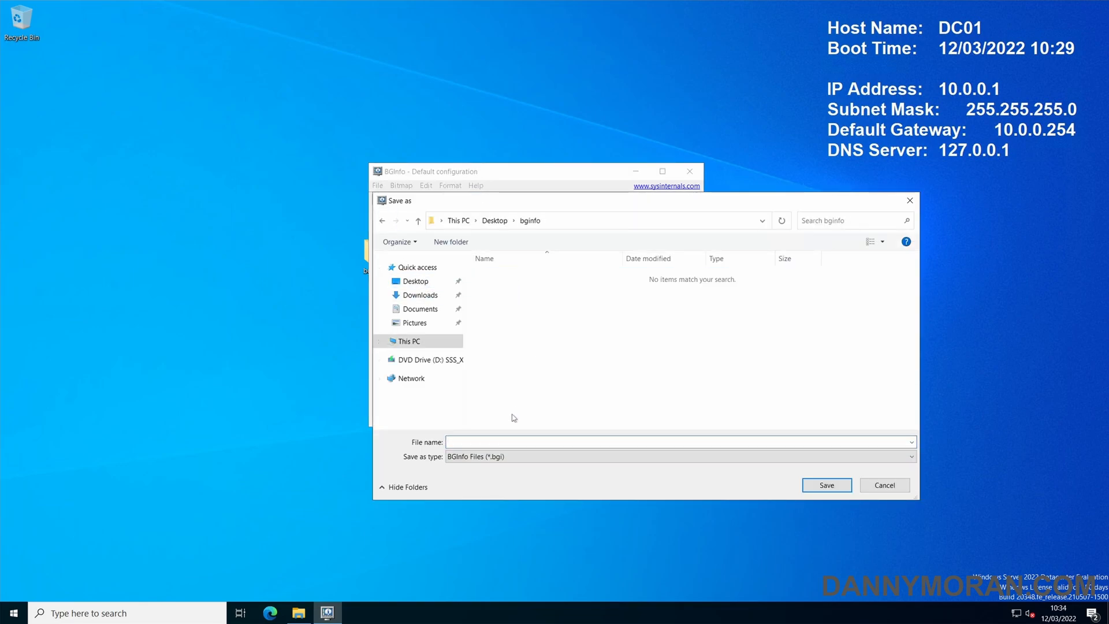
text(template)
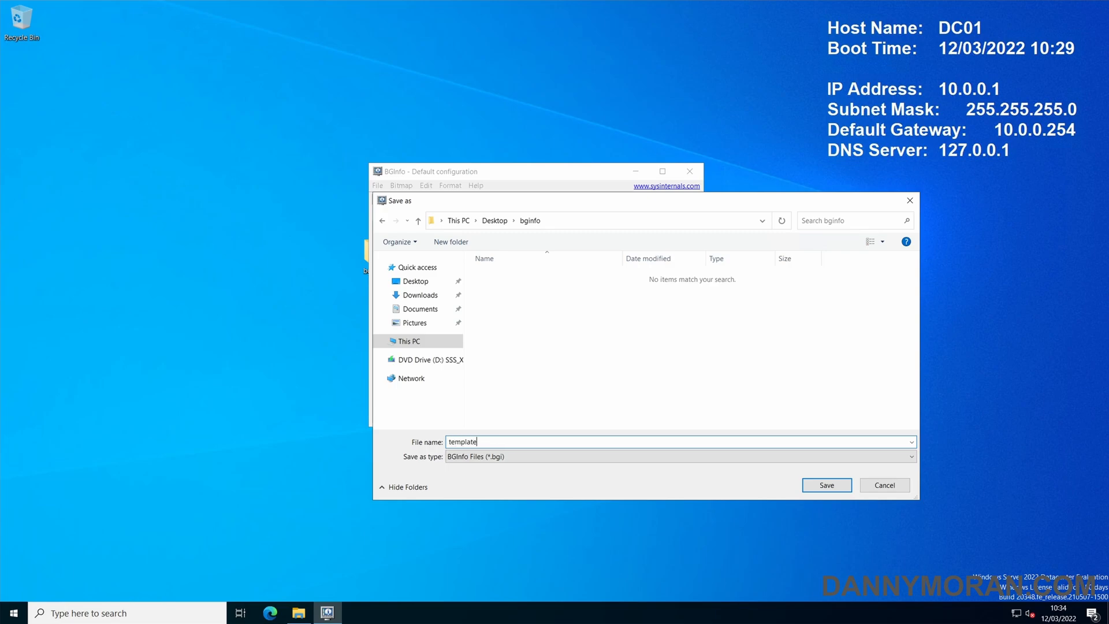
click(827, 484)
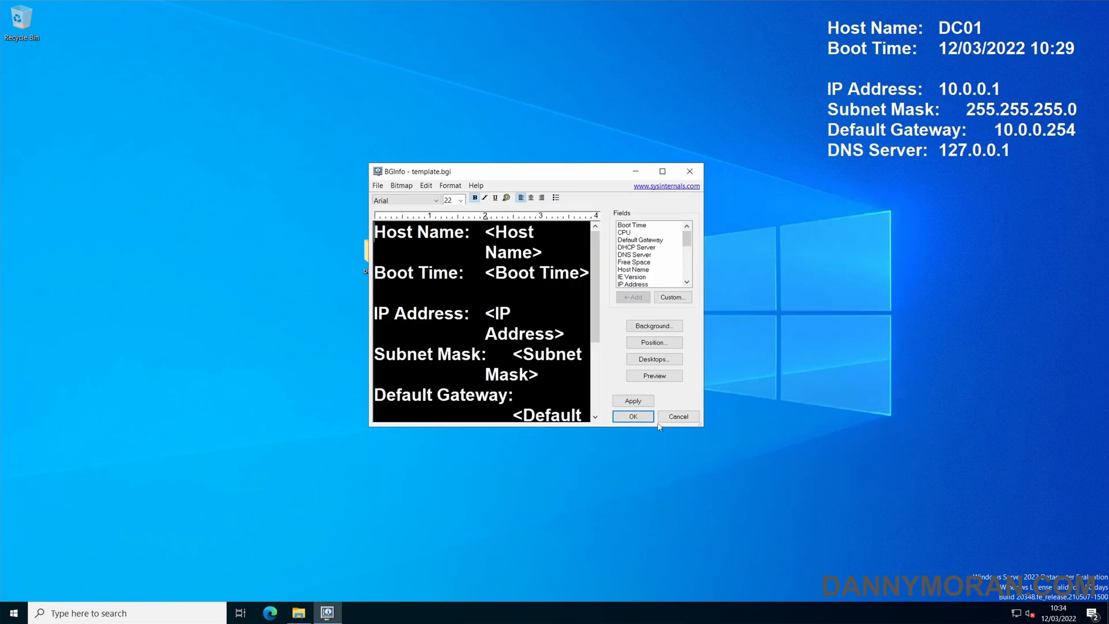
click(633, 416)
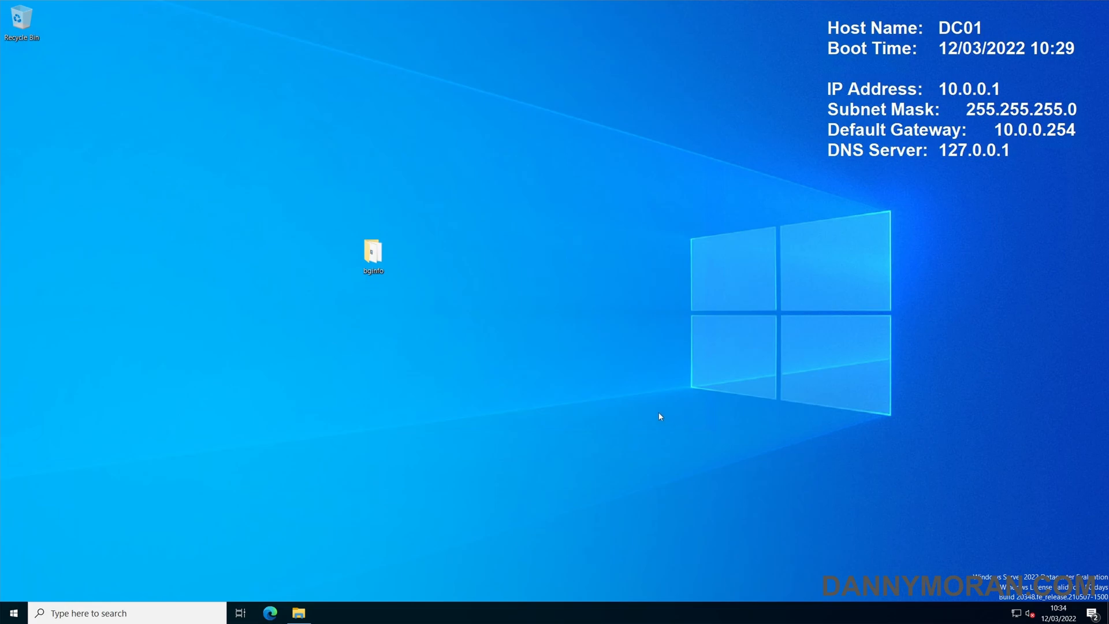
Step: Confirm Bginfo and template are in the bginfo folder, then select that folder on Desktop
double_click(372, 253)
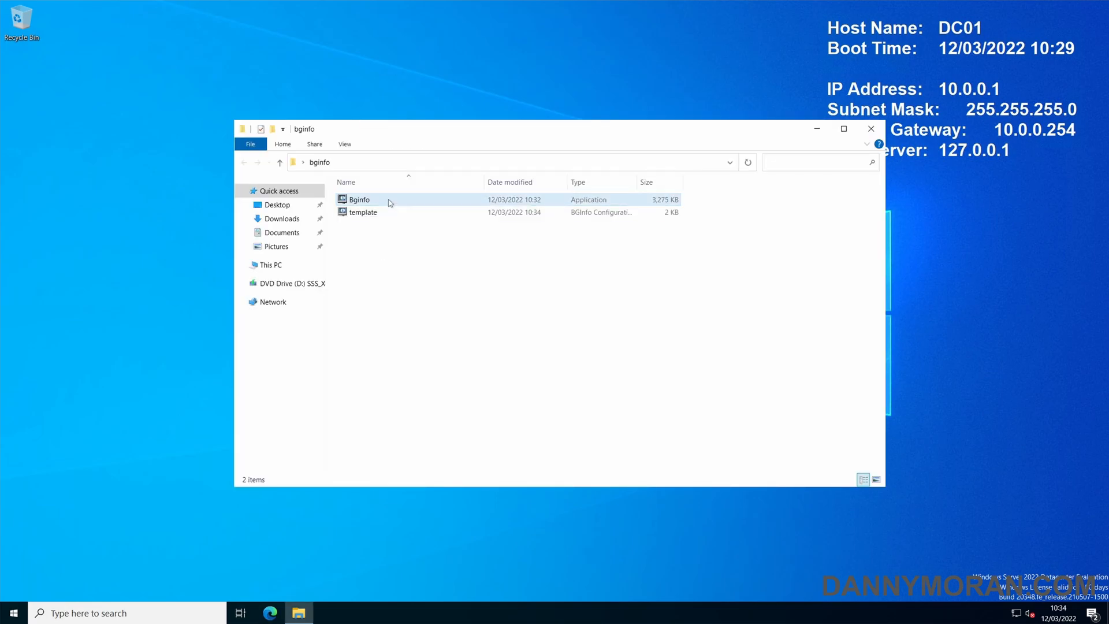
click(358, 199)
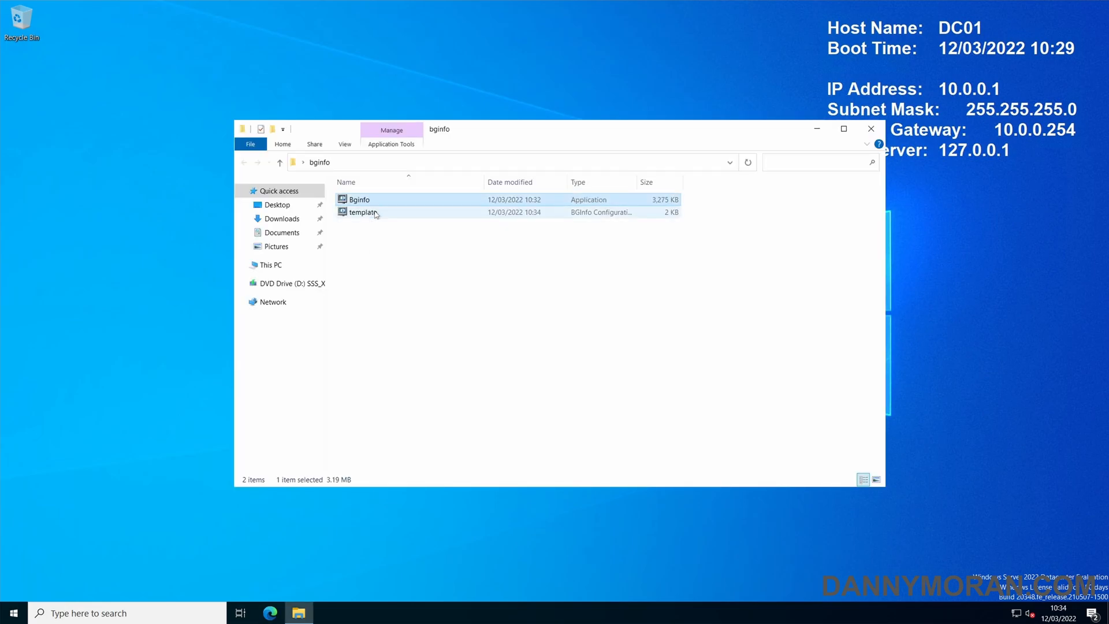
click(363, 212)
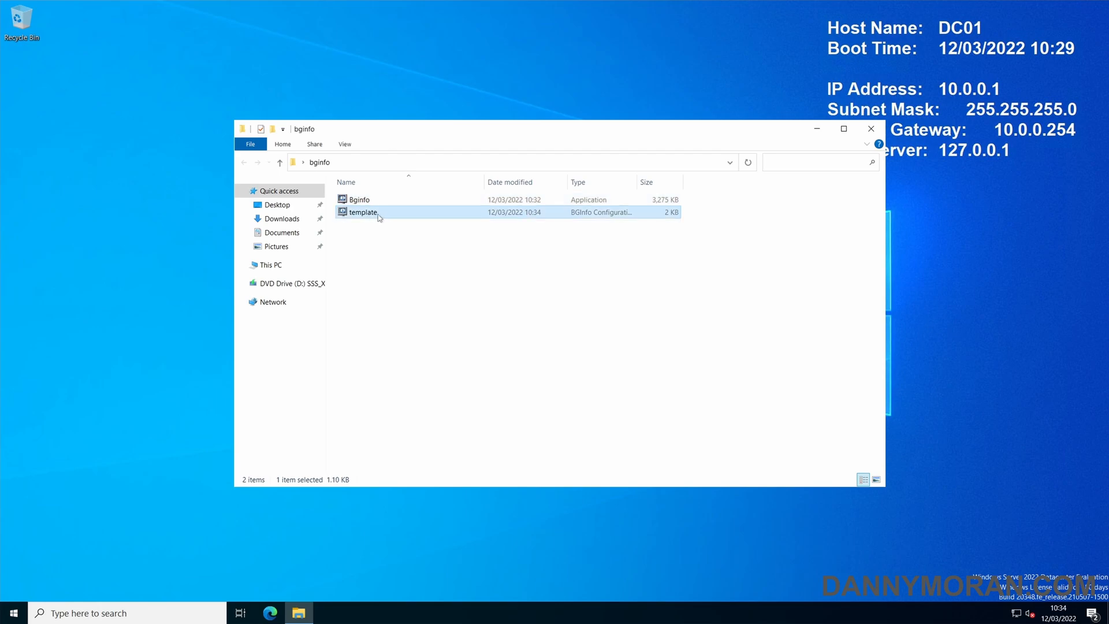
mouse_move(379, 216)
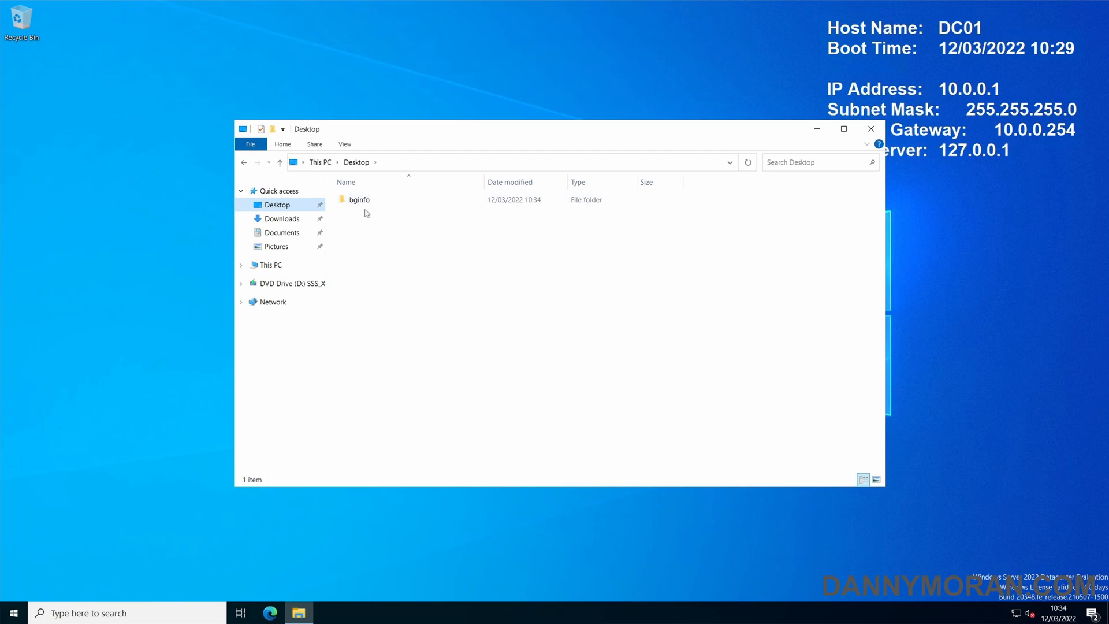
click(360, 200)
text(\\ad.dannymoran.com)
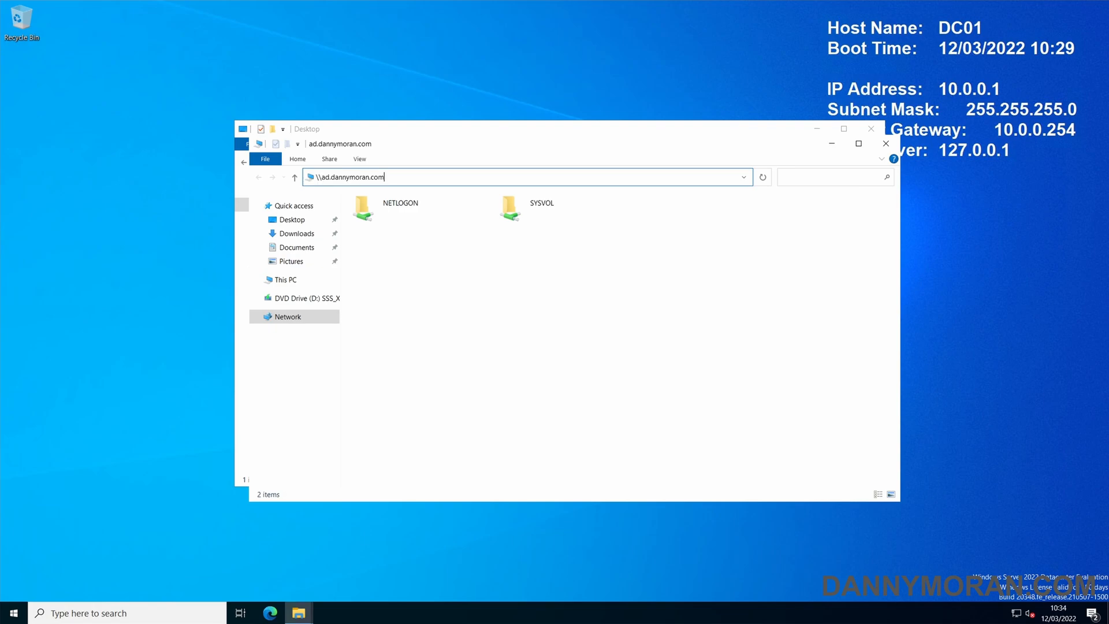
mouse_move(520, 208)
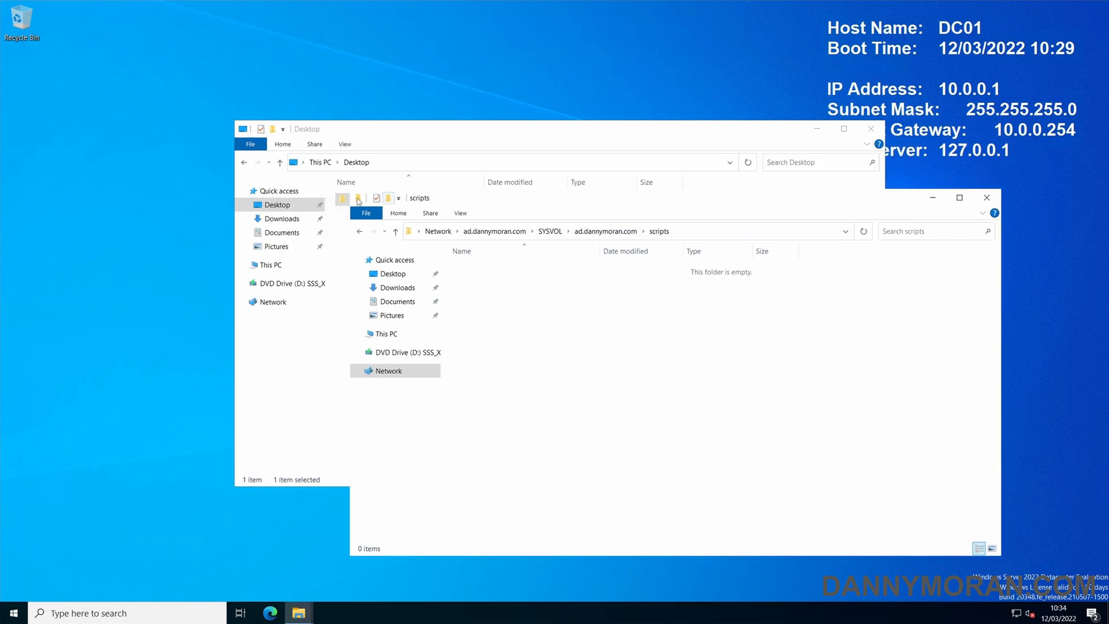
Step: Paste the bginfo folder into \\ad.dannymoran.com\SYSVOL\ad.dannymoran.com\scripts
right_click(359, 199)
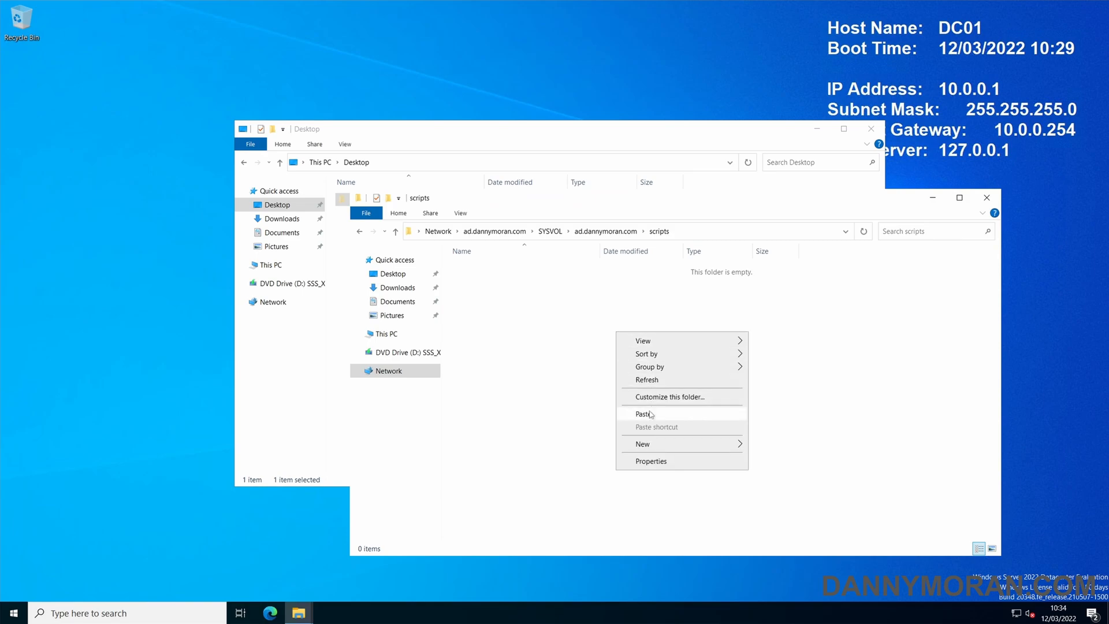
click(641, 414)
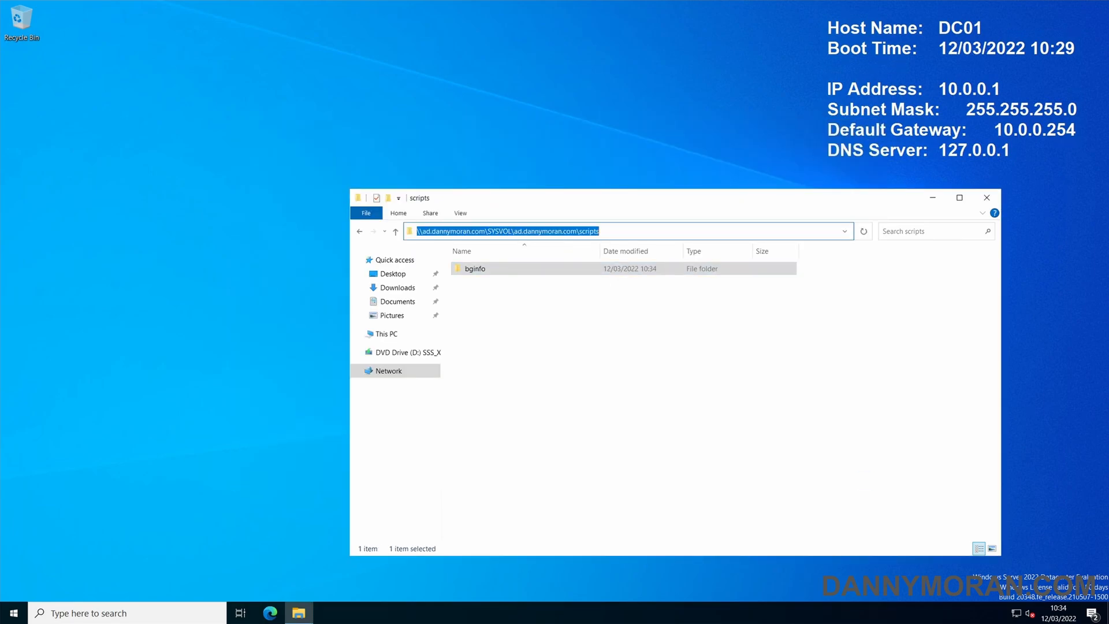
mouse_move(634, 201)
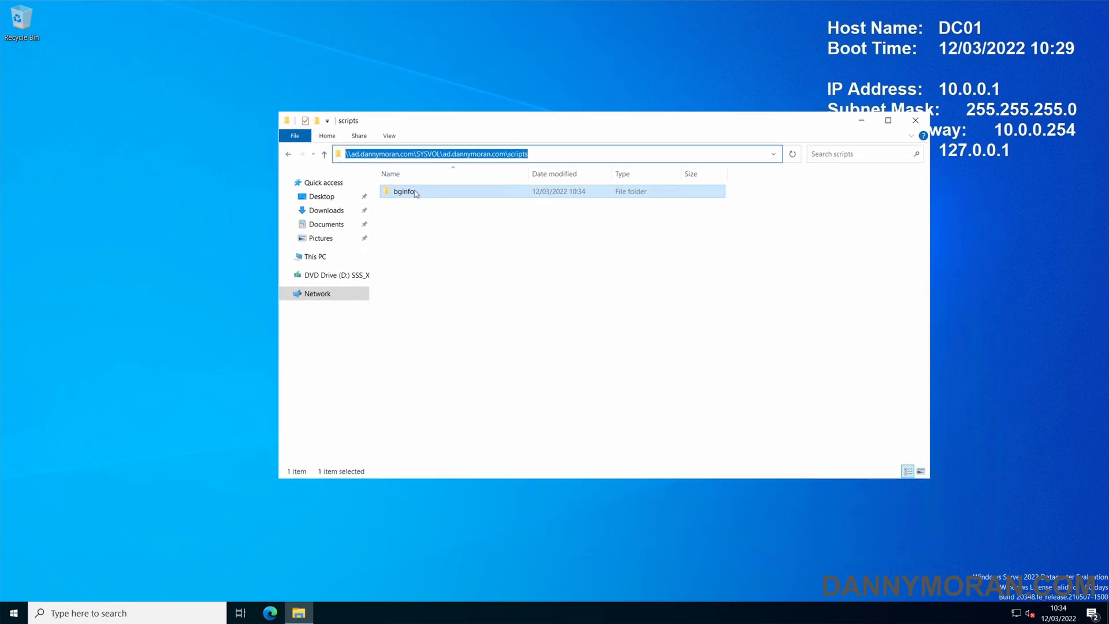
Step: Create a new text document named bginfo-deploy.bat inside the scripts bginfo folder
double_click(403, 191)
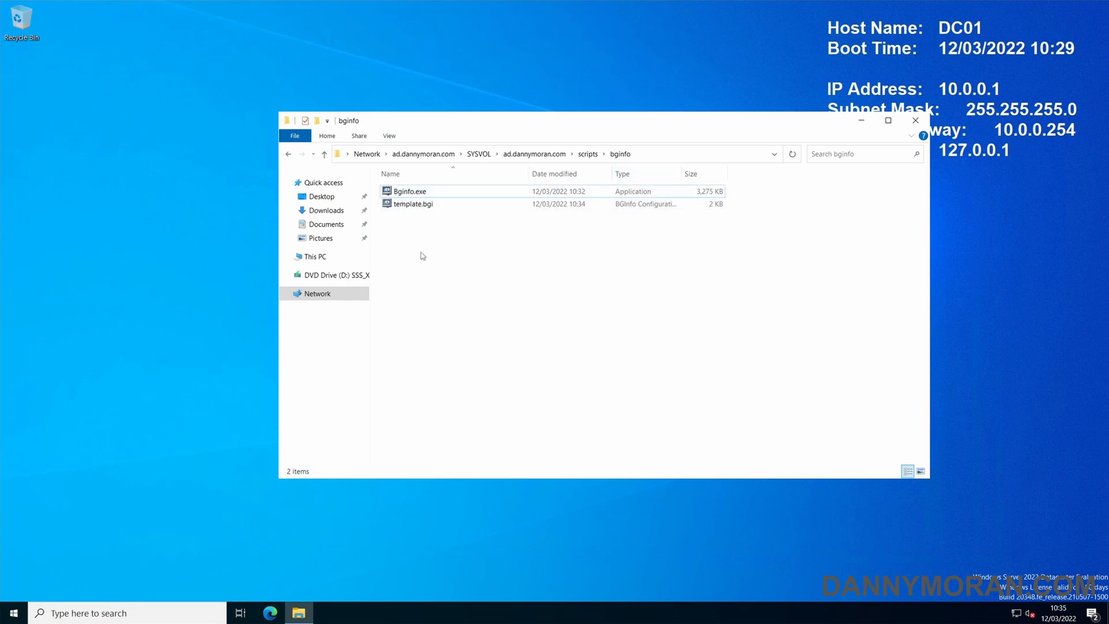
right_click(423, 256)
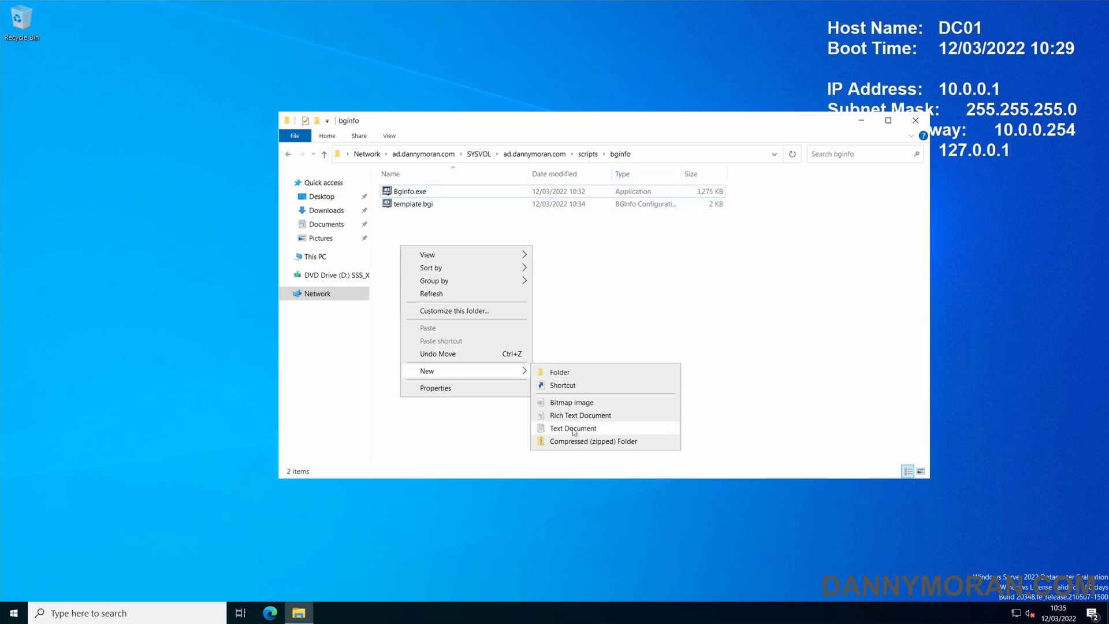
click(571, 428)
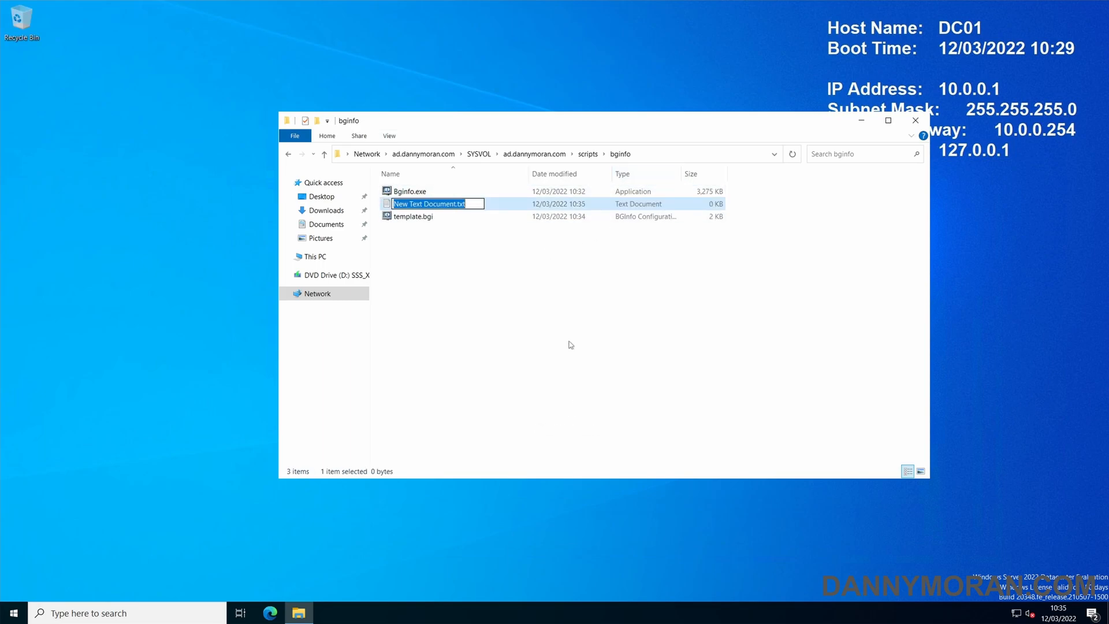
text(bginfo-deploy.bat)
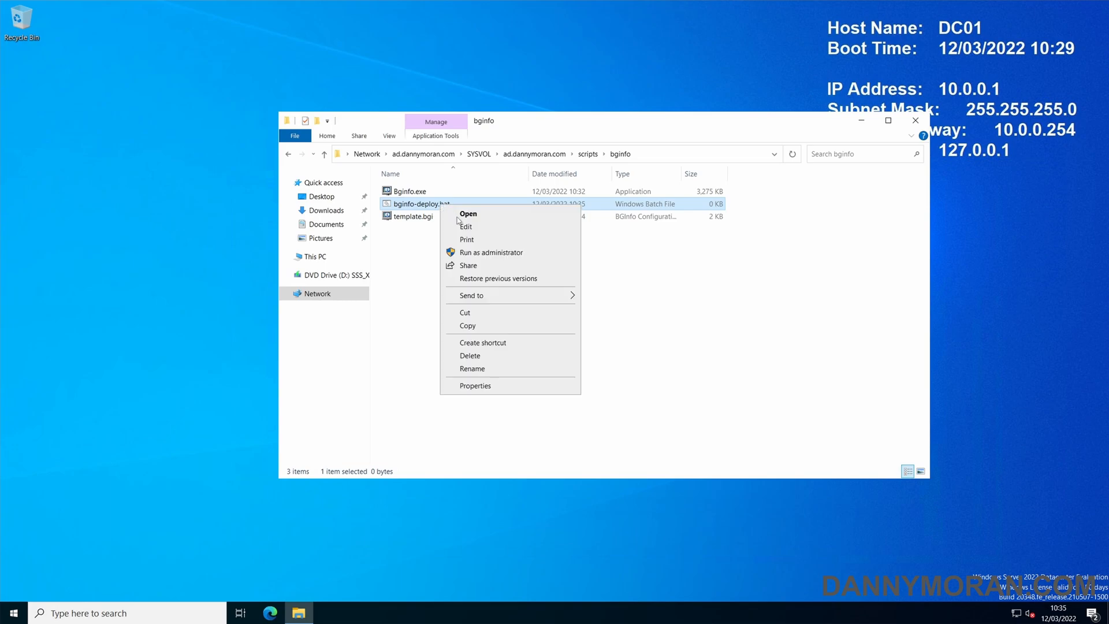
Step: Write the Bginfo.exe template.bgi command with /silent /nolicprompt /timer:0 and save it
click(465, 227)
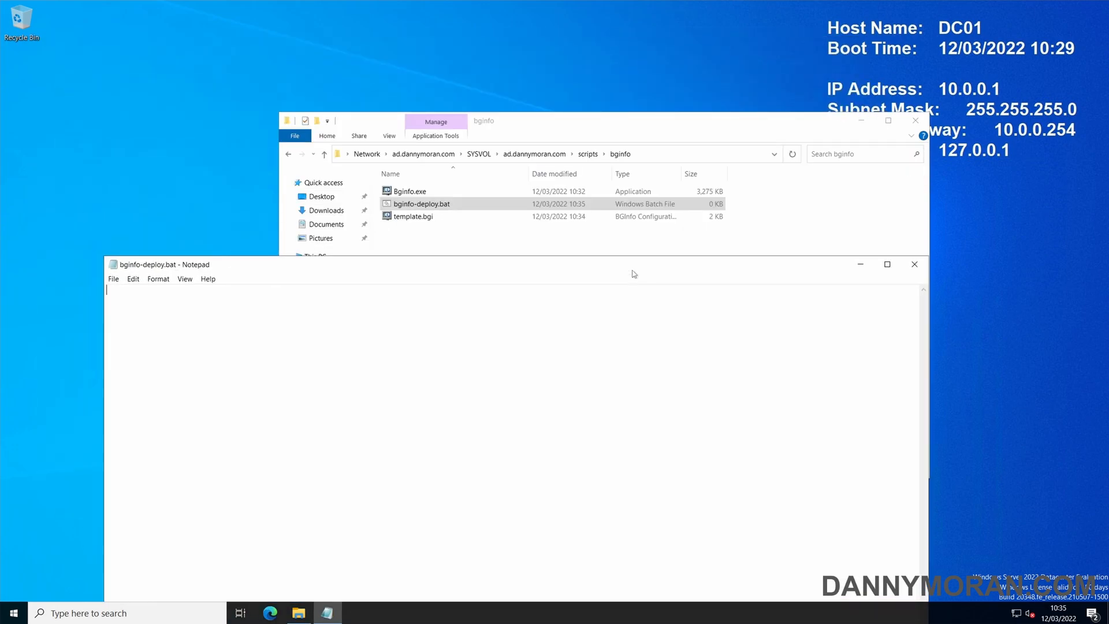
click(409, 191)
text(\\ad.dannymoran.com\SYSVOL\ad.dannymoran.com\scripts\bginfo\Bginfo.exe)
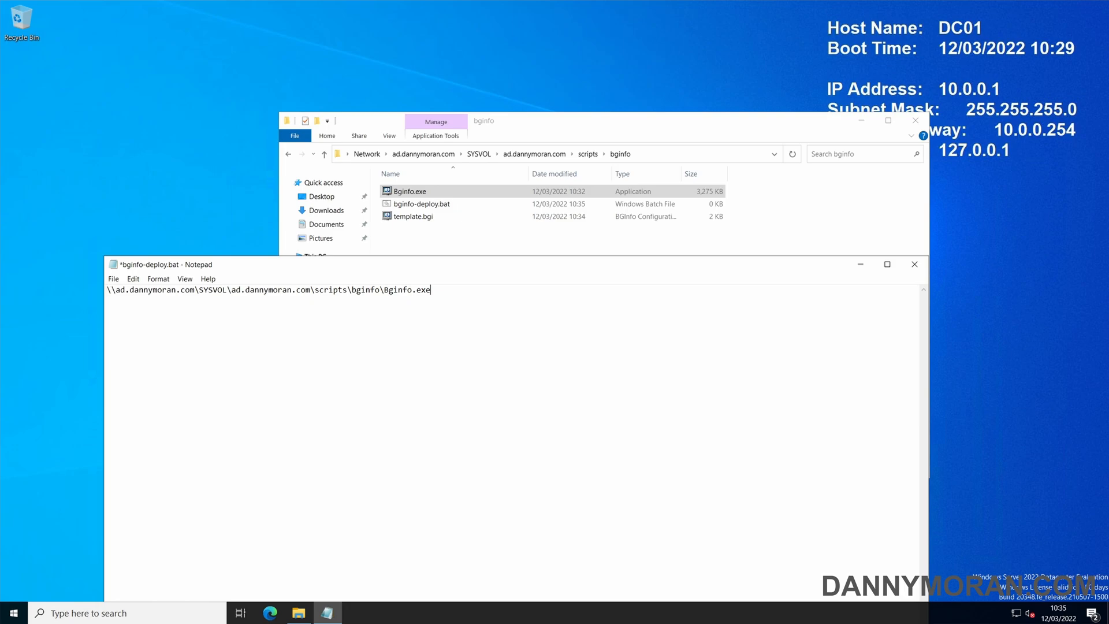
right_click(413, 216)
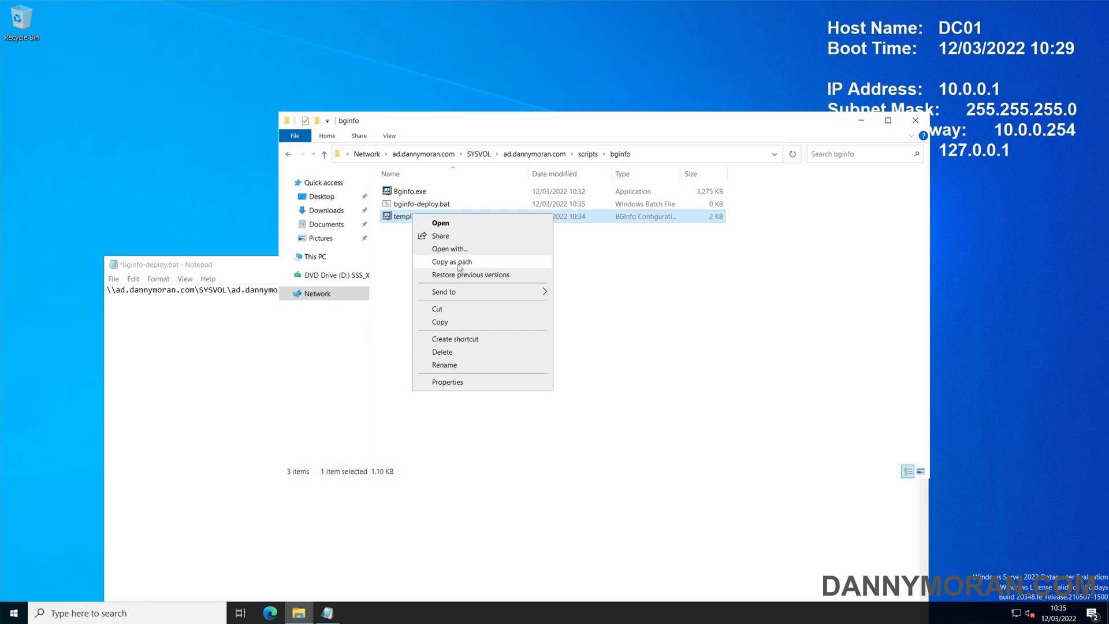
click(451, 261)
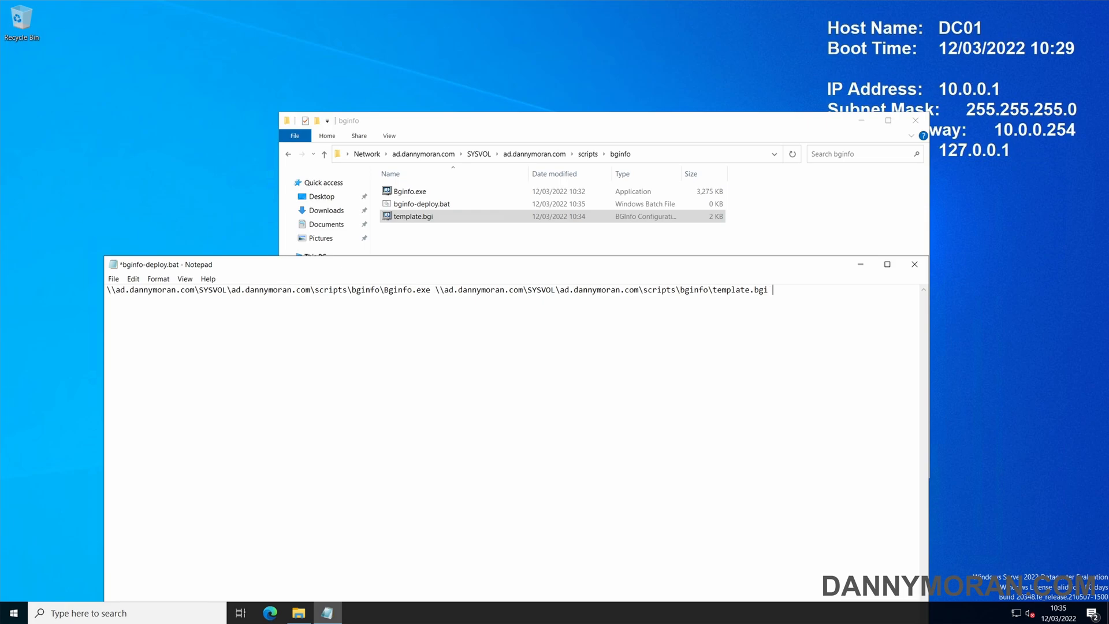
drag(155, 290, 429, 290)
text( /silent /nolicprompt /tim)
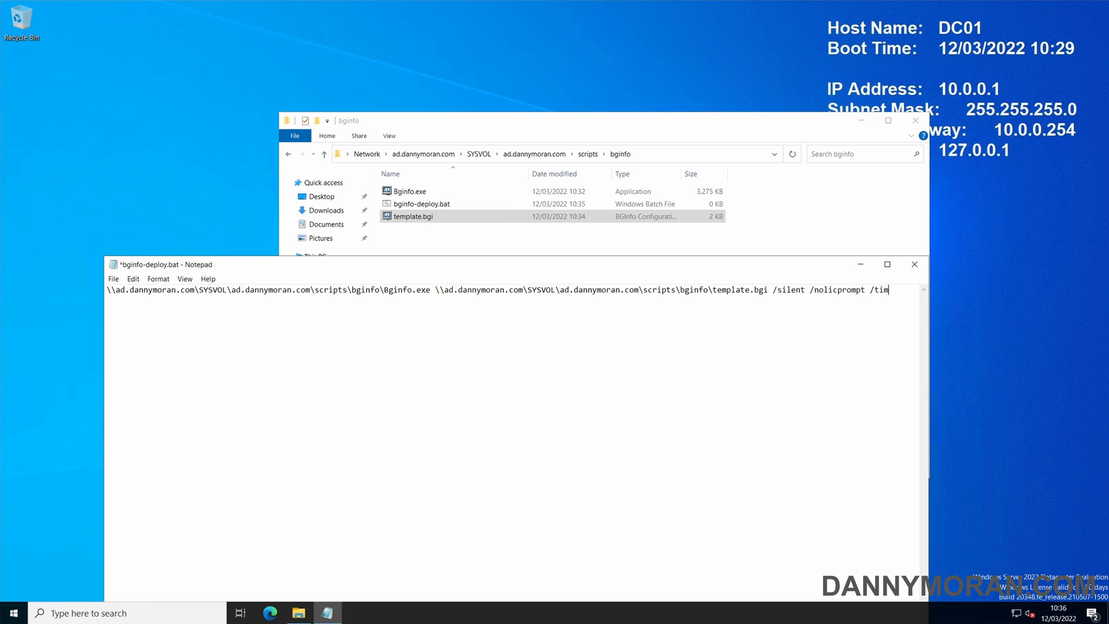
text(er:0)
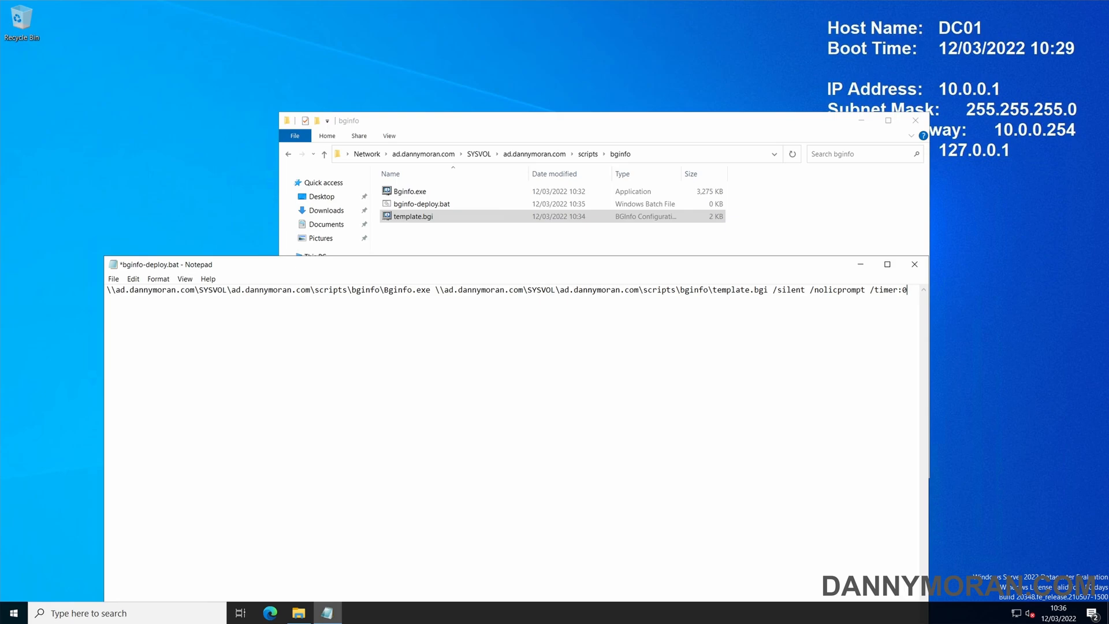
click(113, 278)
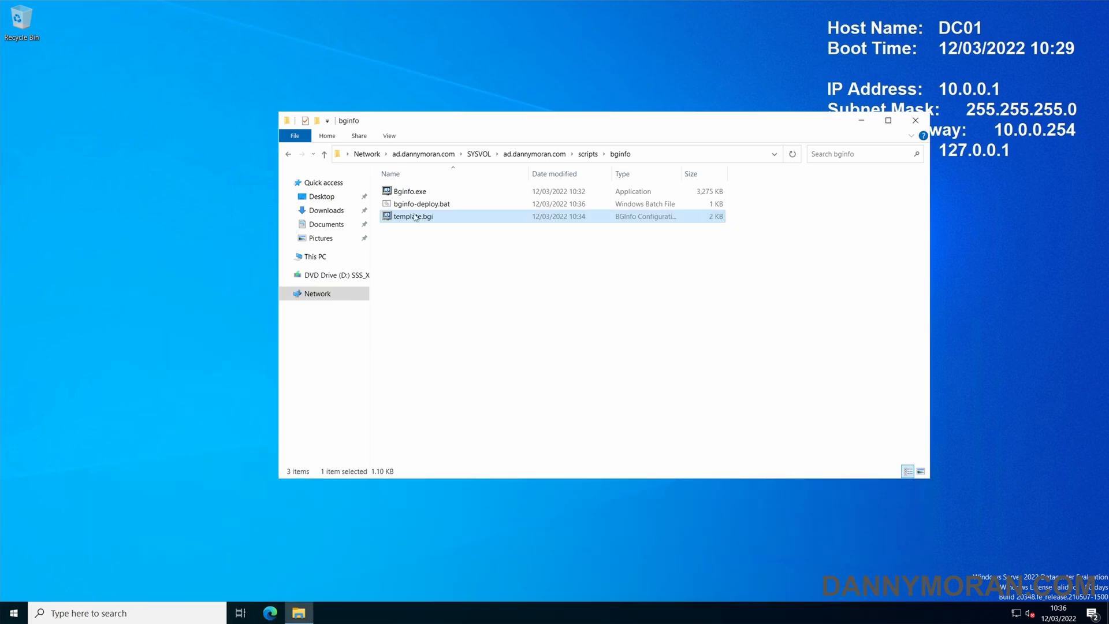
Step: Add a Test line below DNS Server, save over SYSVOL template.bgi, and close BGInfo
double_click(413, 216)
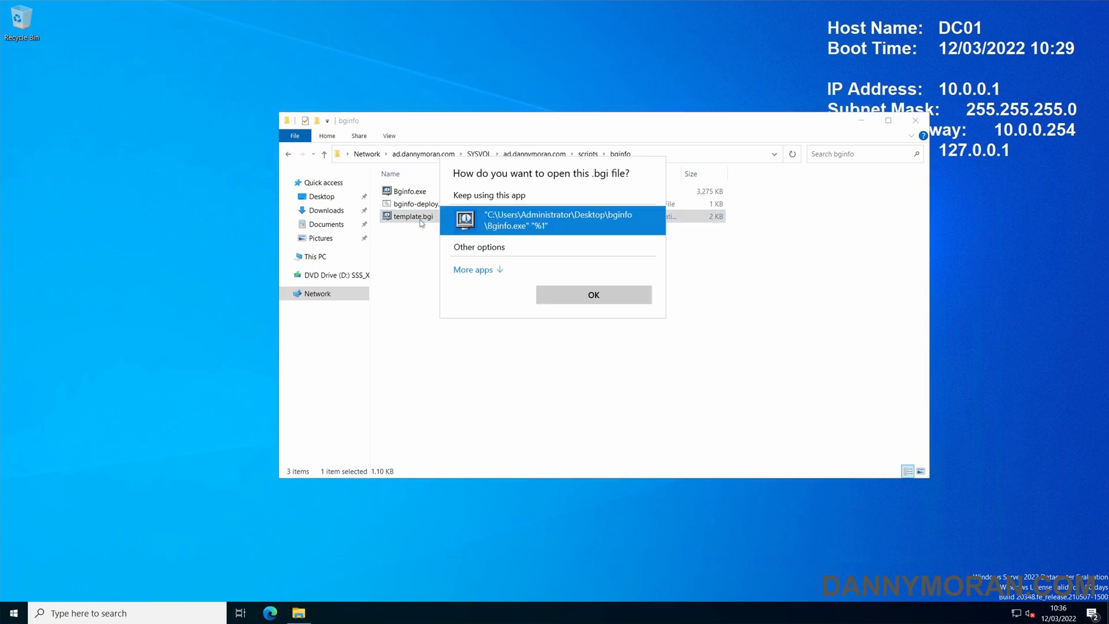
click(594, 294)
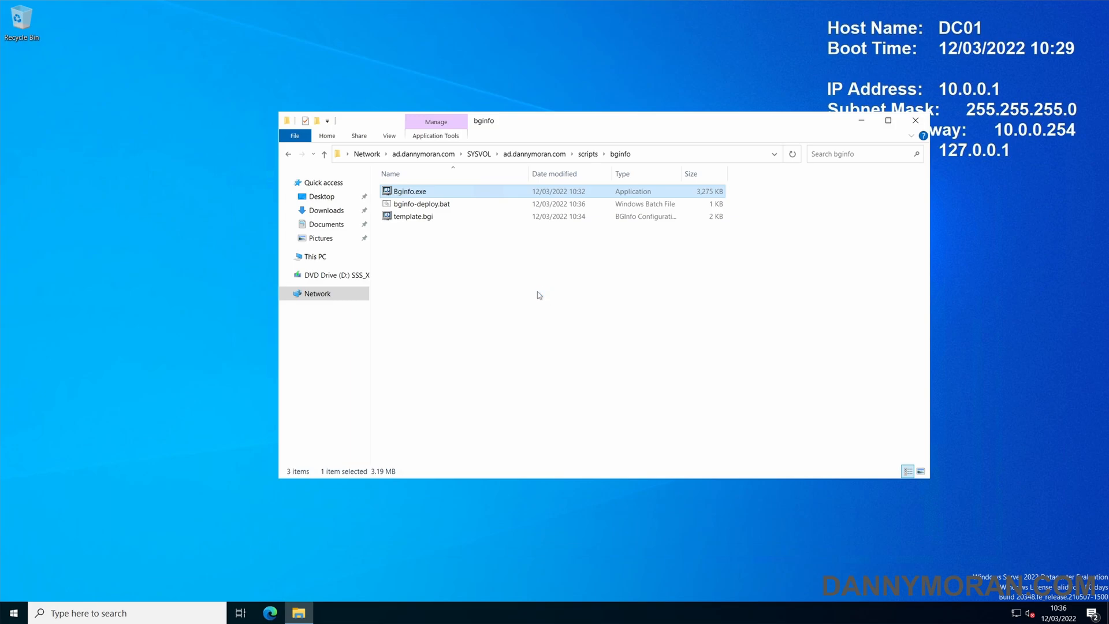
double_click(416, 190)
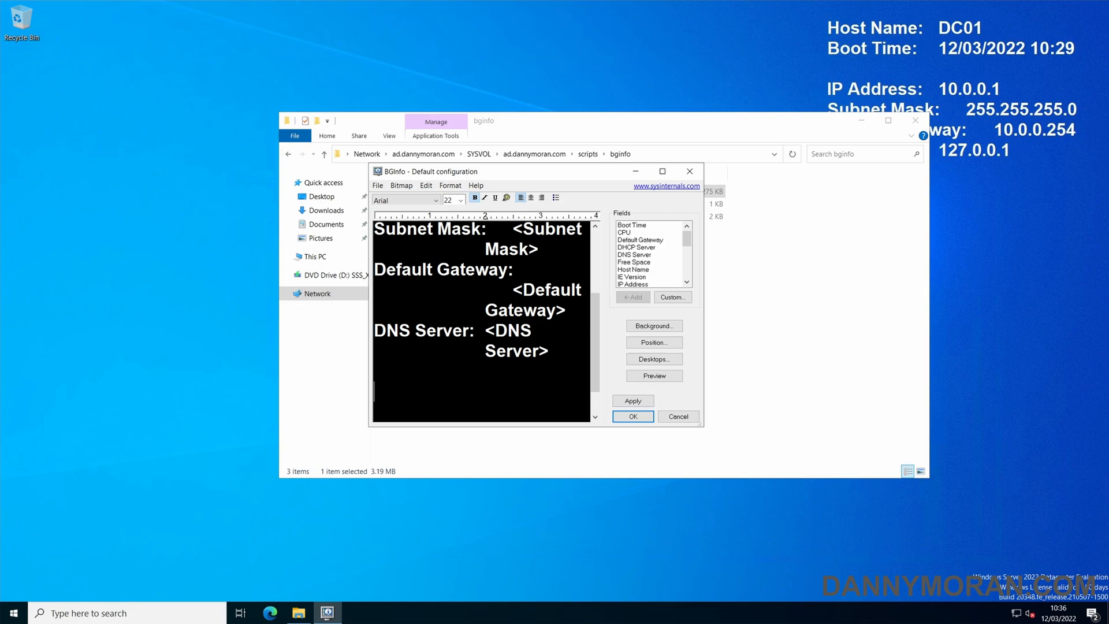
text(T)
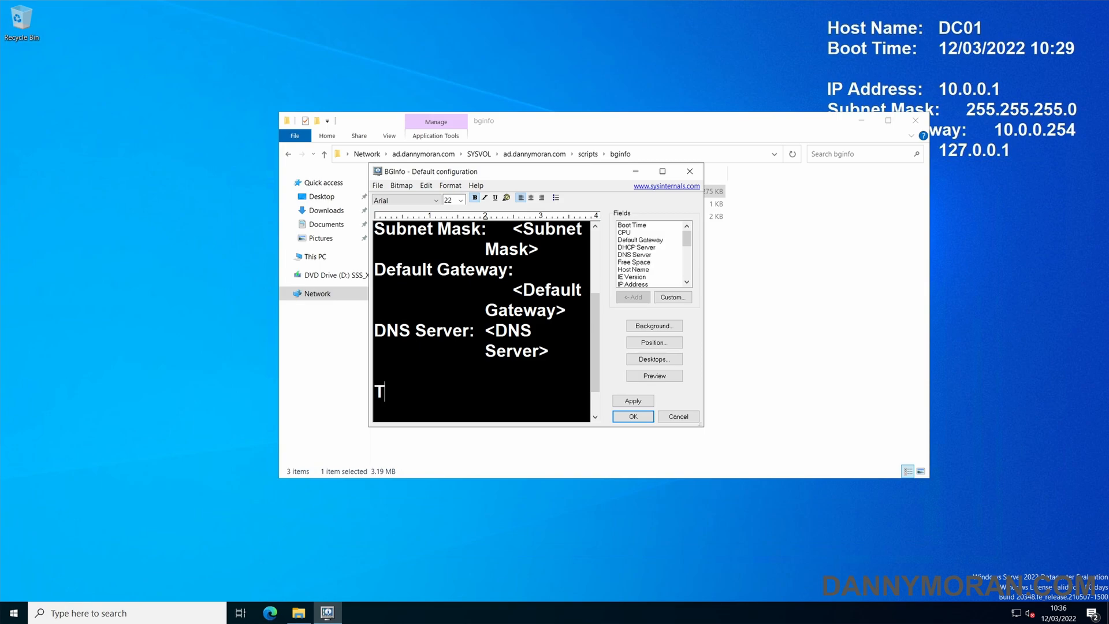
click(377, 185)
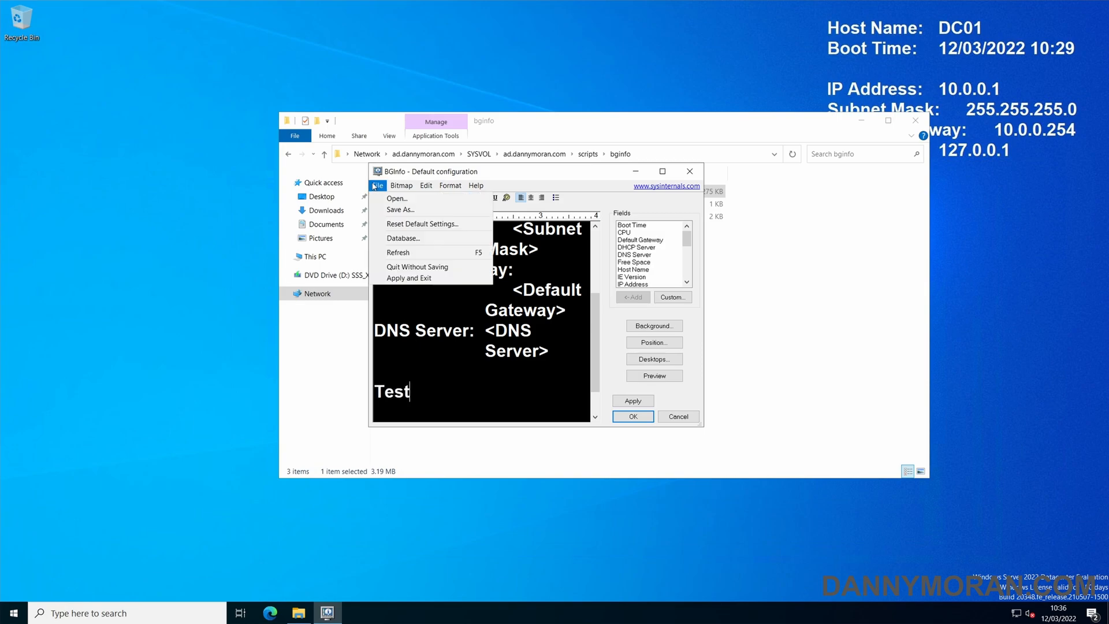
click(400, 209)
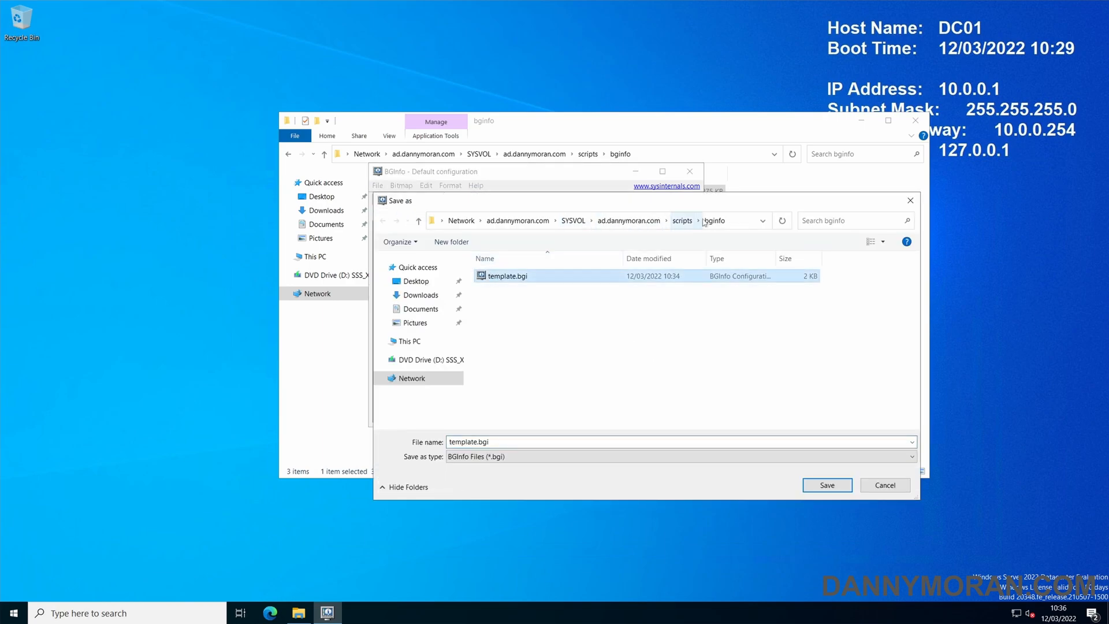
click(827, 485)
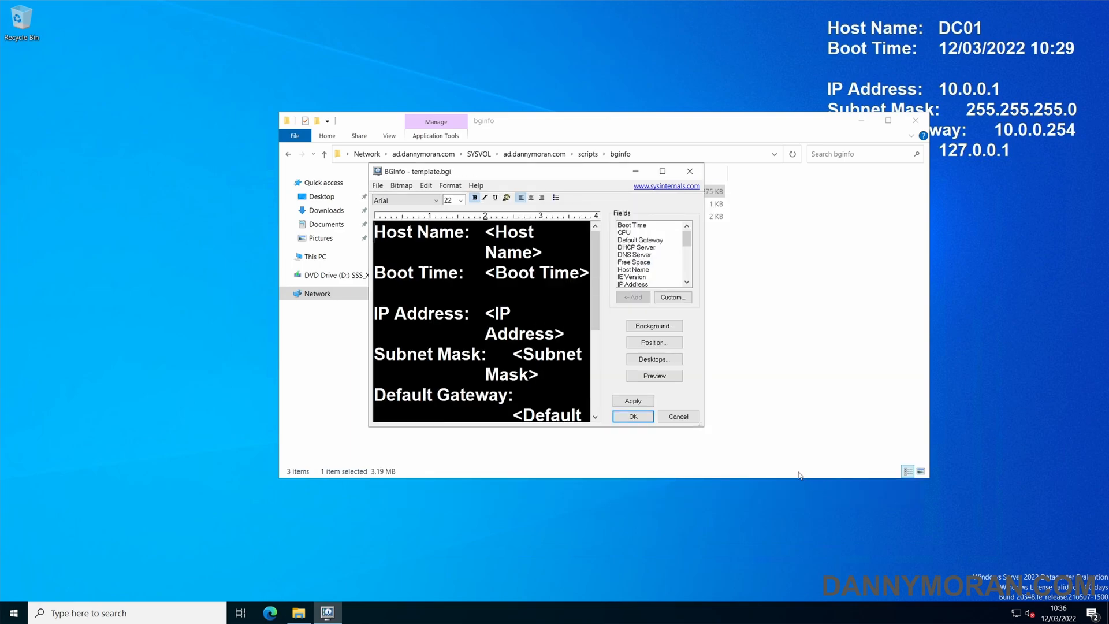
click(679, 417)
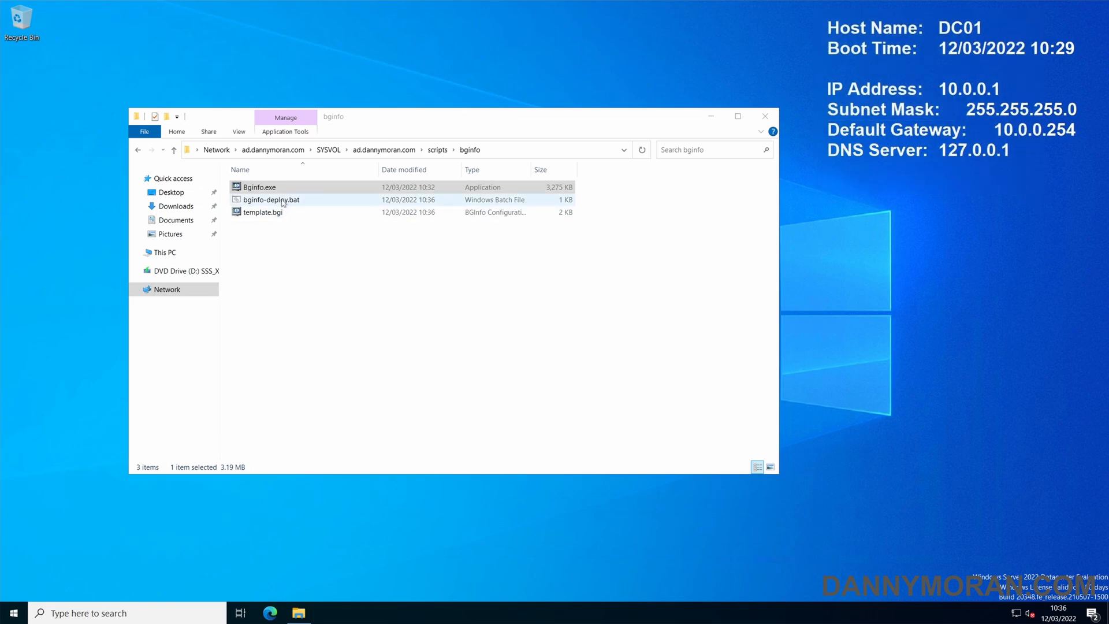
Step: Run the bginfo-deploy.bat script, allowing it past the security warning
click(271, 199)
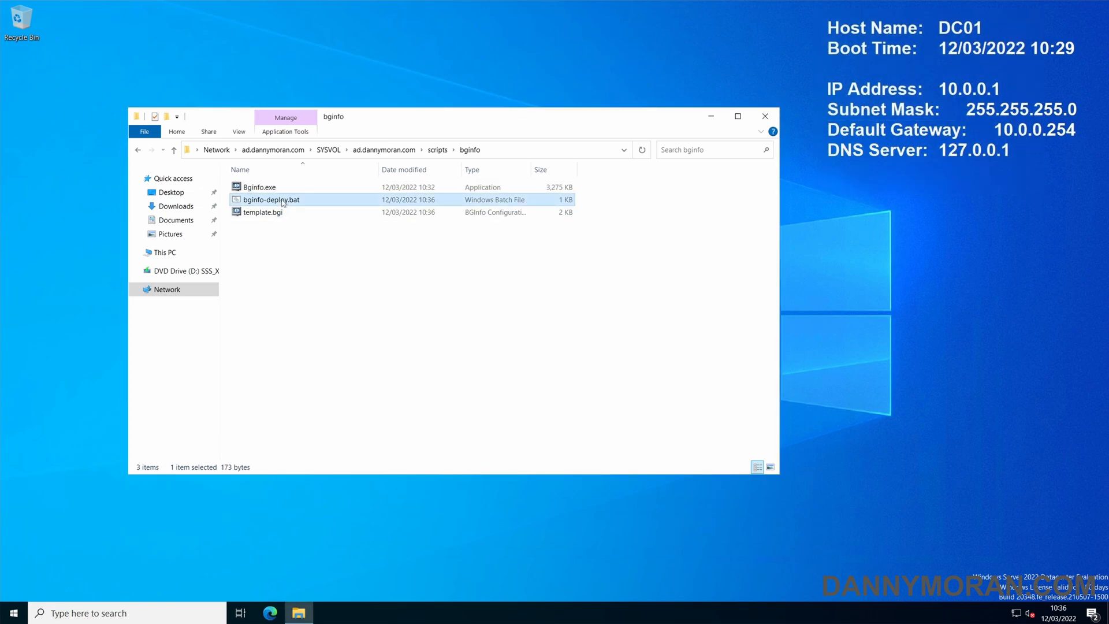
mouse_move(283, 200)
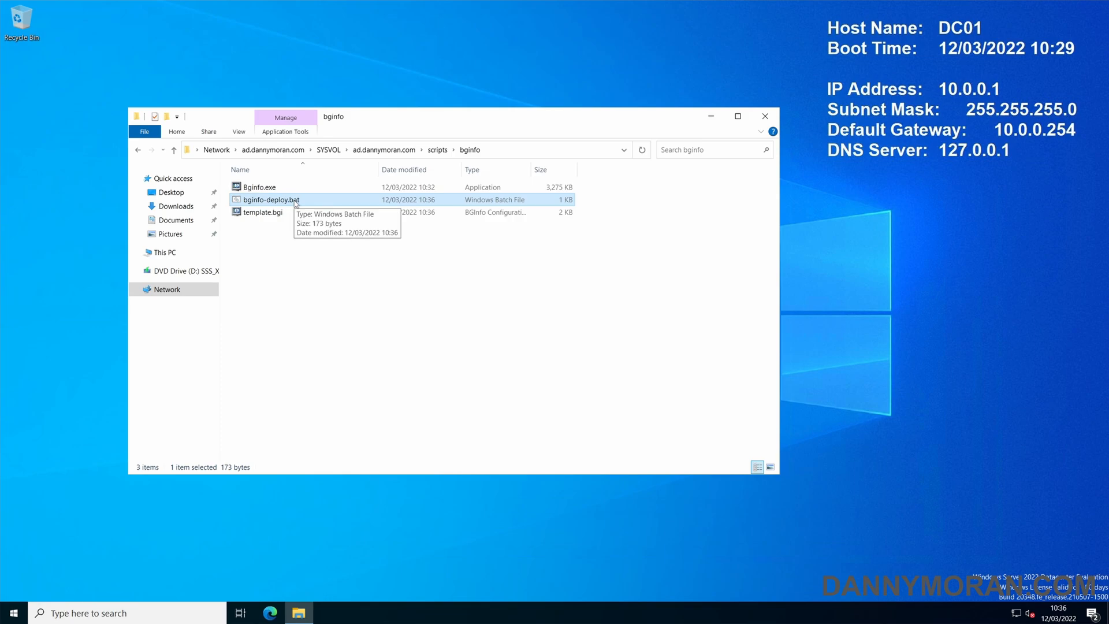
double_click(269, 199)
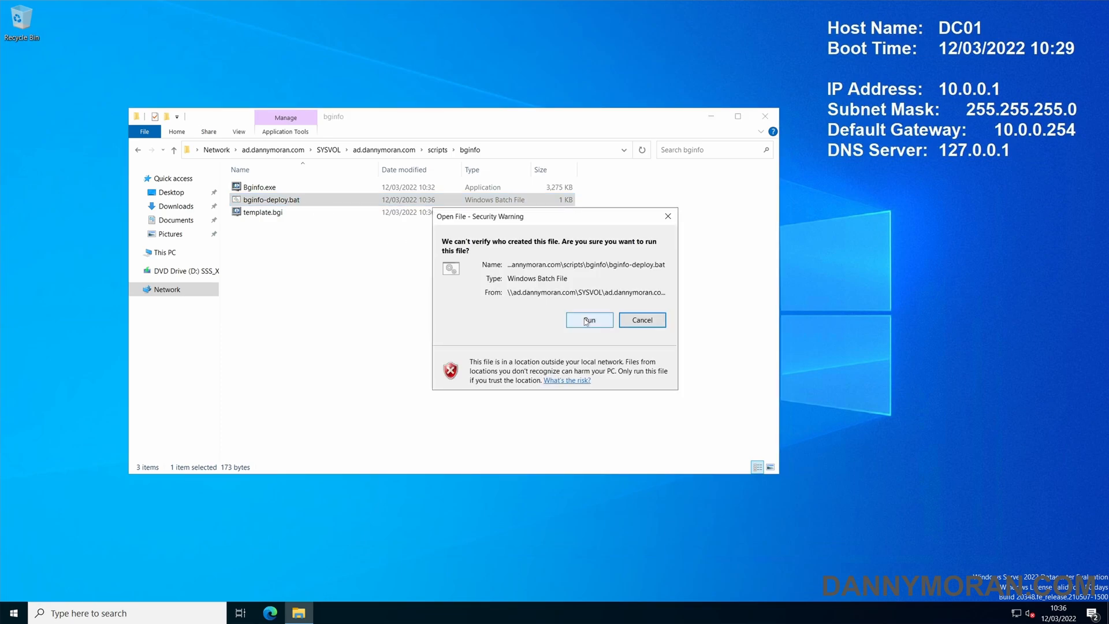
click(590, 320)
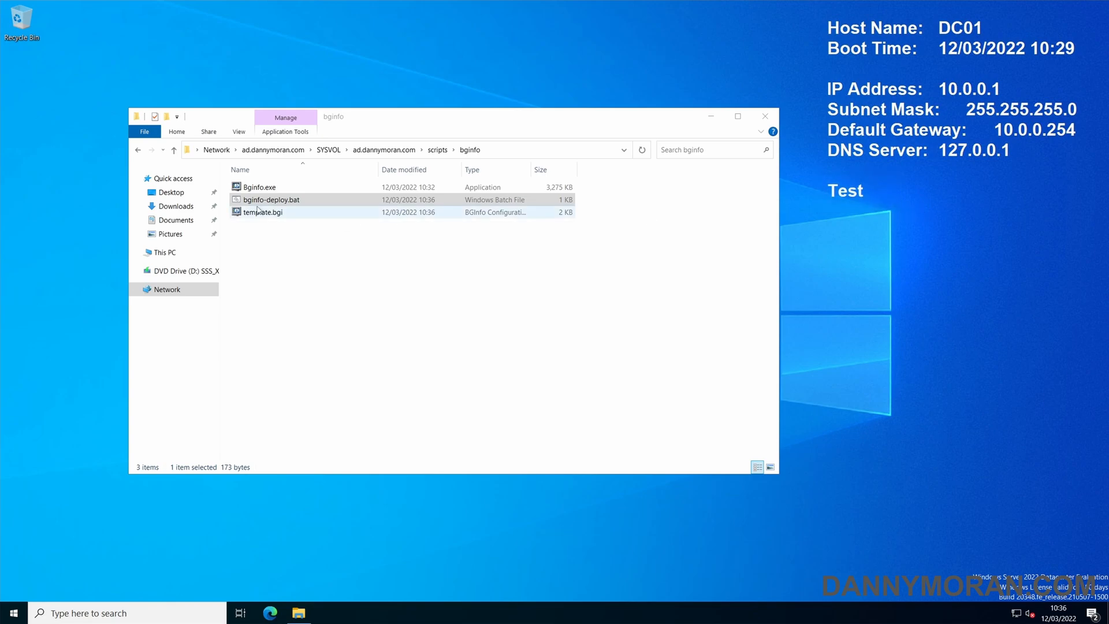
Step: Relaunch Bginfo.exe, save the configuration over template.bgi, and close BGInfo
double_click(259, 186)
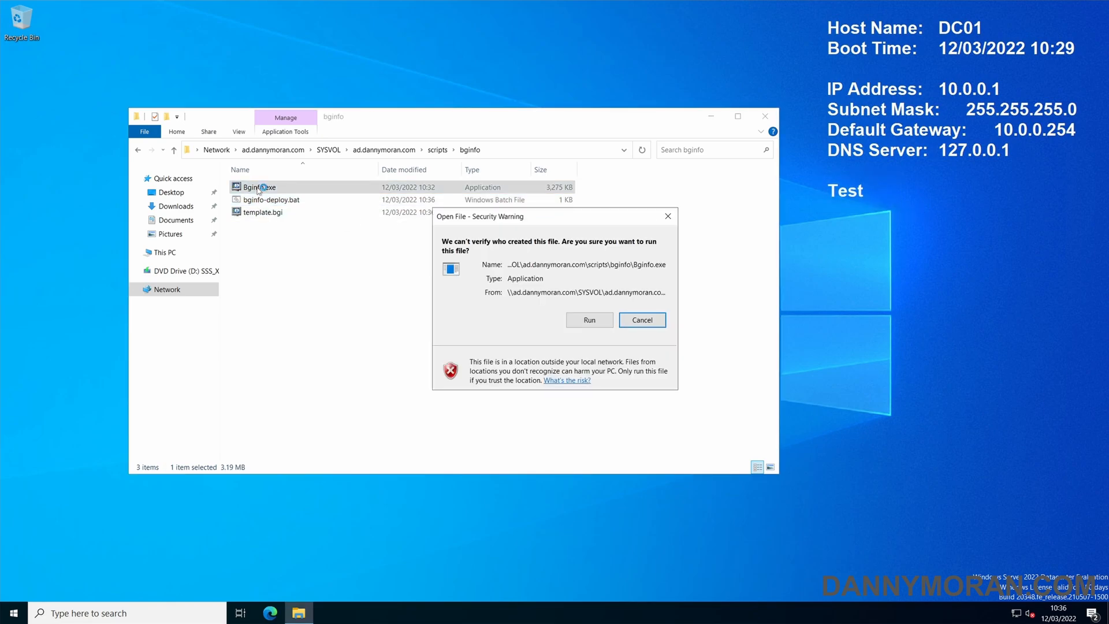
click(589, 320)
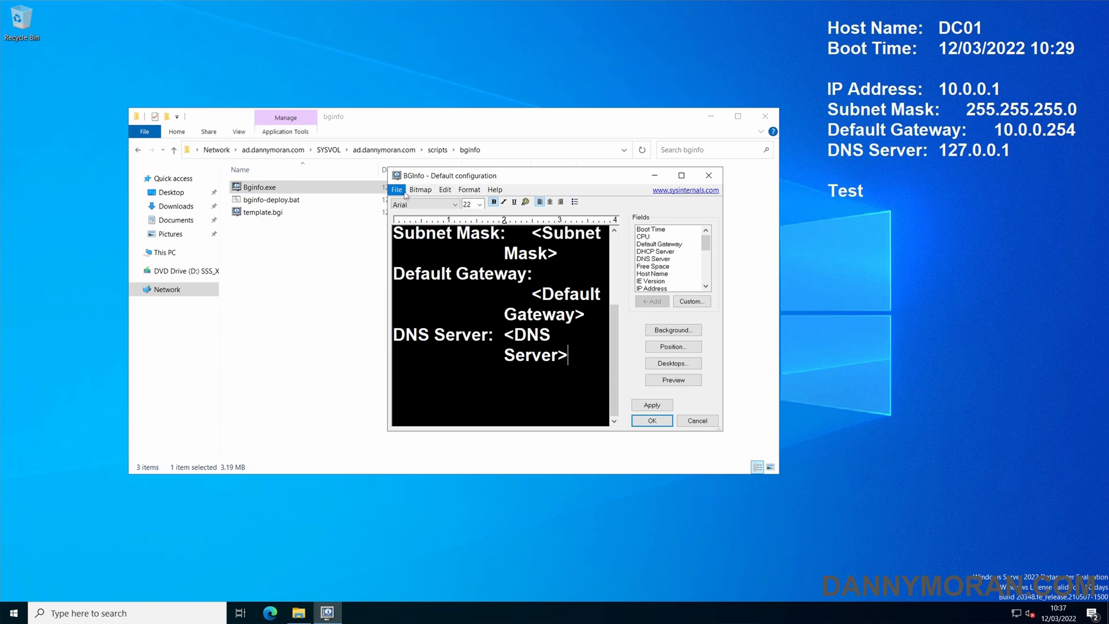
click(396, 189)
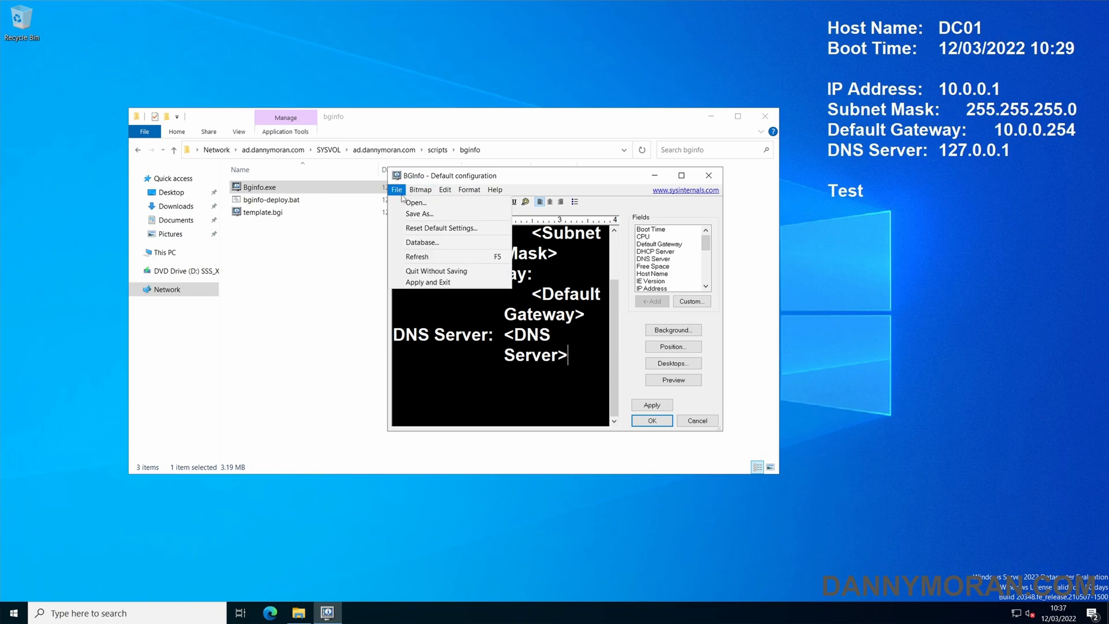
click(419, 214)
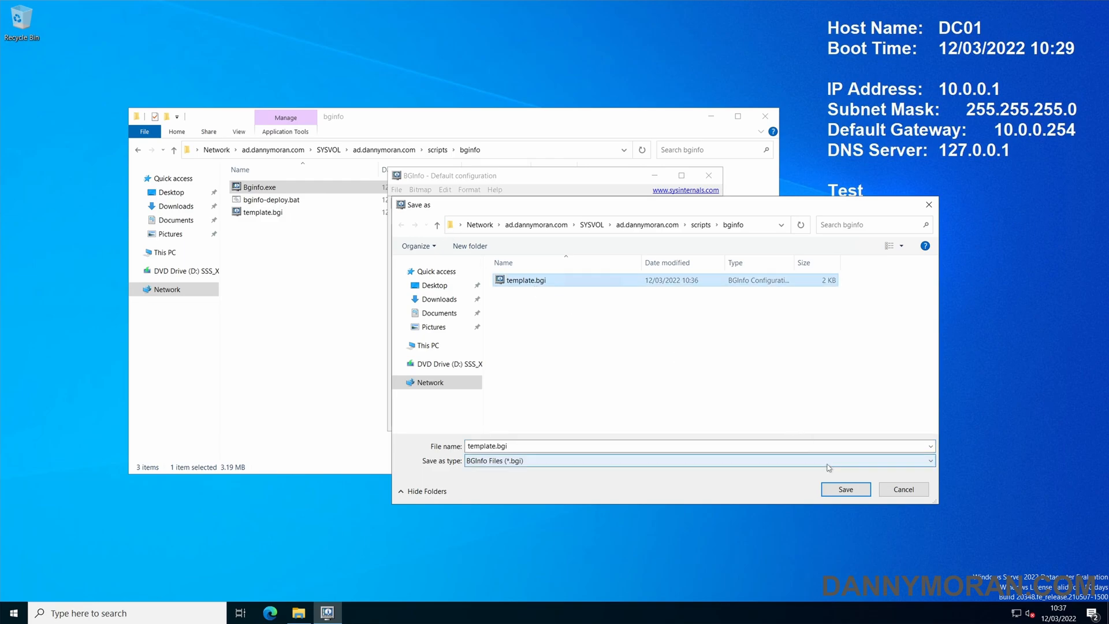
click(845, 490)
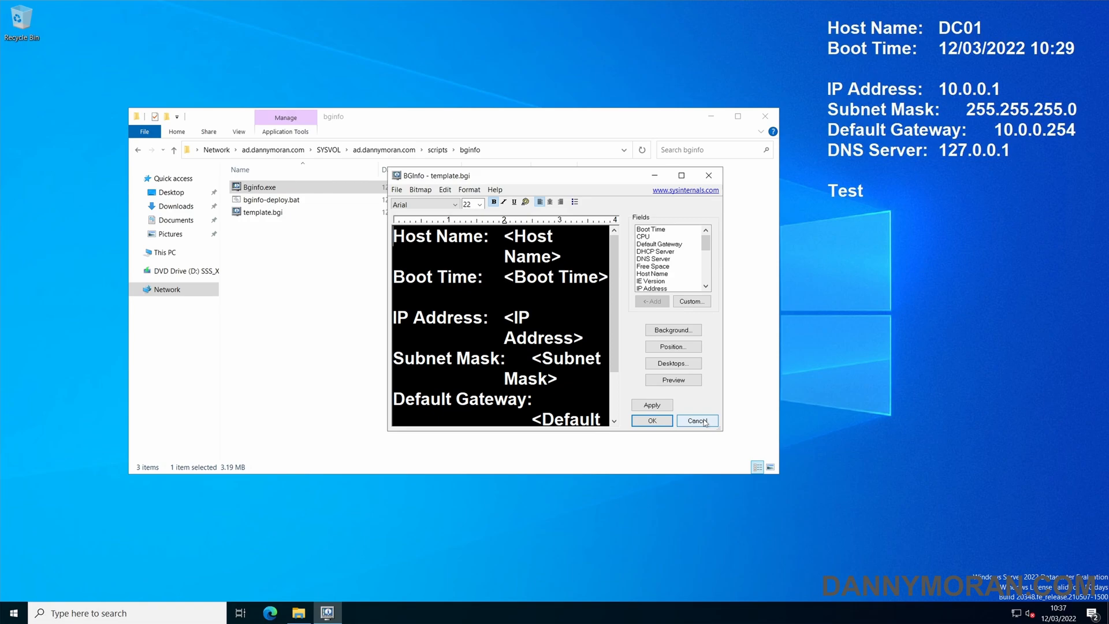
click(697, 420)
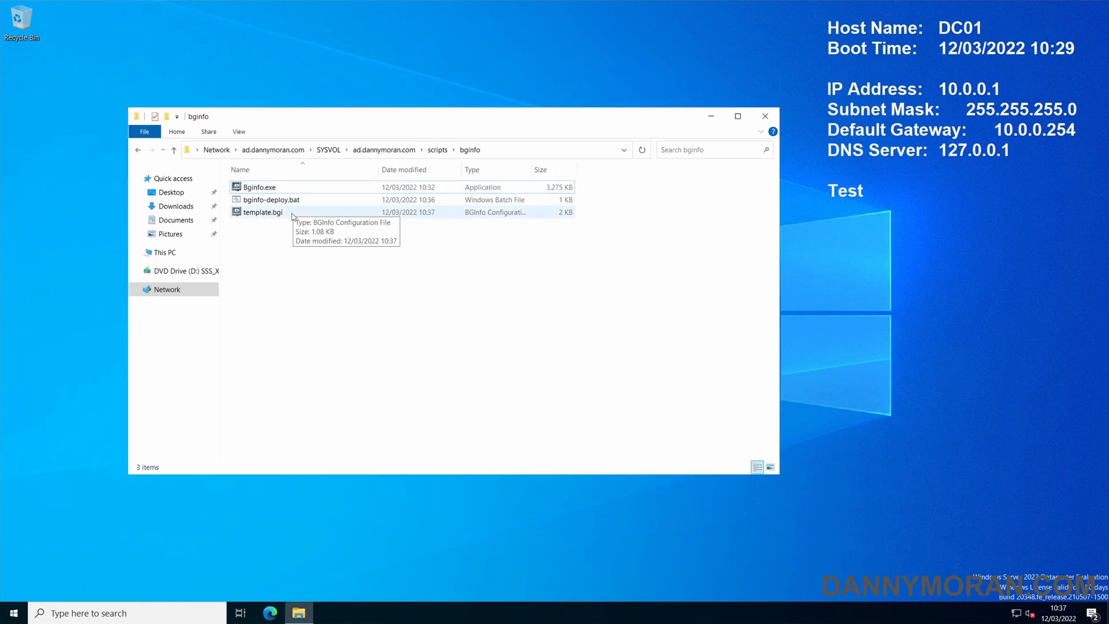
Step: Open the all-users Startup folder with shell:common startup from the Run box
click(263, 212)
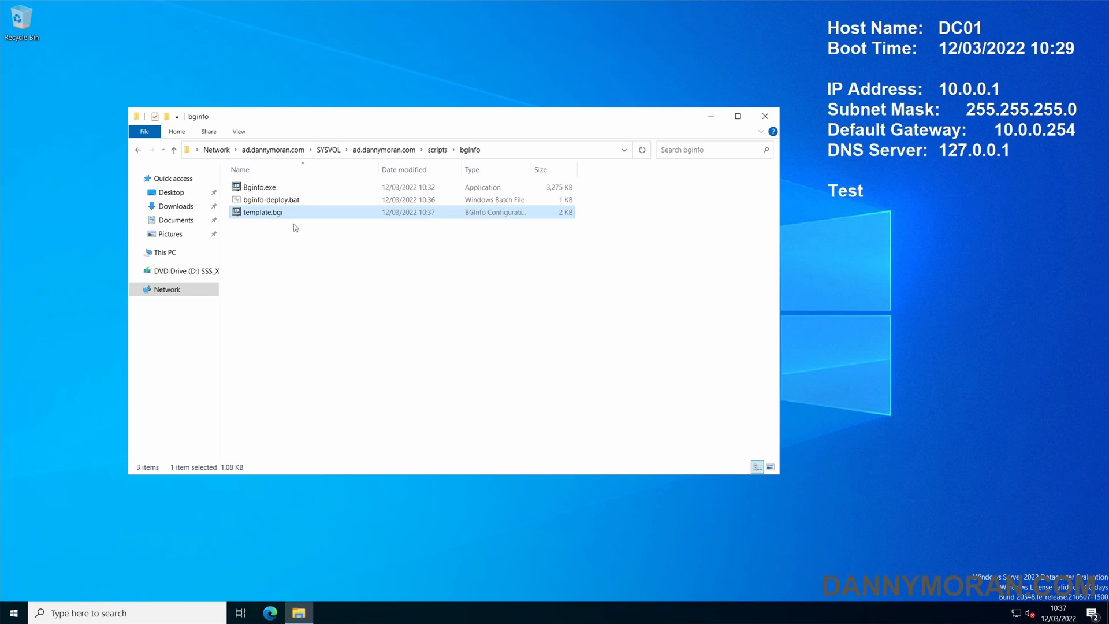
key(Win+r)
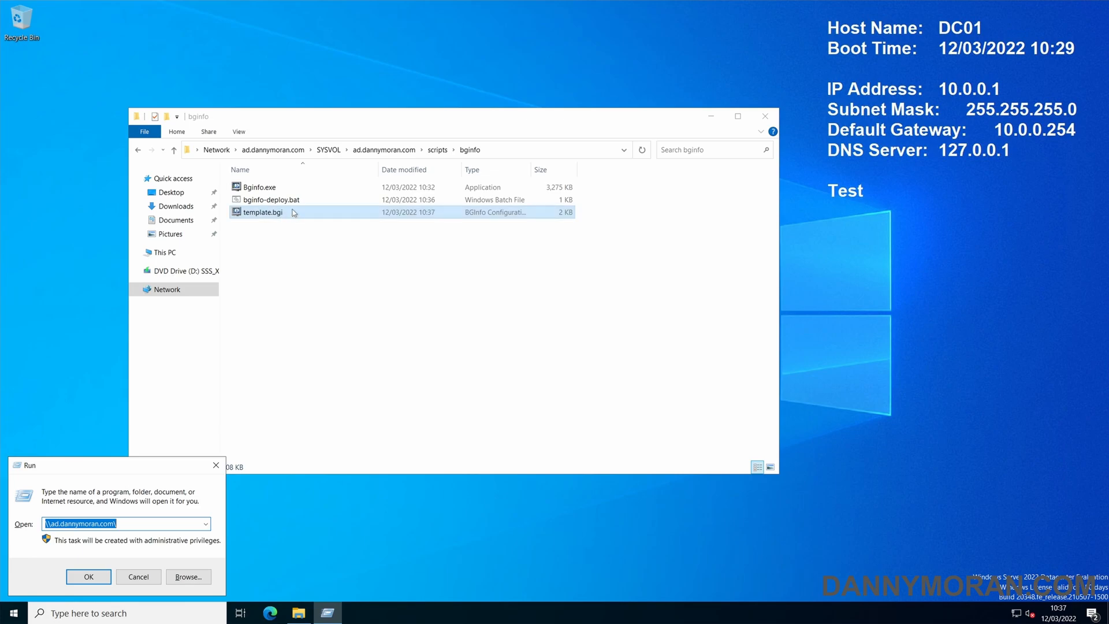
click(271, 200)
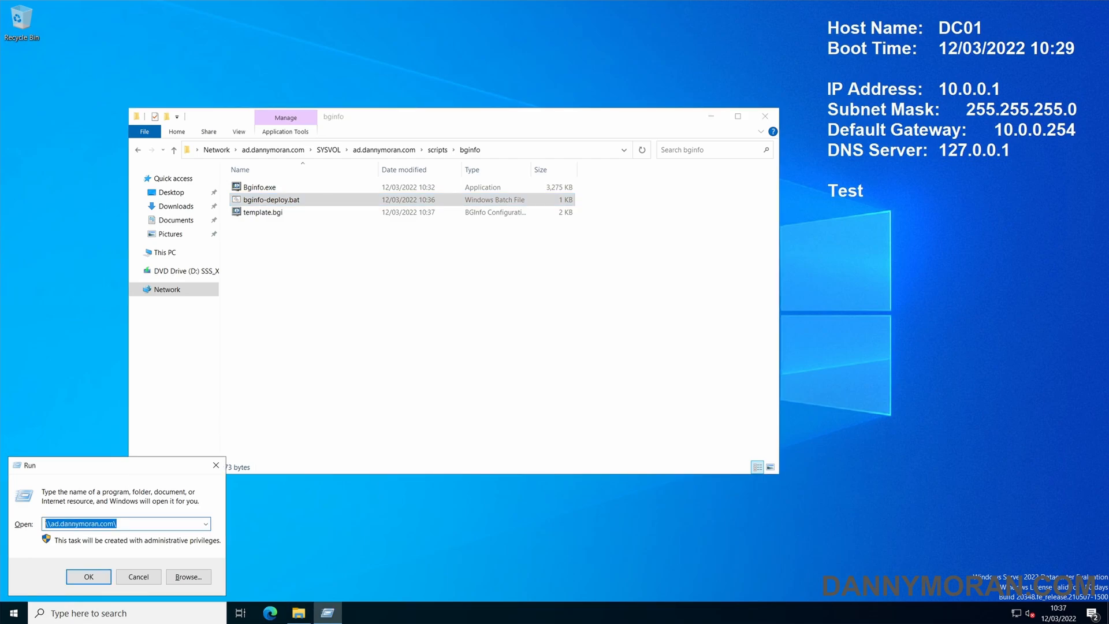
text(shell:commom)
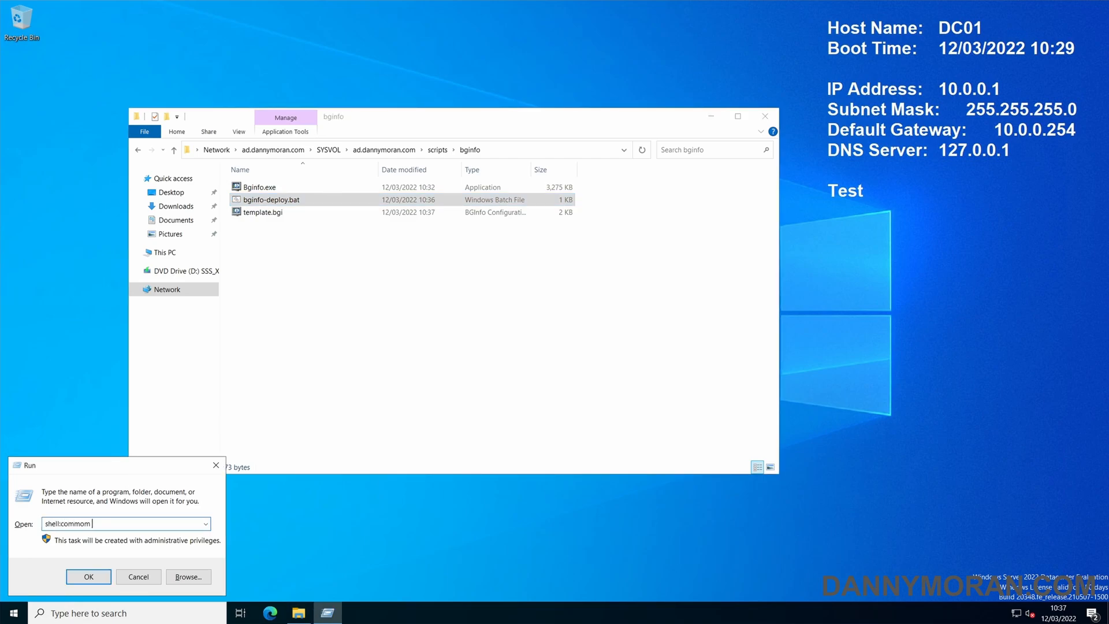
key(BackSpace)
text(n)
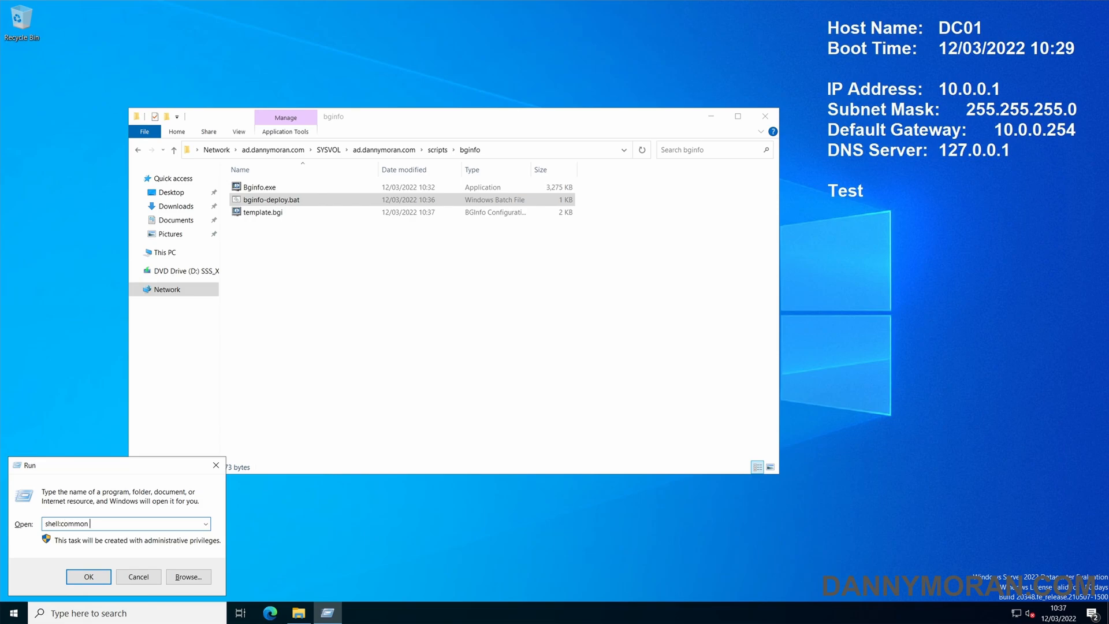
click(89, 576)
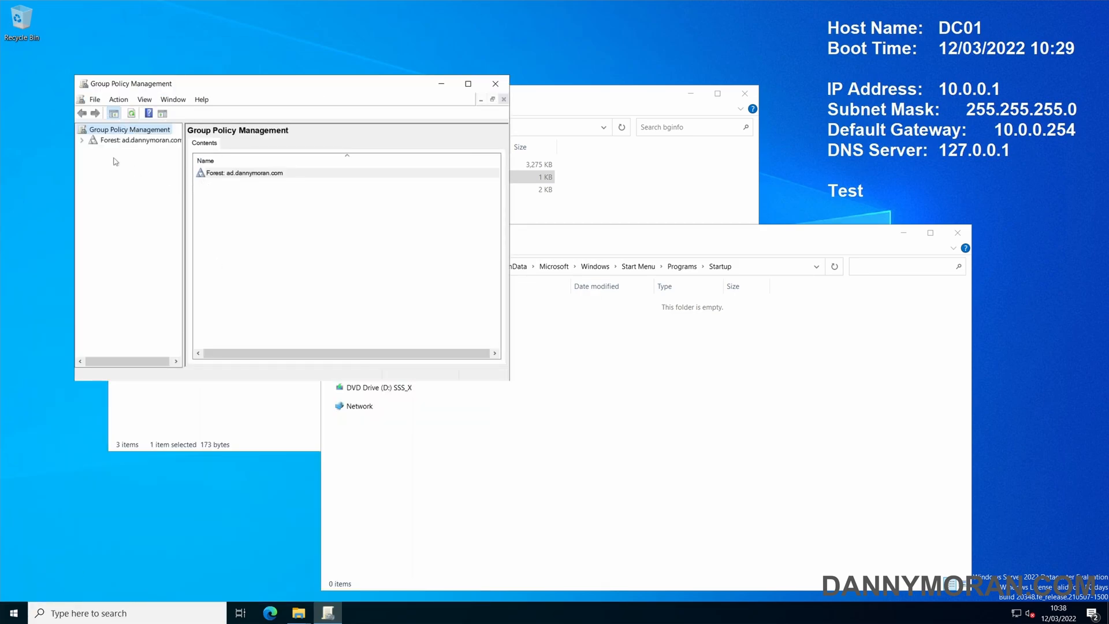
Step: Create a new GPO named bginfo under the ad.dannymoran.com domain's Group Policy Objects
click(468, 84)
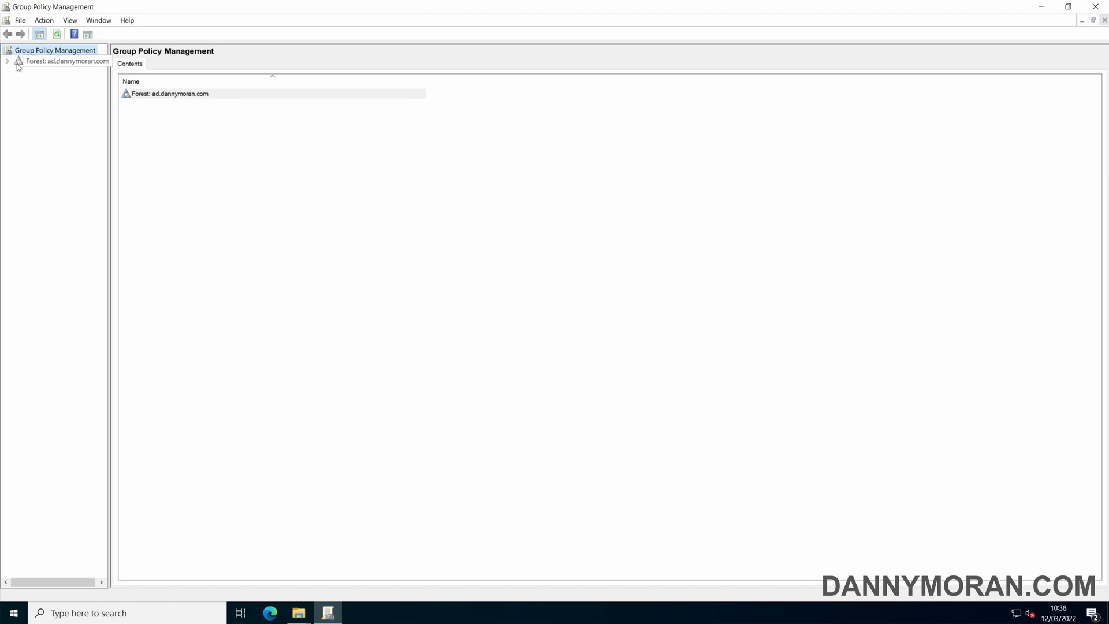
click(13, 63)
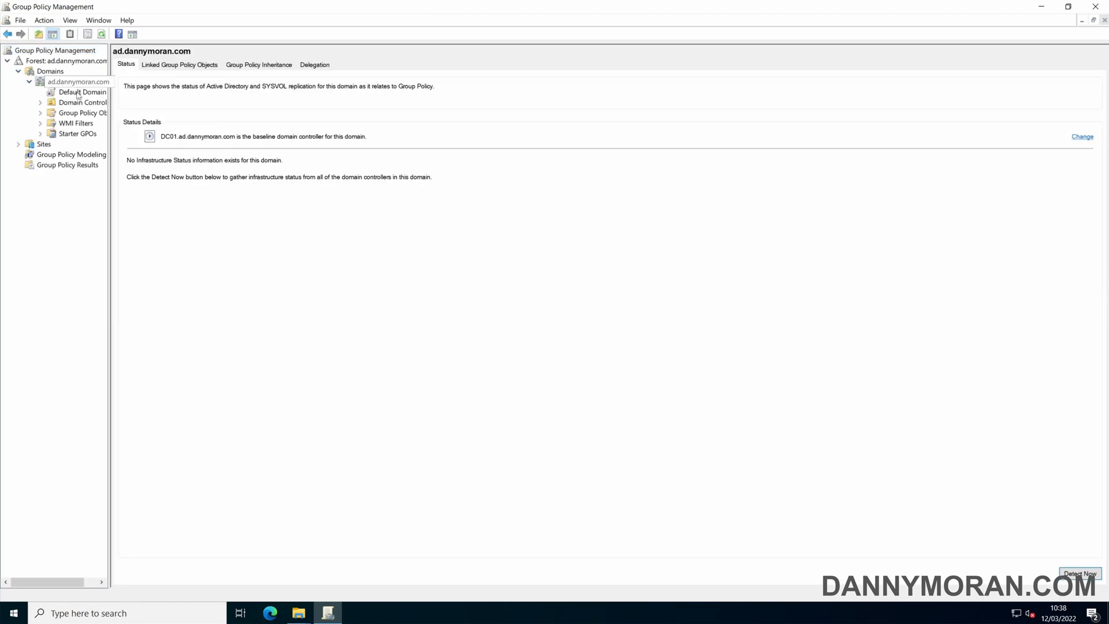
click(76, 113)
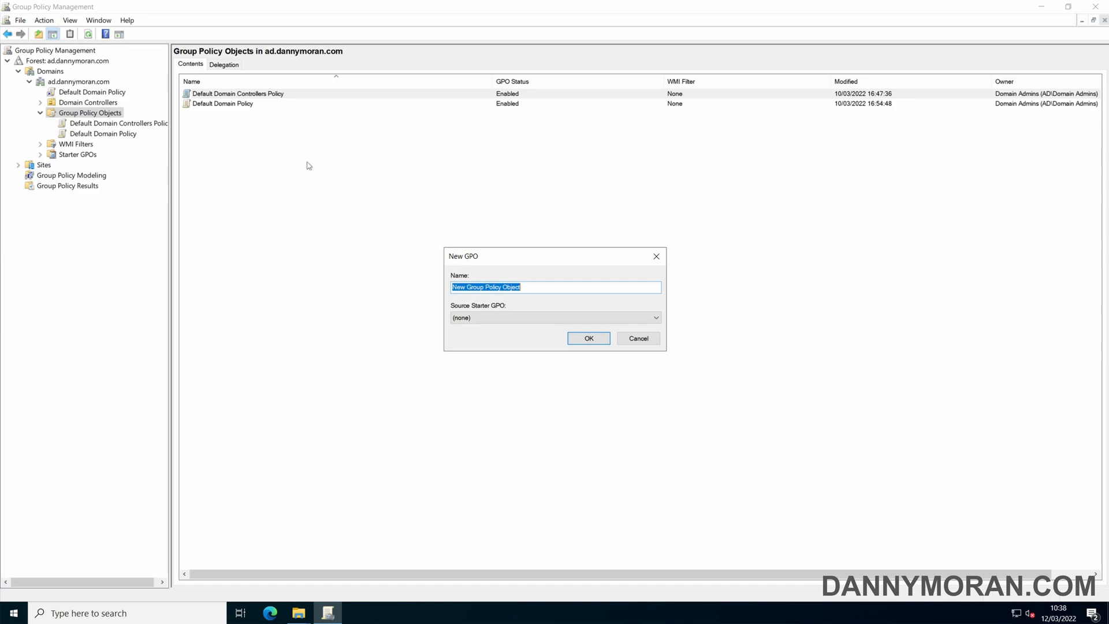
text(bginfo)
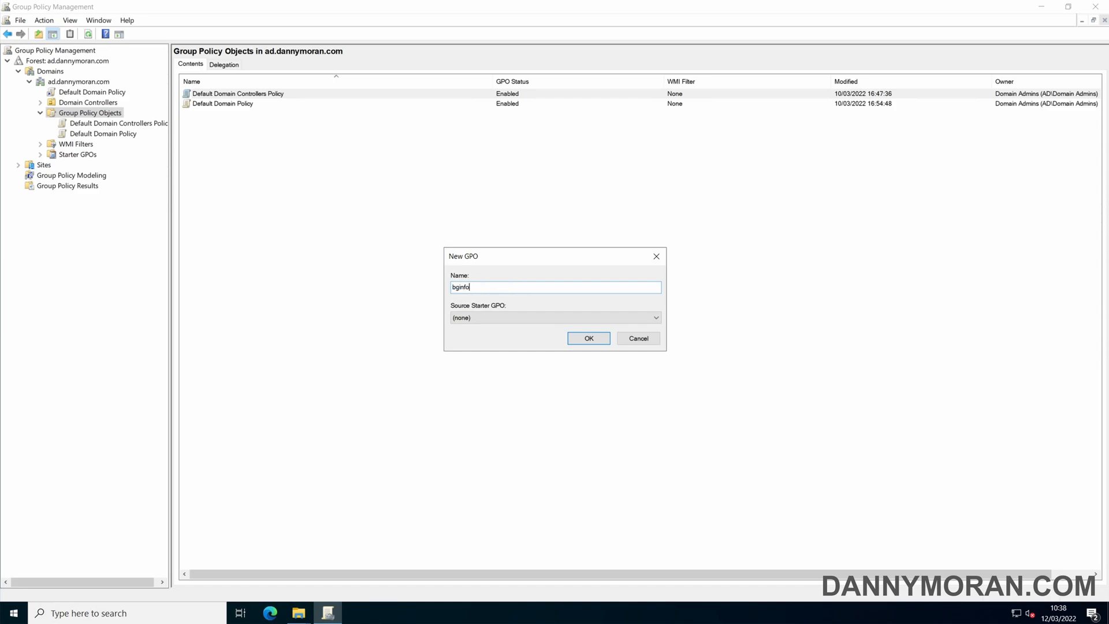
click(588, 338)
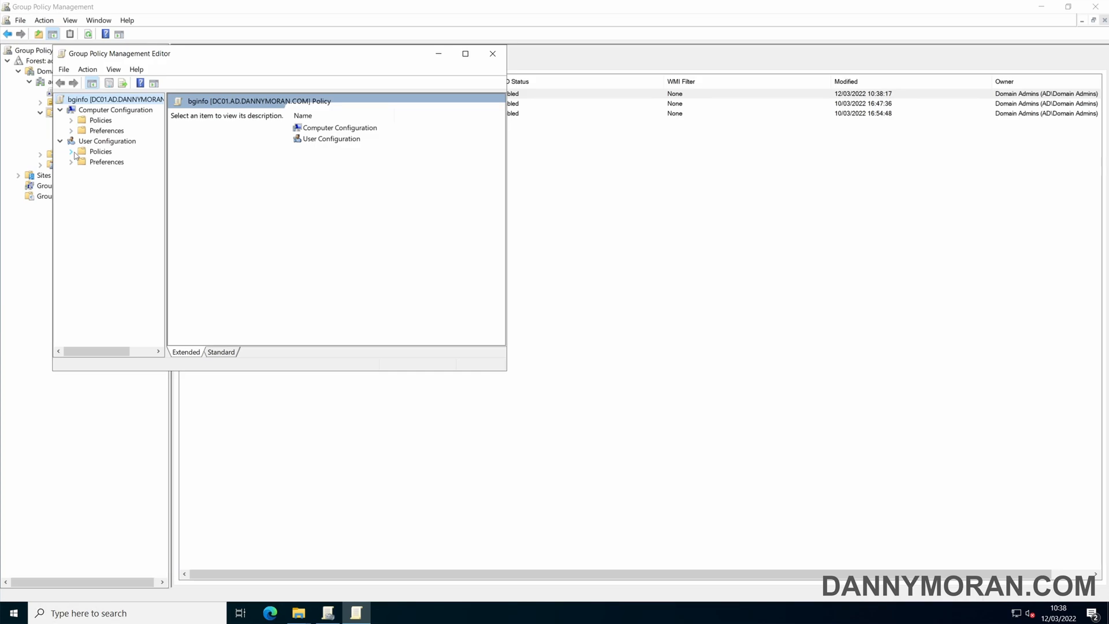
Step: Add a User Configuration Files item copying bginfo-deploy.bat's full path into Startup
click(71, 162)
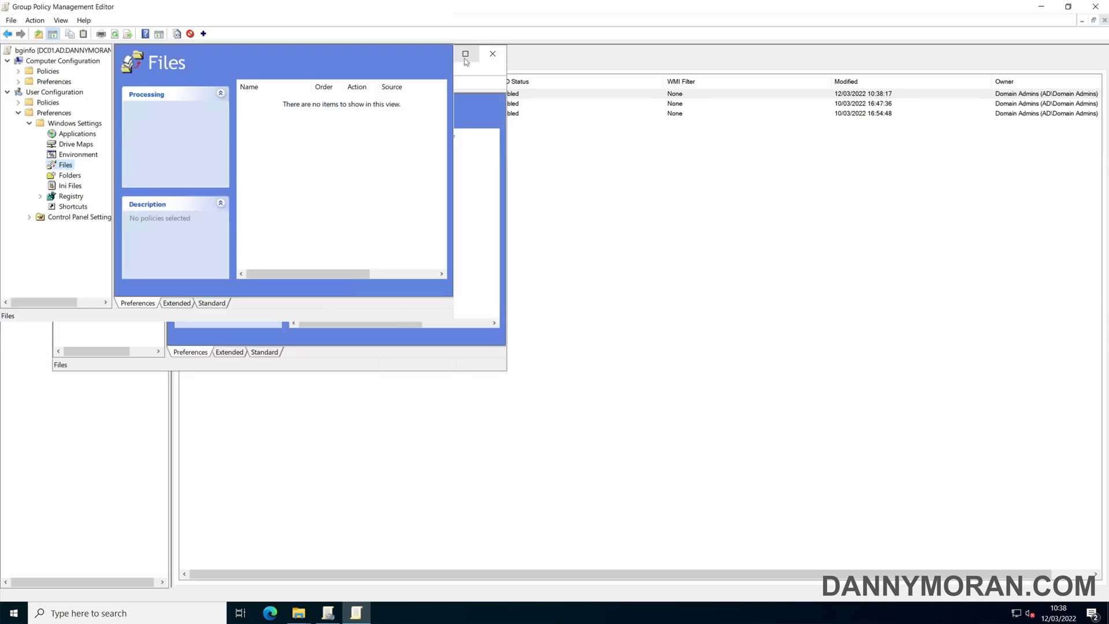
right_click(321, 162)
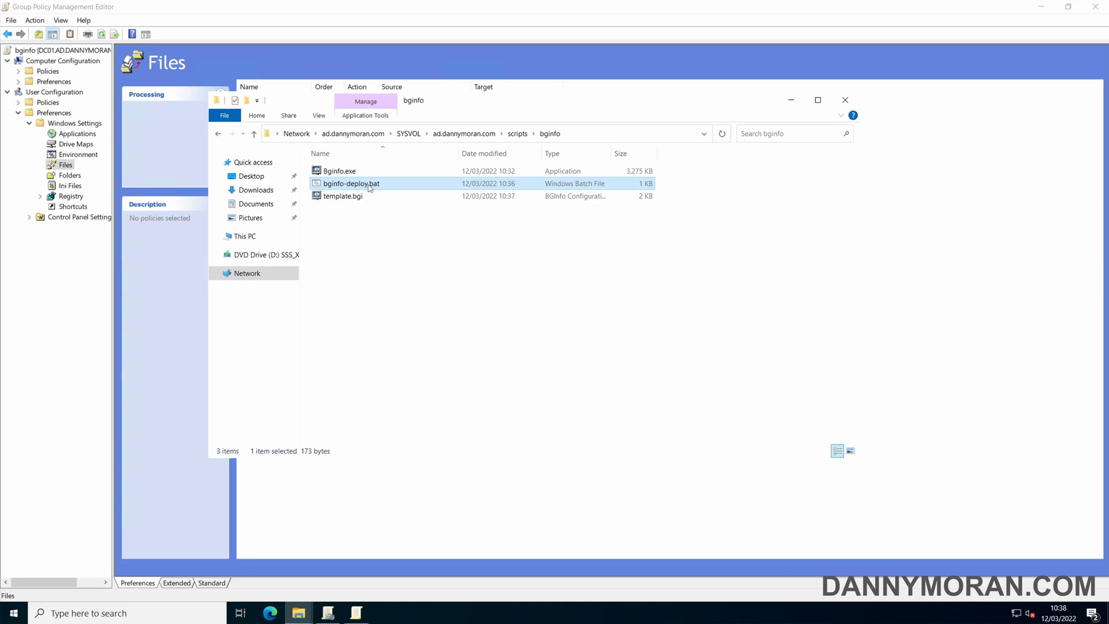
right_click(352, 184)
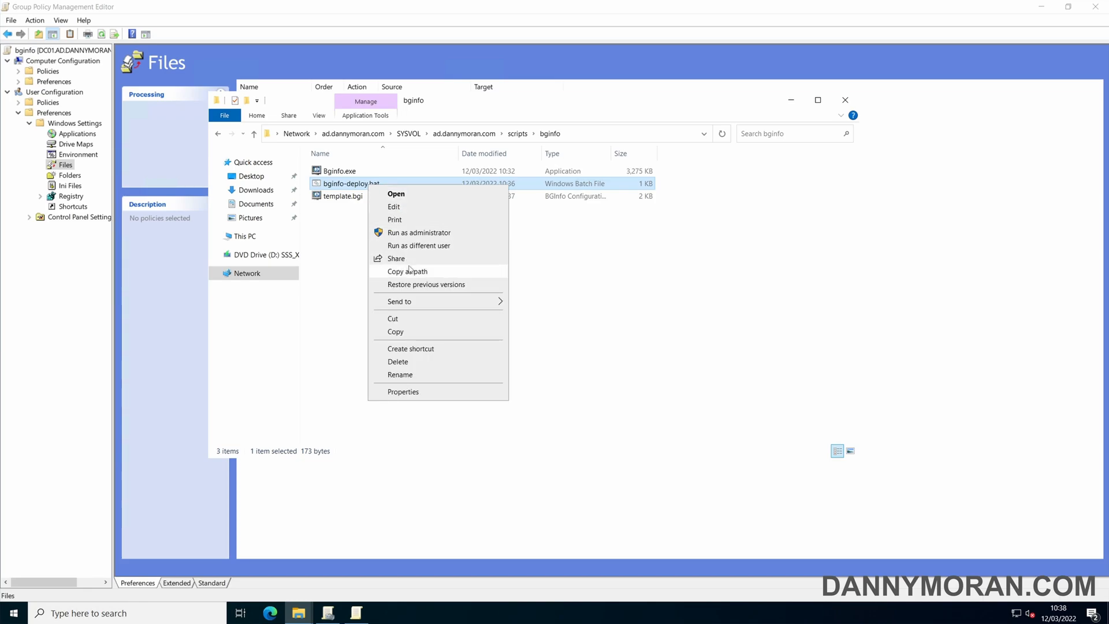
click(407, 277)
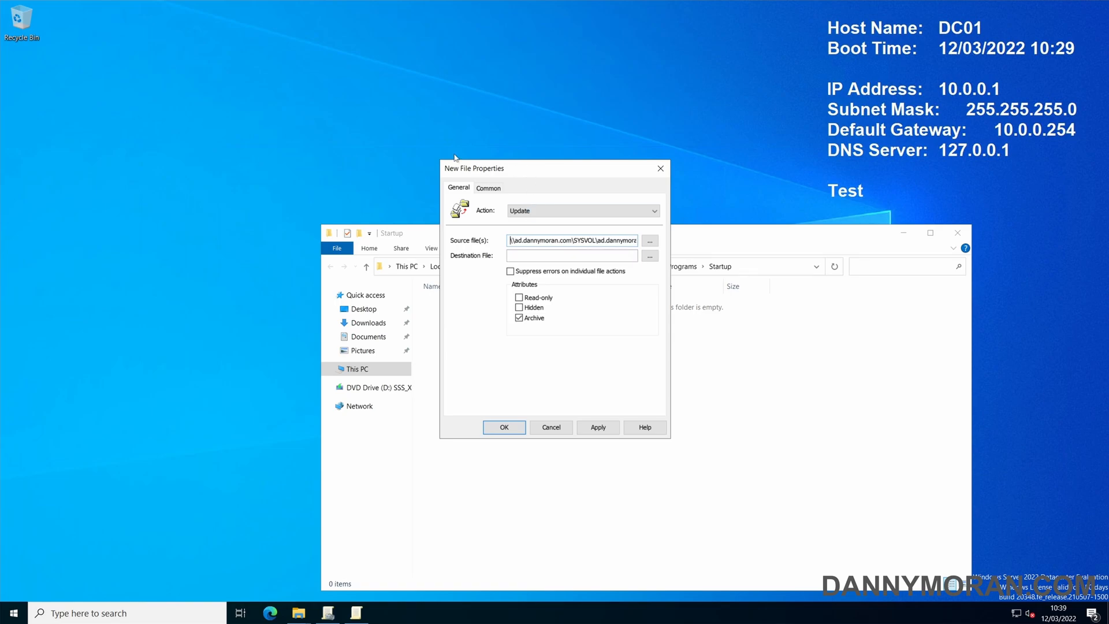
drag(474, 168, 145, 120)
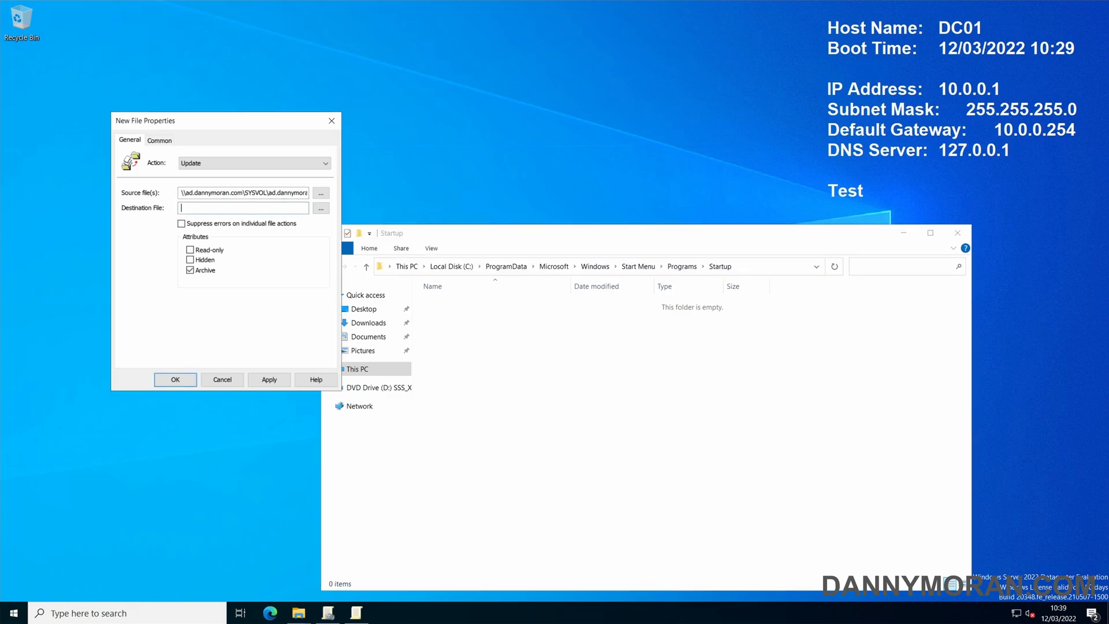
mouse_move(695, 278)
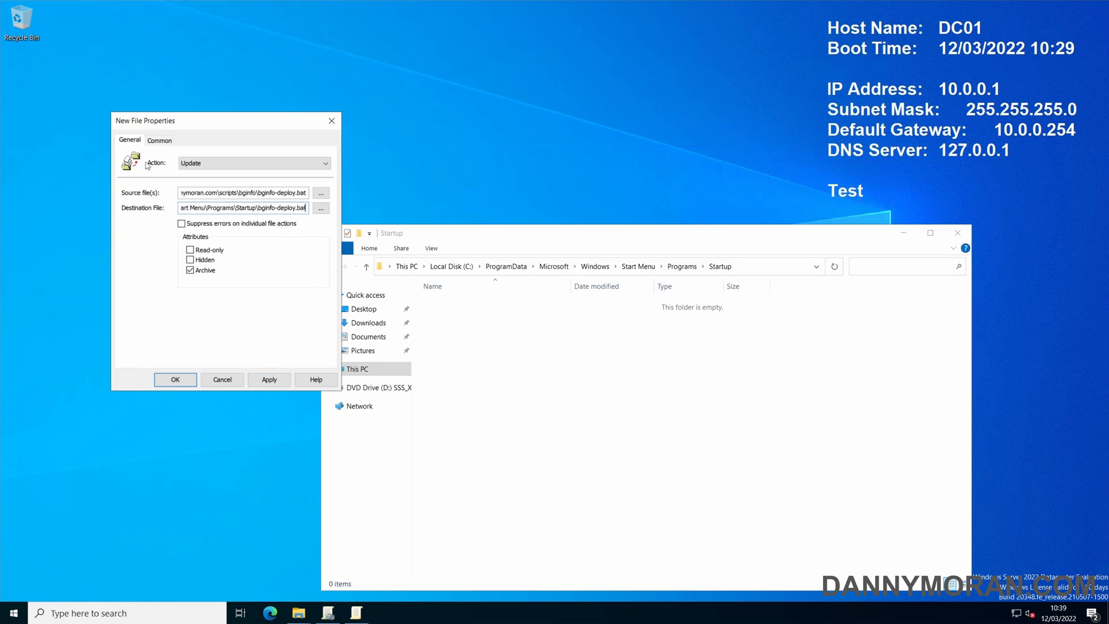
Step: Enable item-level targeting on the file item's Common options and open the targeting editor
click(160, 139)
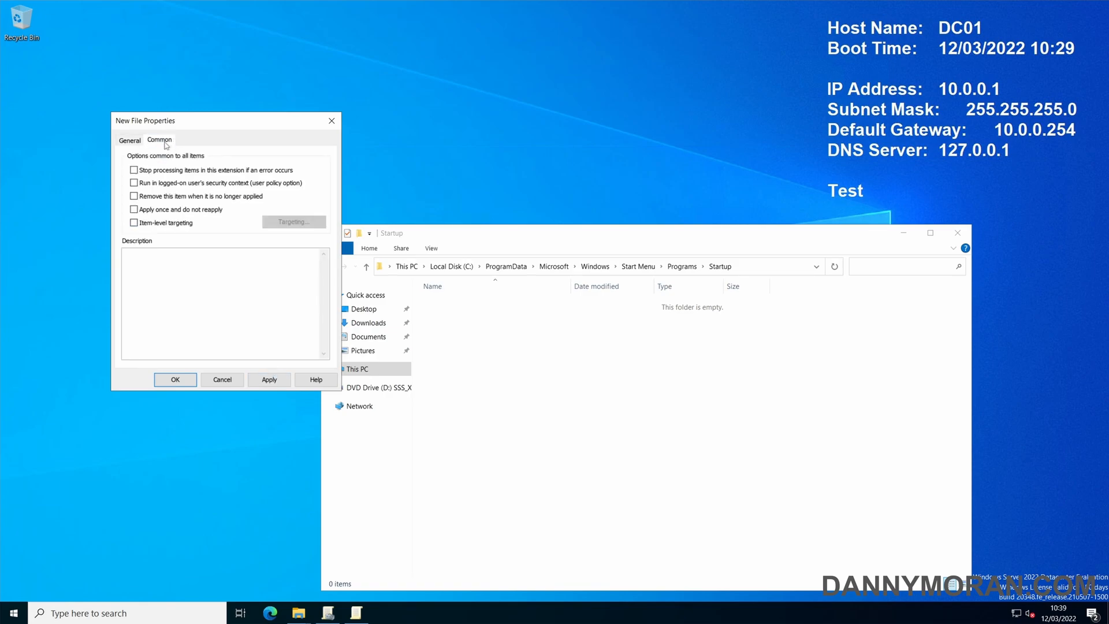
click(133, 223)
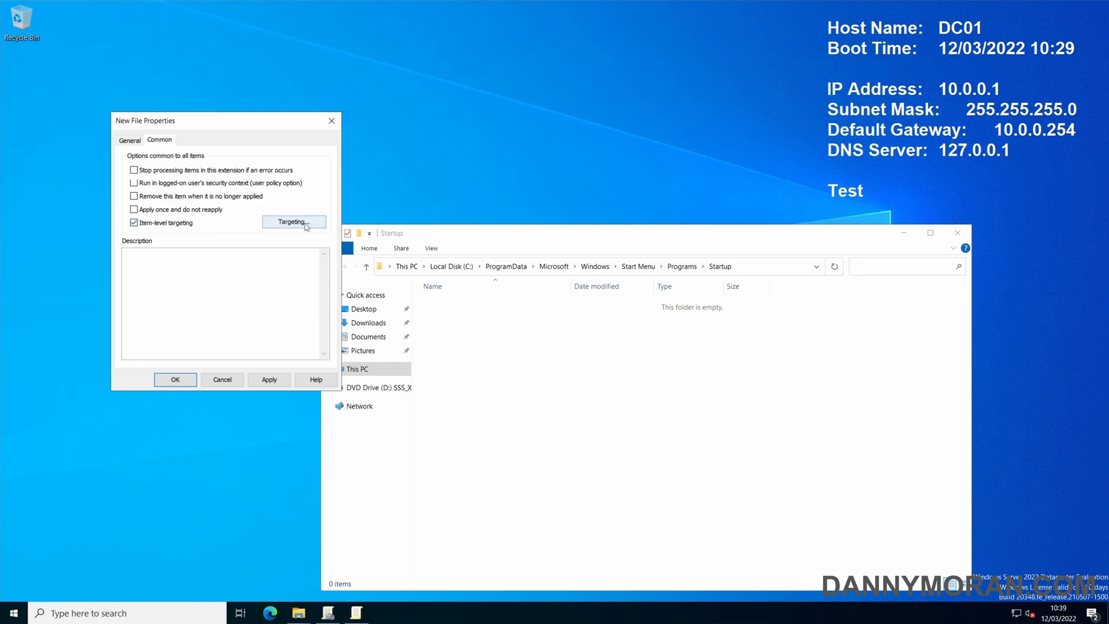
mouse_move(300, 245)
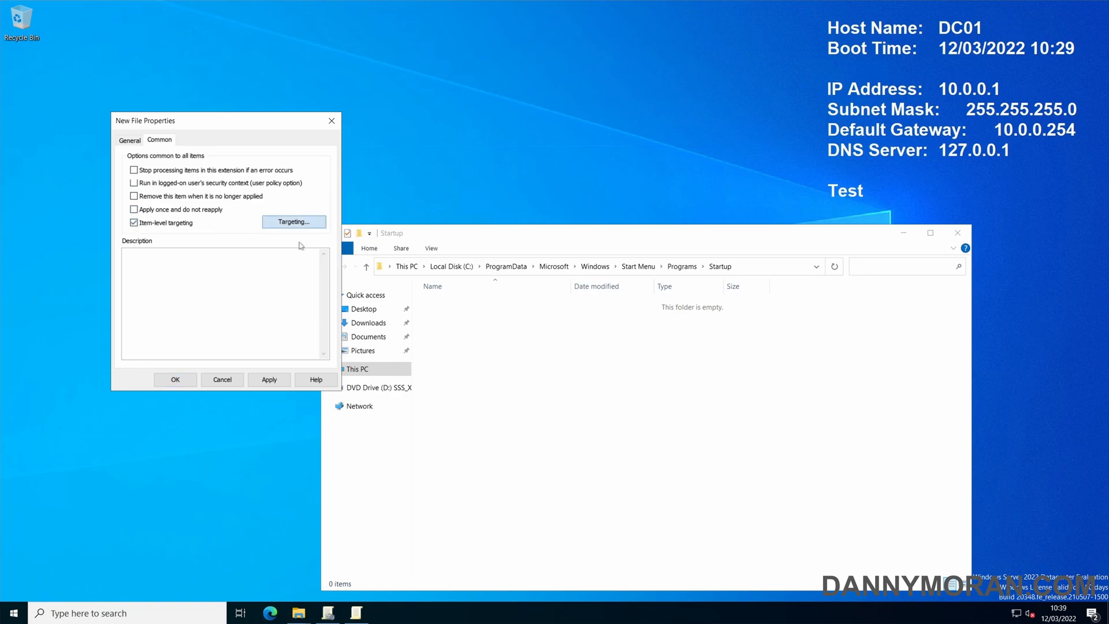
click(293, 222)
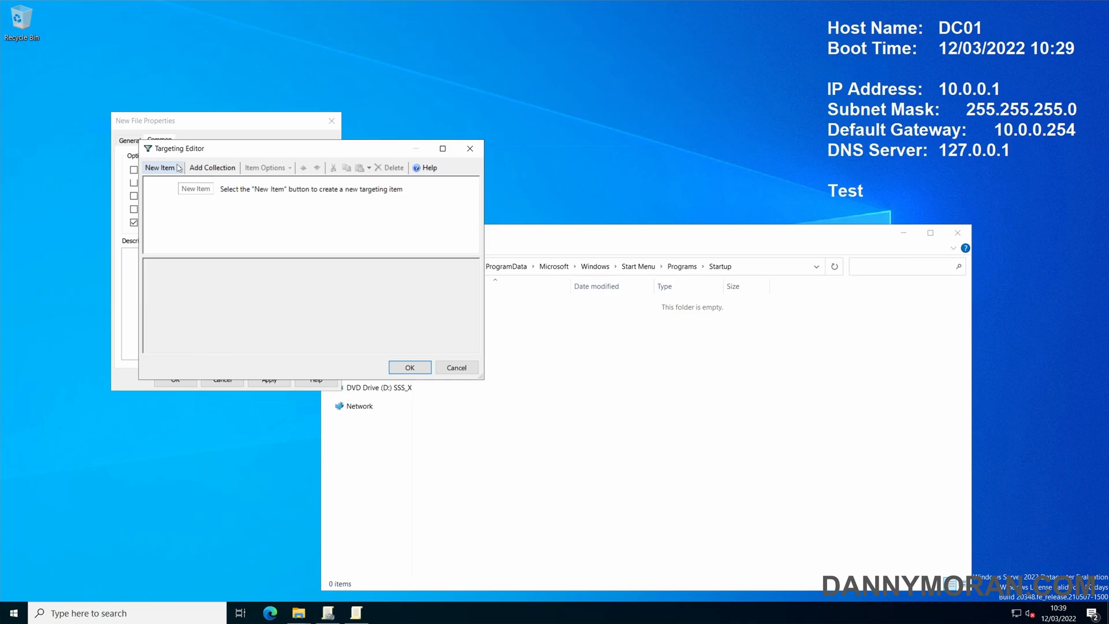
Step: Add an Organizational Unit targeting item for computers in the Domain Controllers OU
click(161, 167)
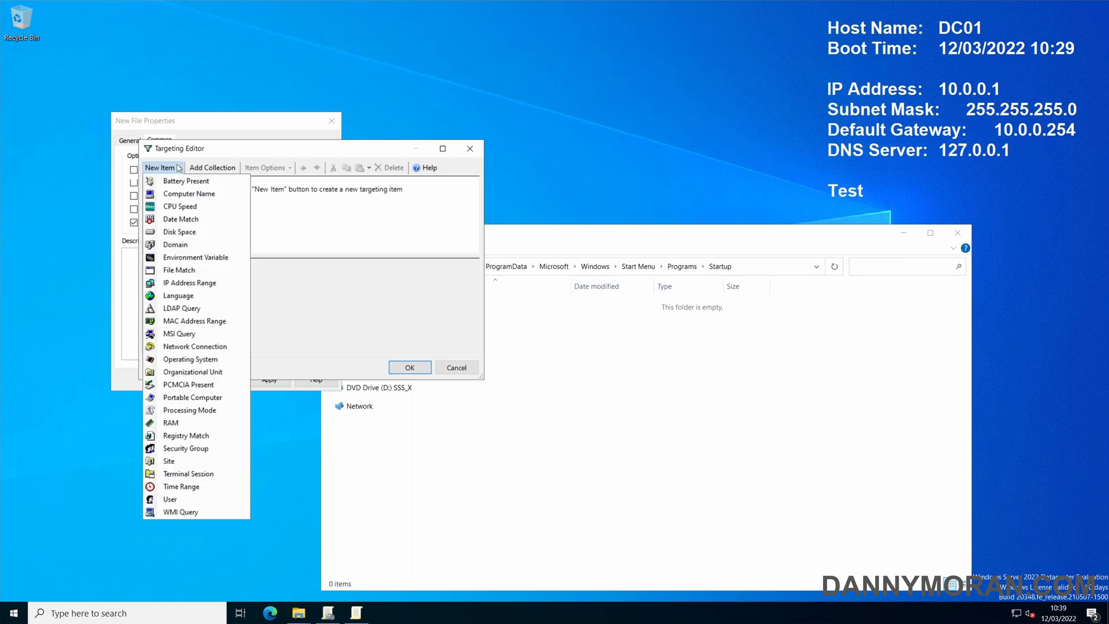
mouse_move(192, 371)
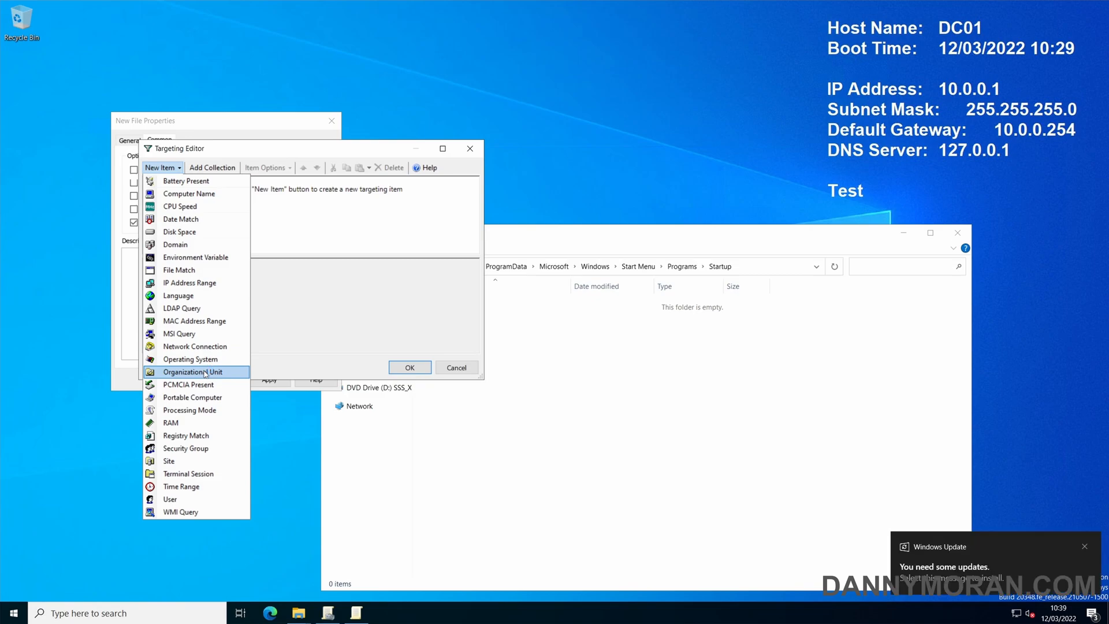
click(194, 371)
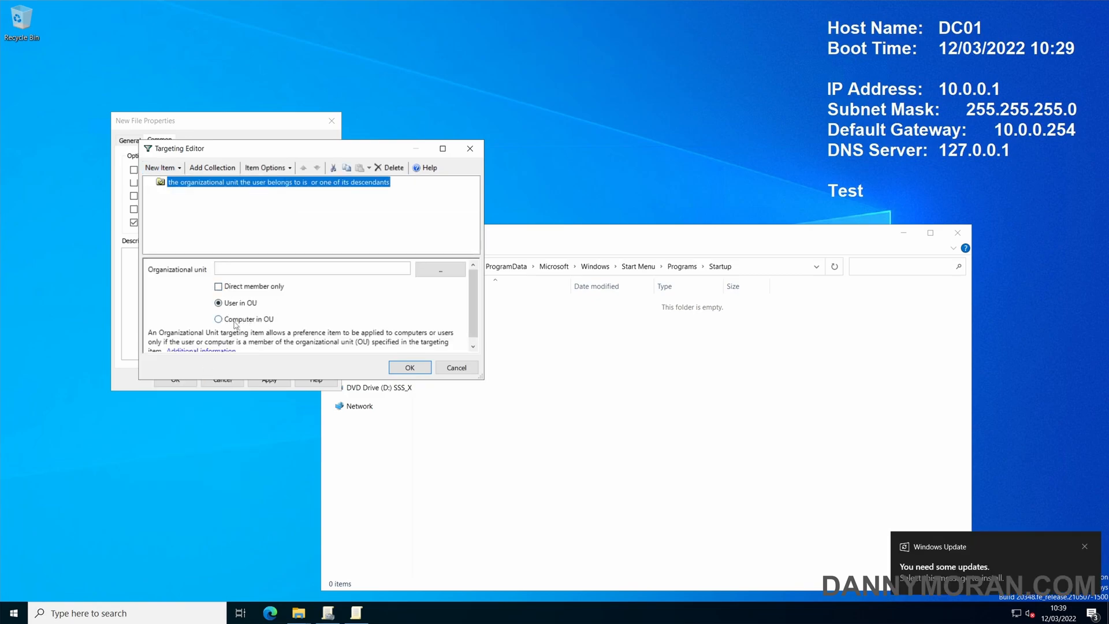
click(218, 319)
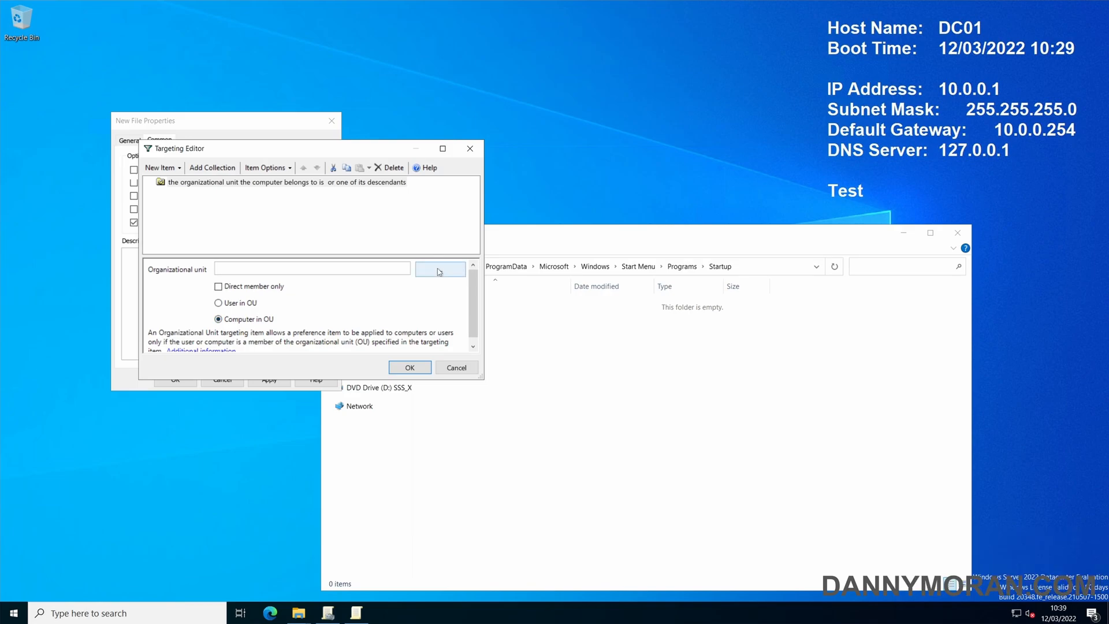
click(439, 269)
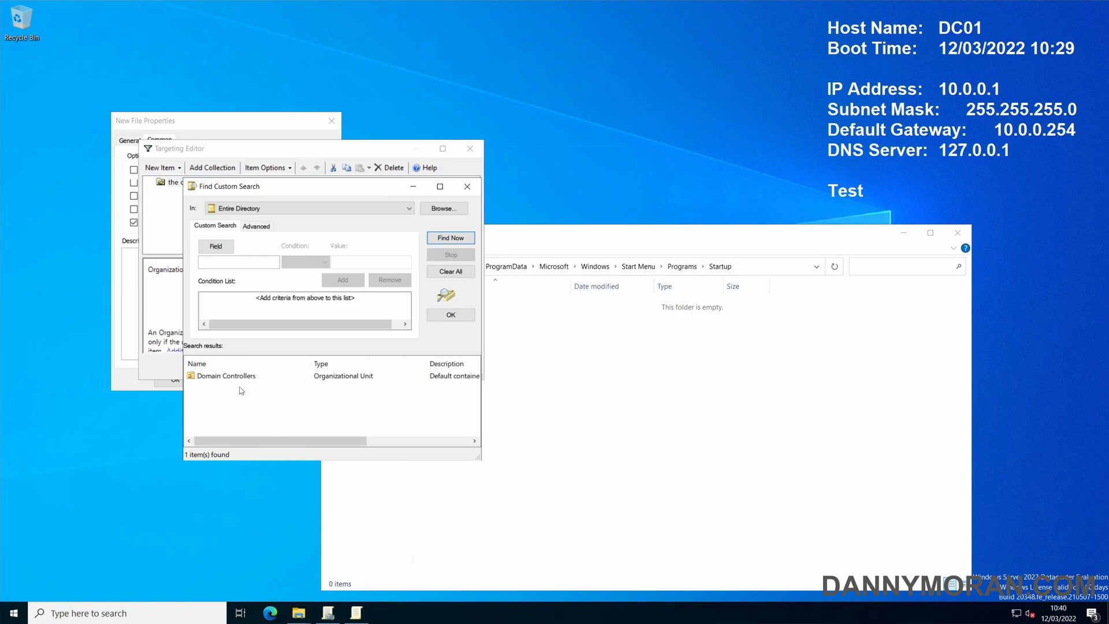
click(226, 376)
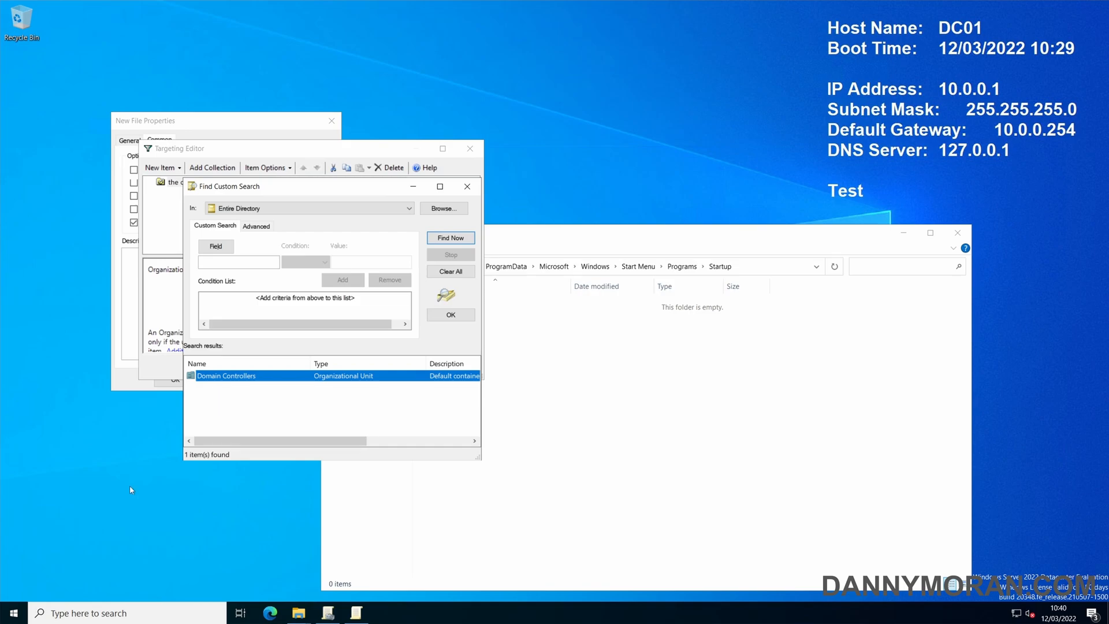
mouse_move(345, 424)
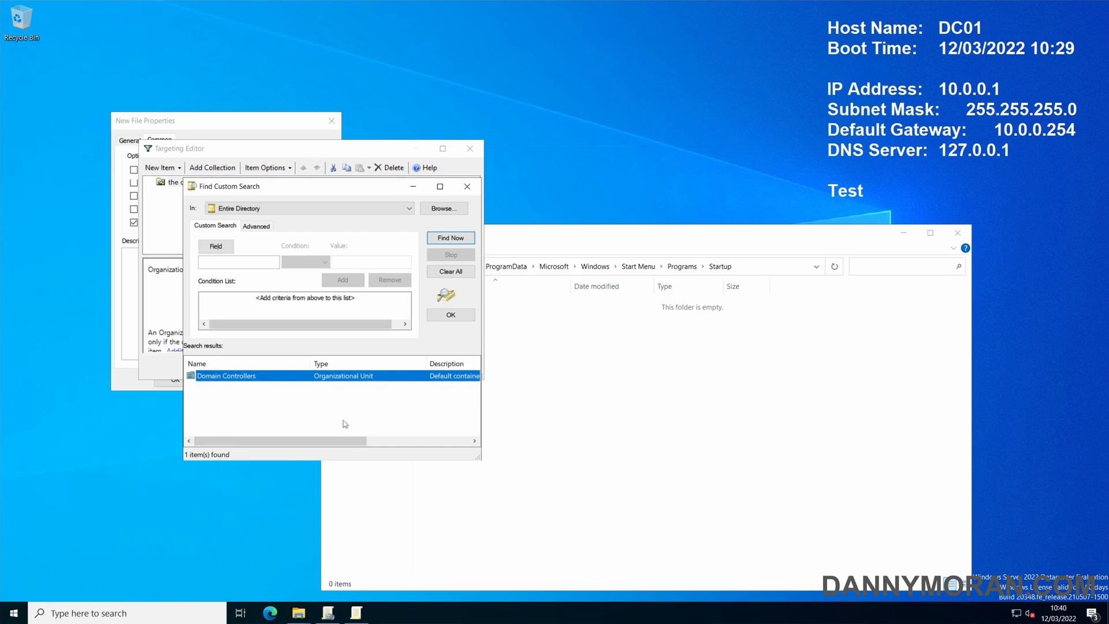
mouse_move(286, 404)
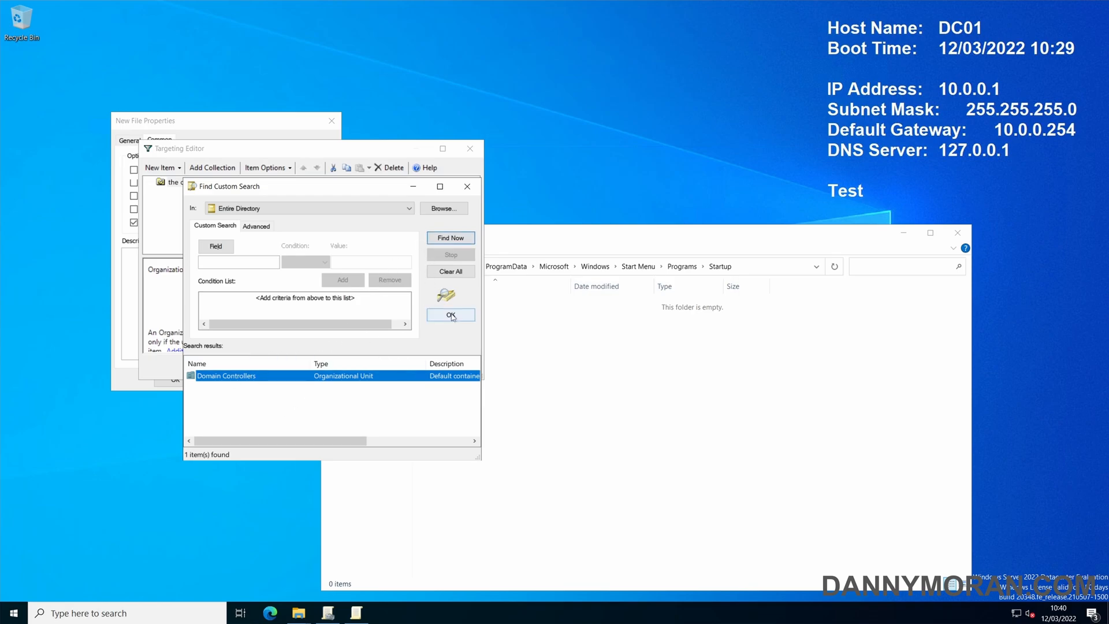
click(451, 315)
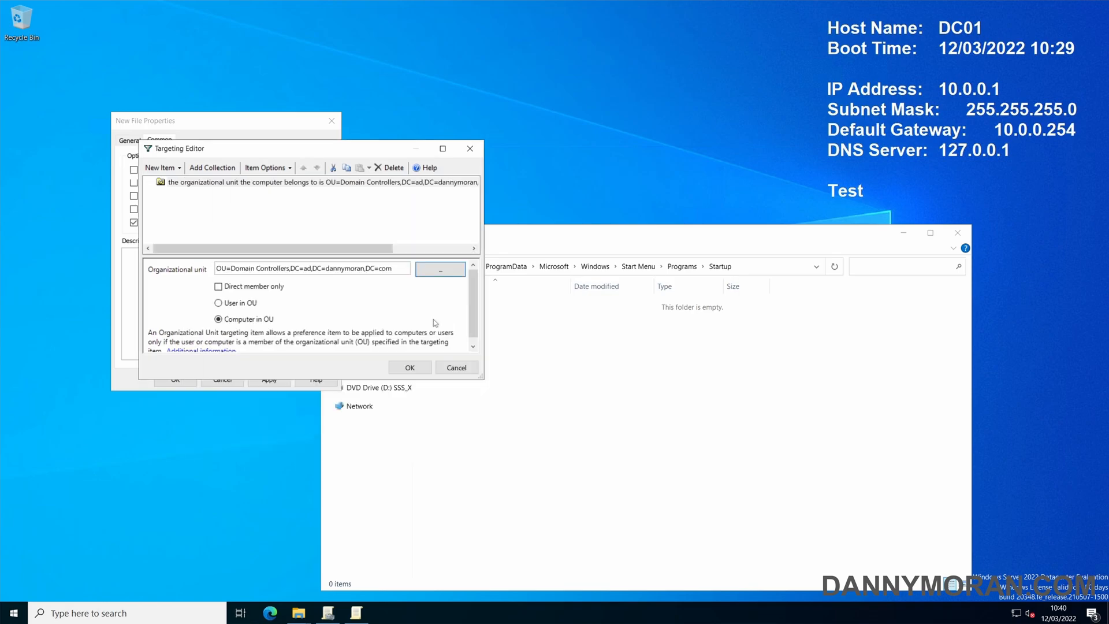
click(410, 367)
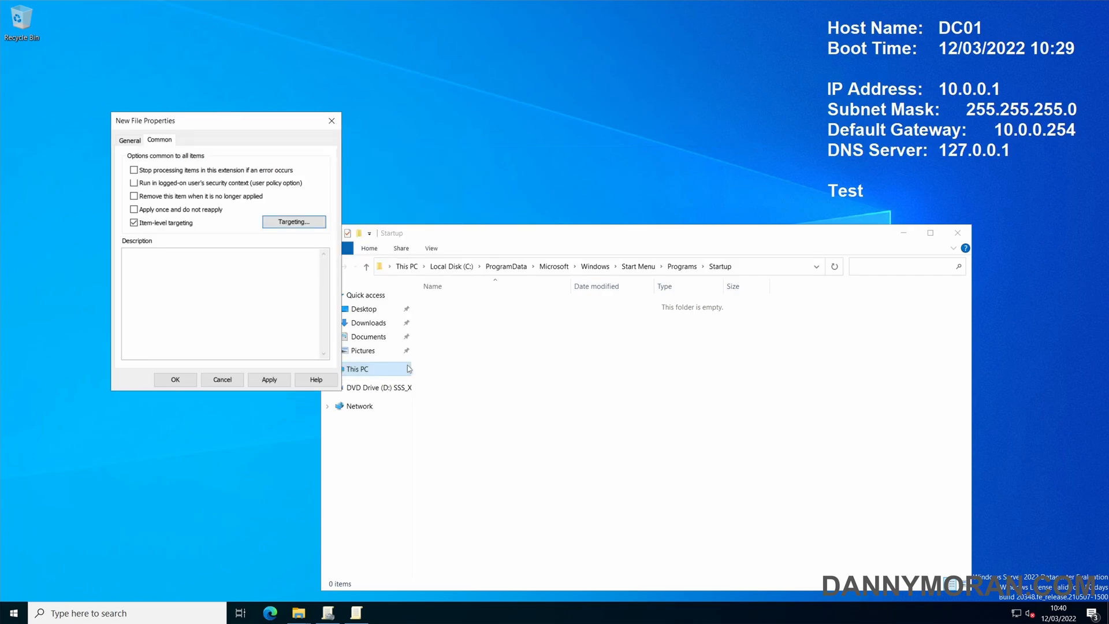
Step: Remove the extra OU targeting item, keeping one, and save the file item
click(293, 222)
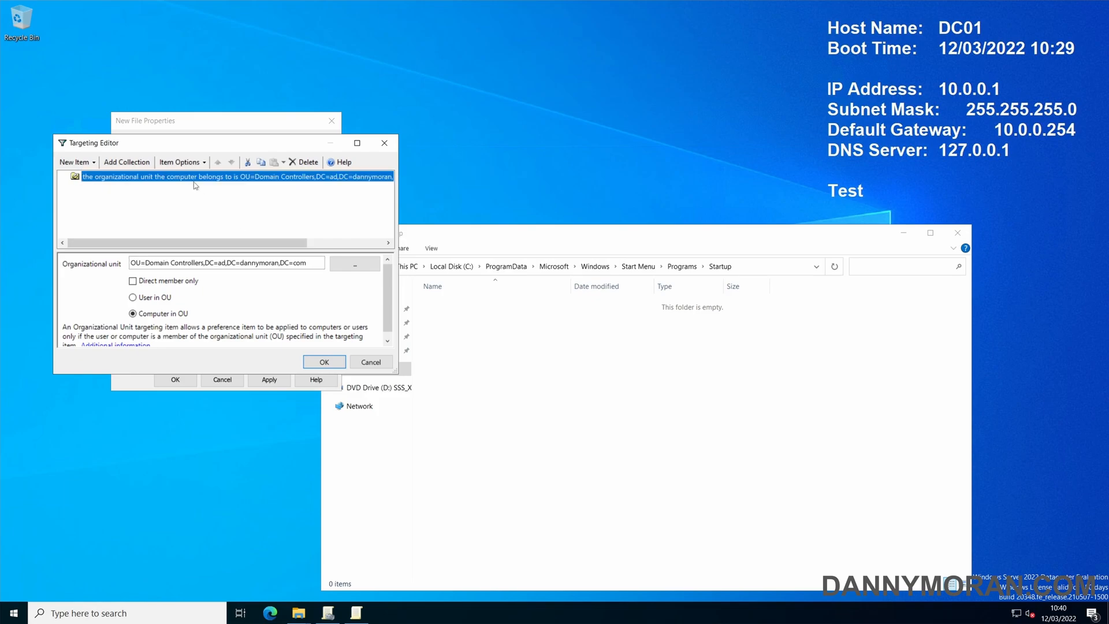
click(75, 162)
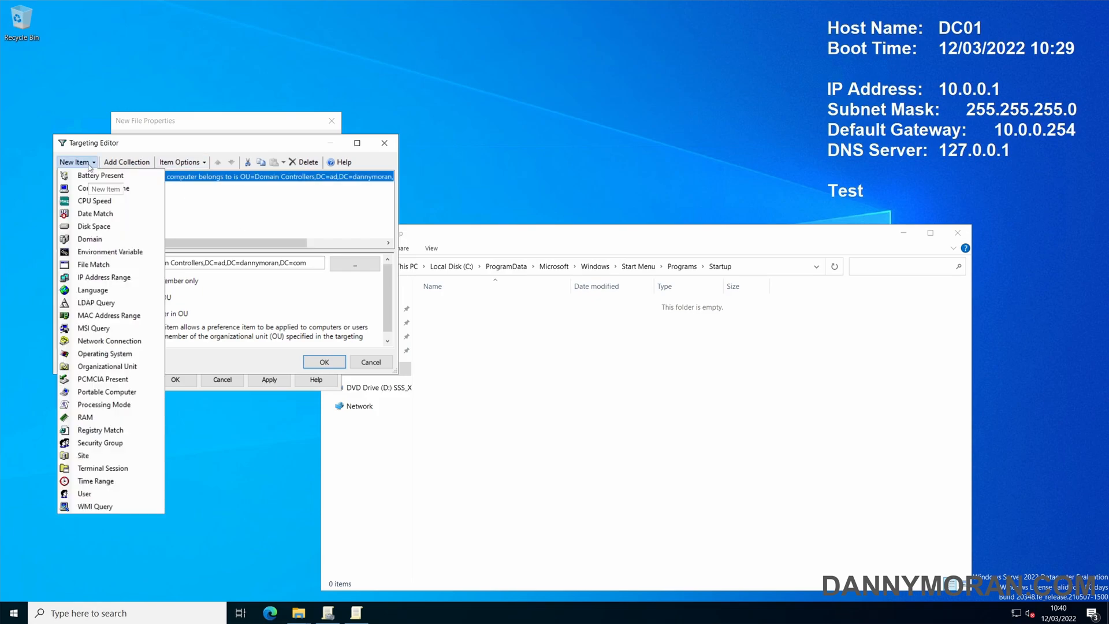
click(107, 366)
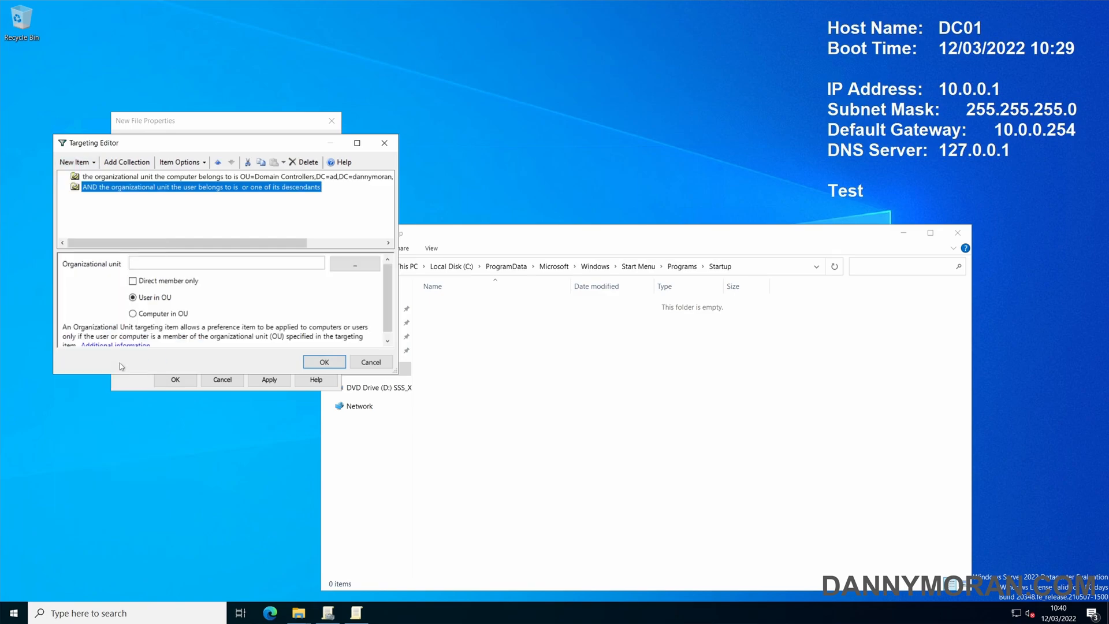
click(133, 313)
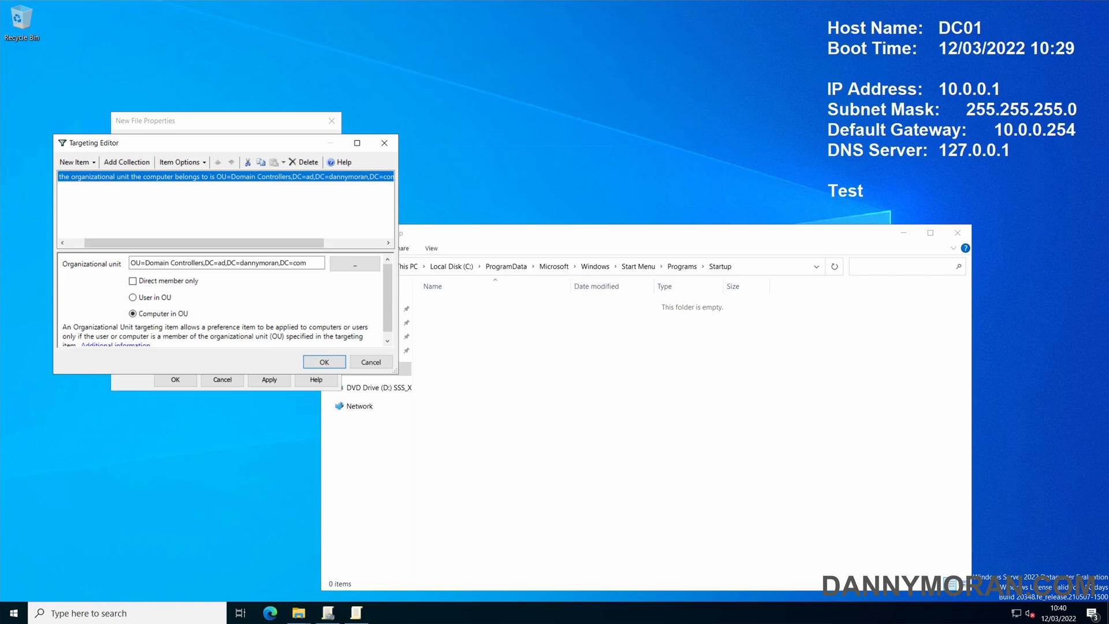
click(324, 361)
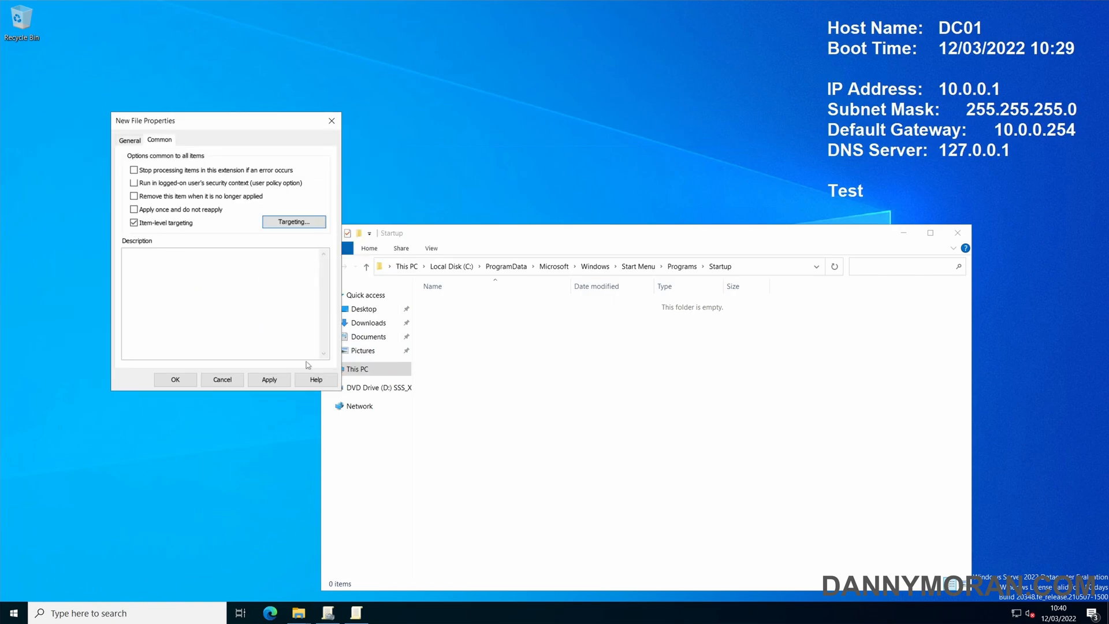
click(222, 380)
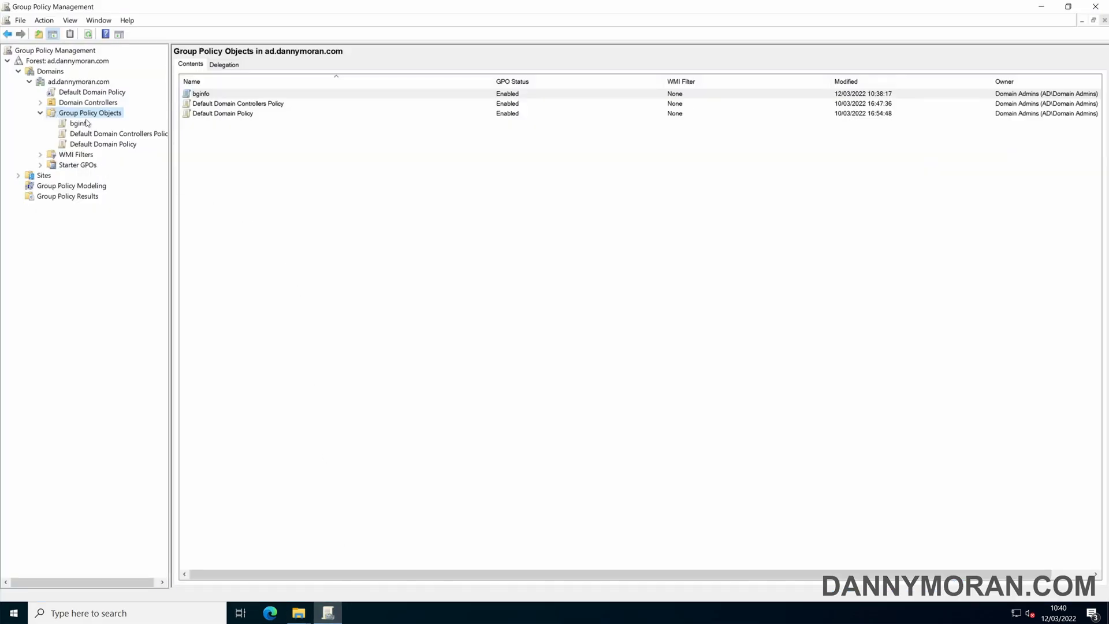
Step: Link the existing bginfo GPO to the ad.dannymoran.com domain
click(79, 123)
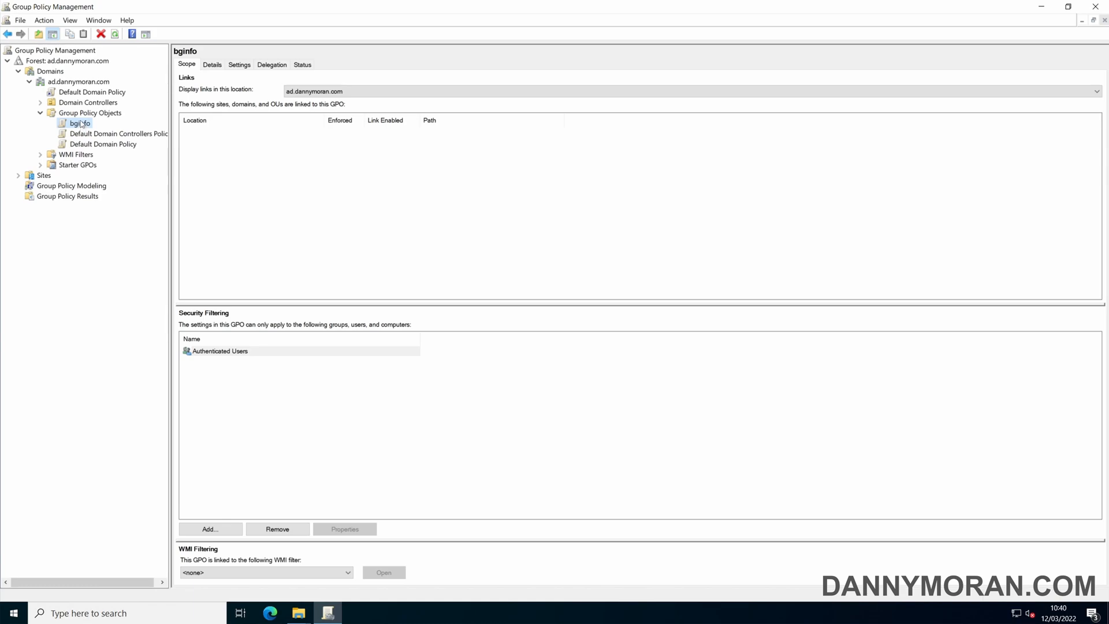
right_click(74, 82)
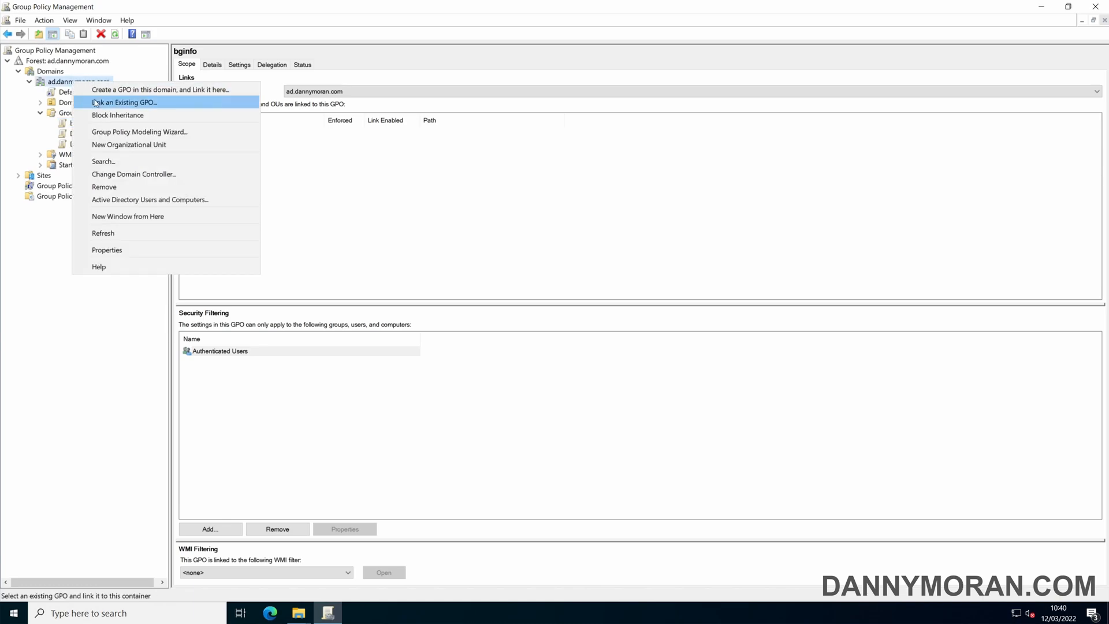
click(124, 102)
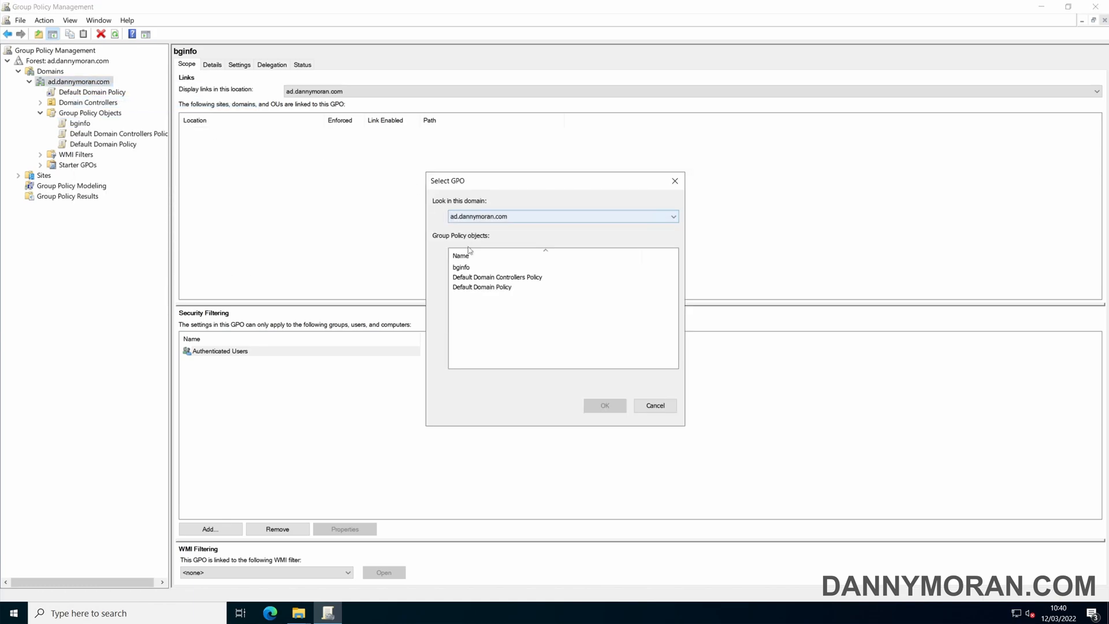
click(460, 267)
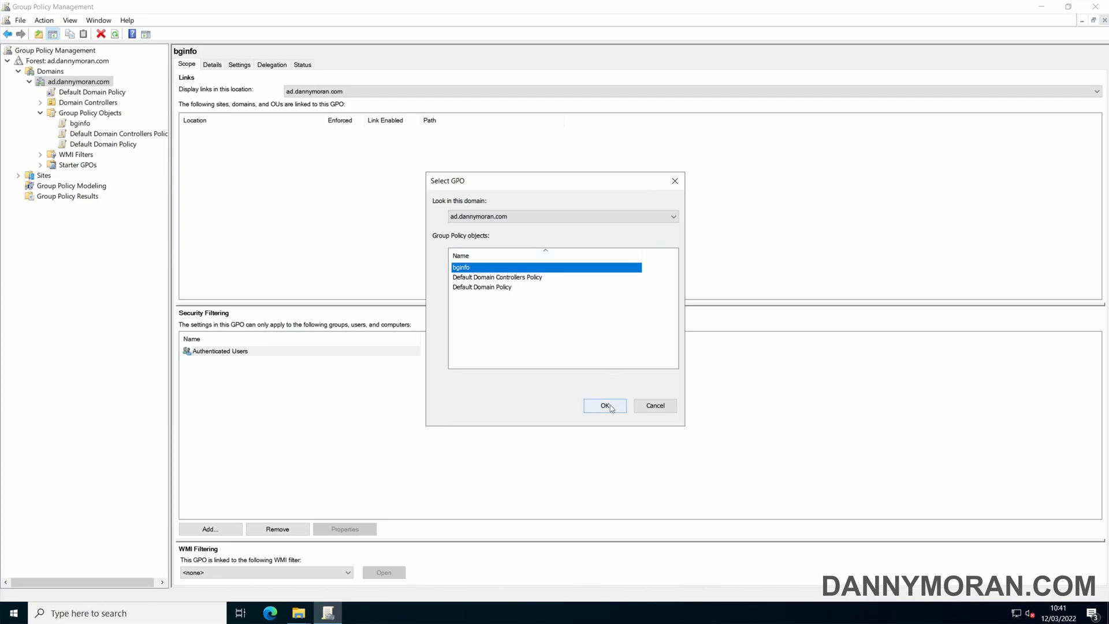
click(605, 405)
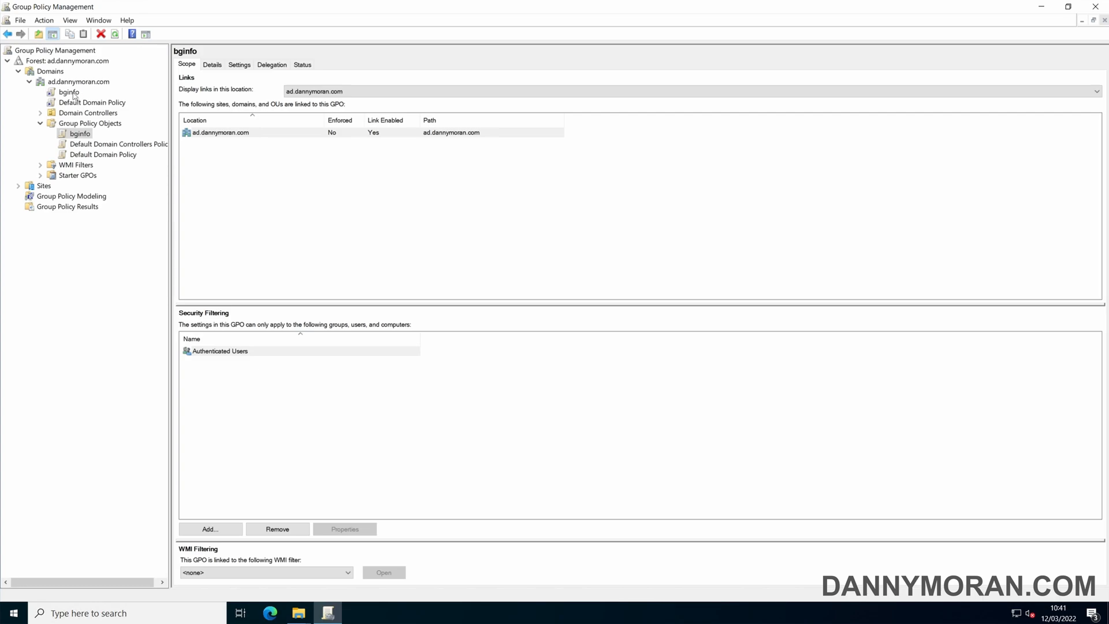
Step: Set the bginfo link to Enforced and dismiss the link scope message
right_click(68, 92)
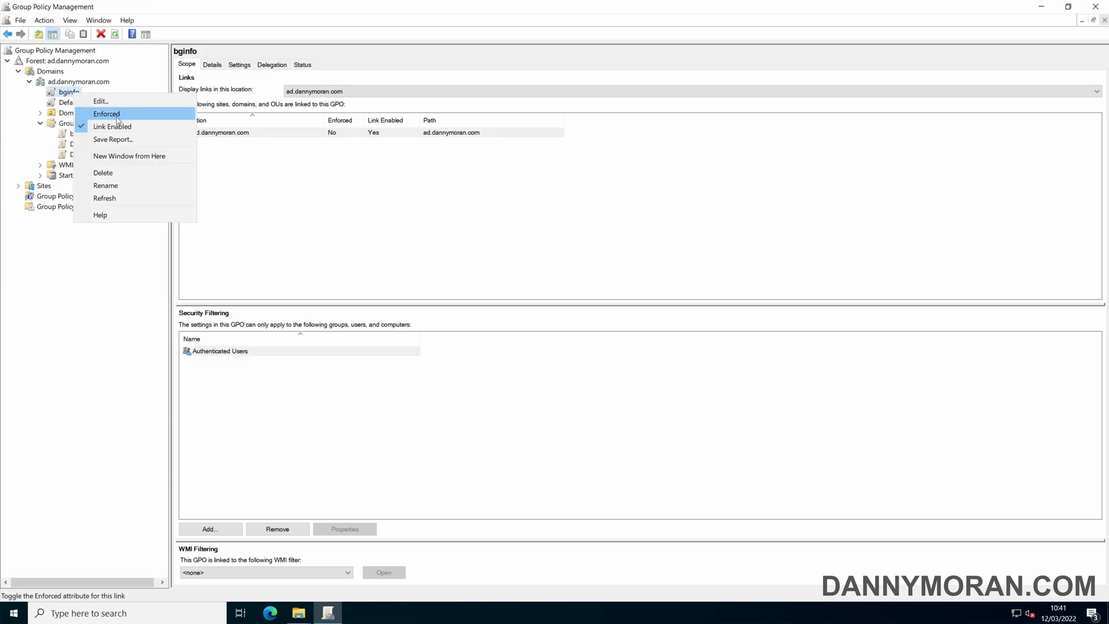
click(106, 114)
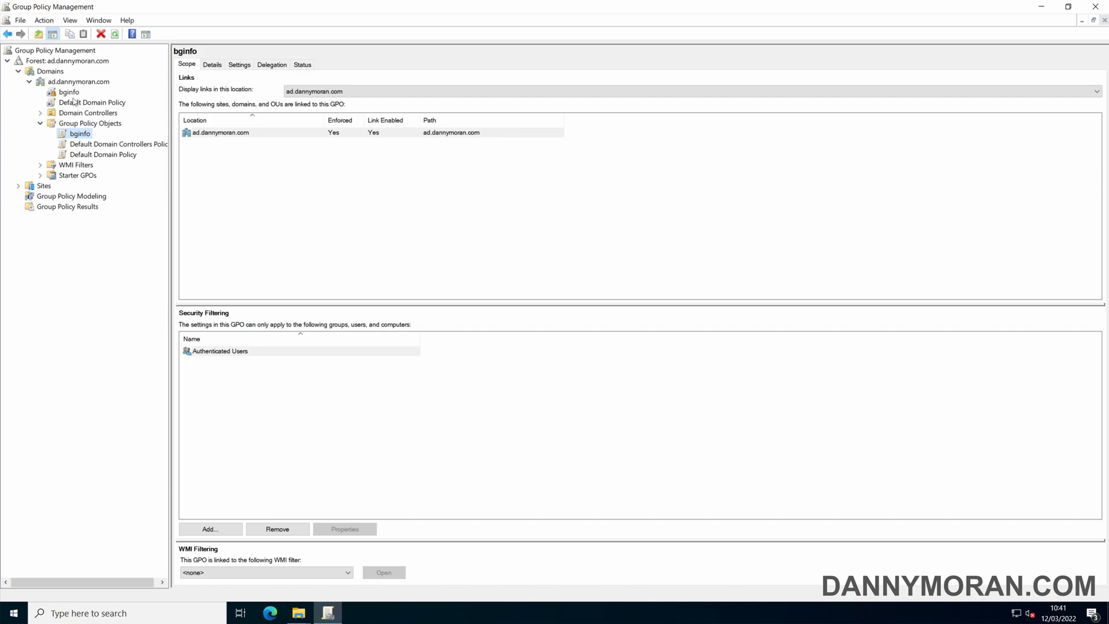
click(68, 92)
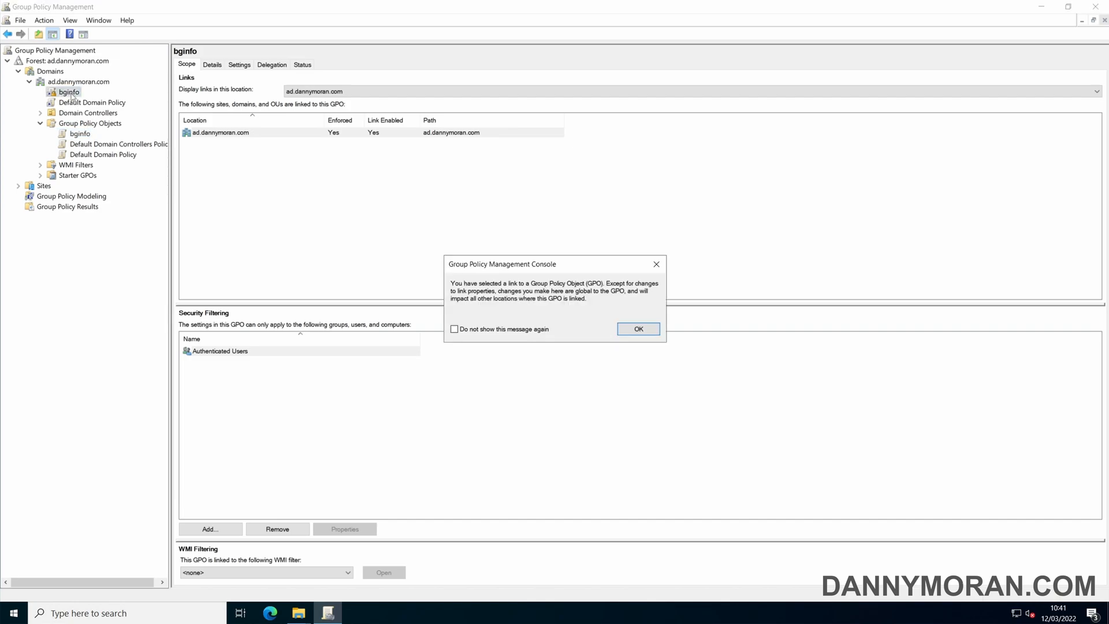
click(638, 329)
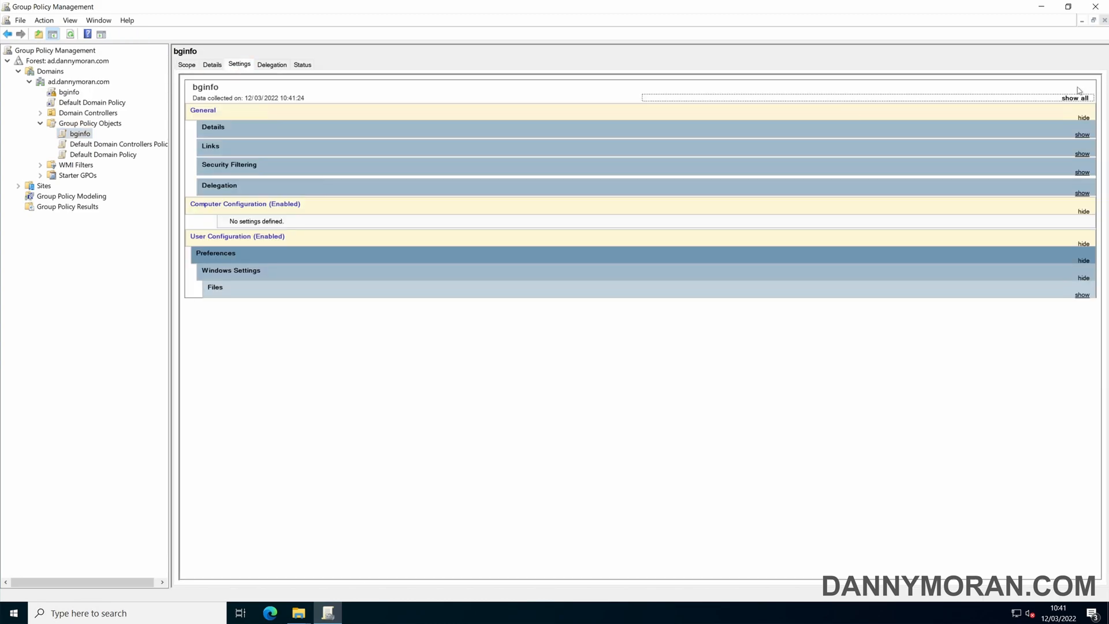
Step: Expand the full bginfo settings report, then close Group Policy Management
click(1073, 88)
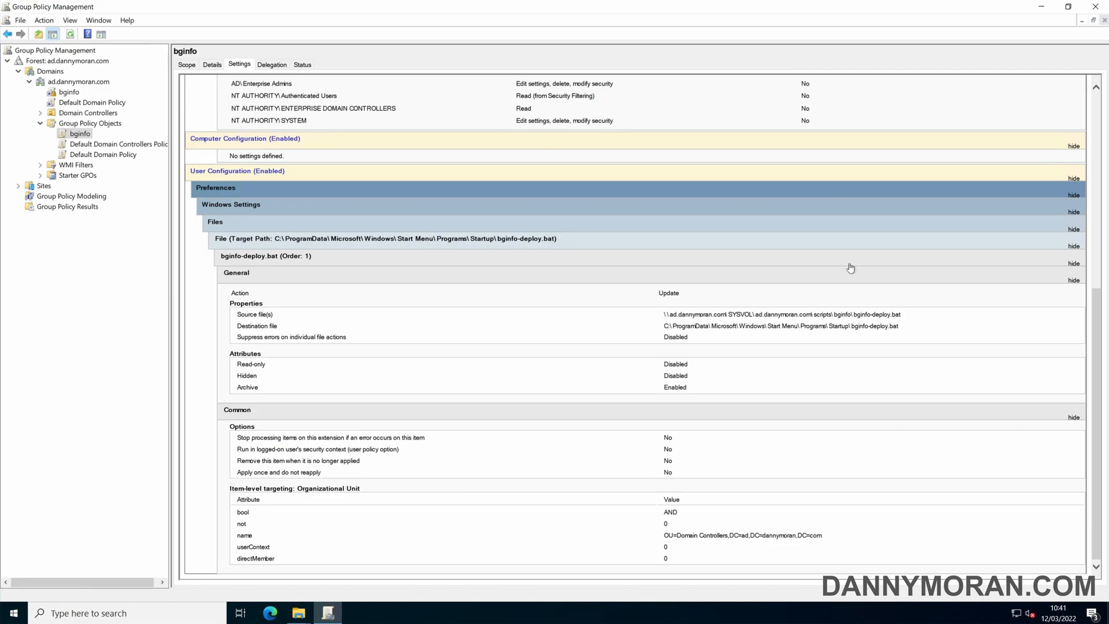
mouse_move(674, 544)
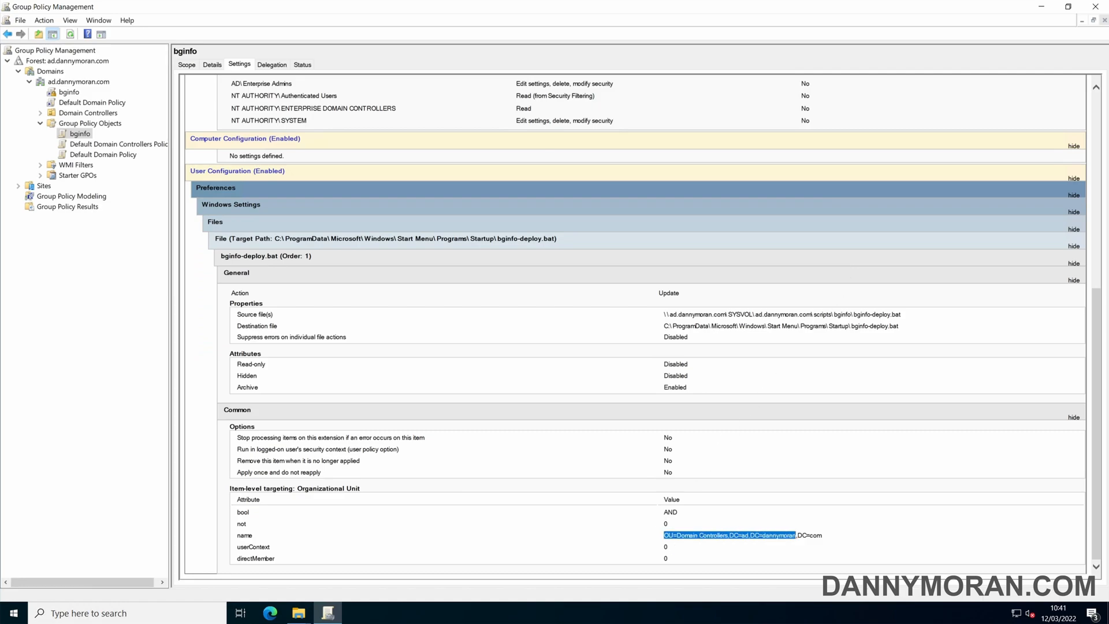
click(691, 545)
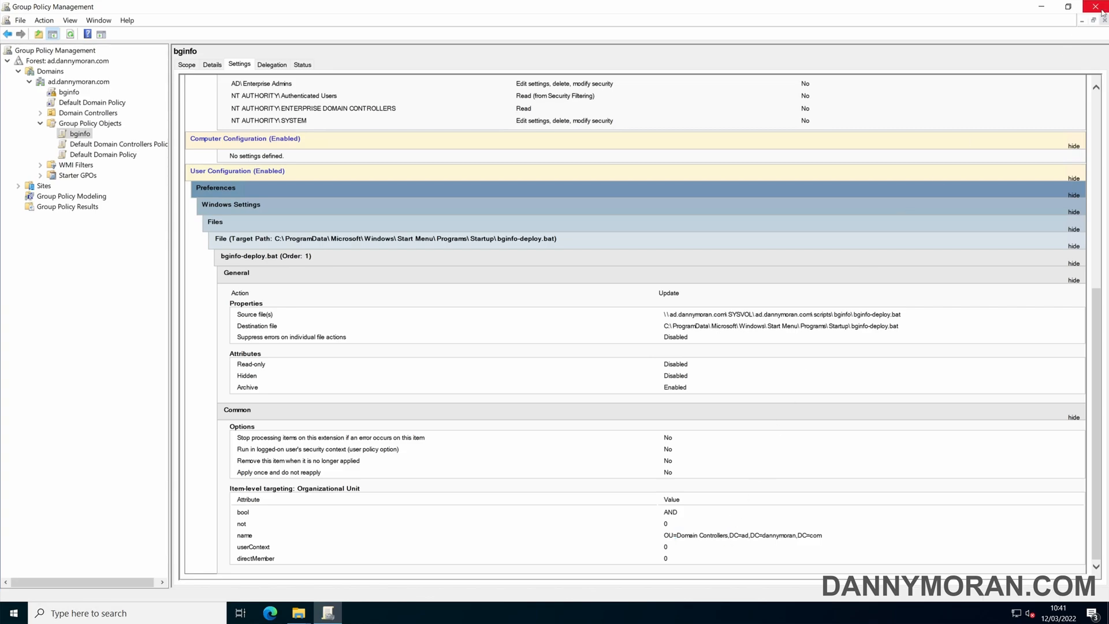
click(1096, 7)
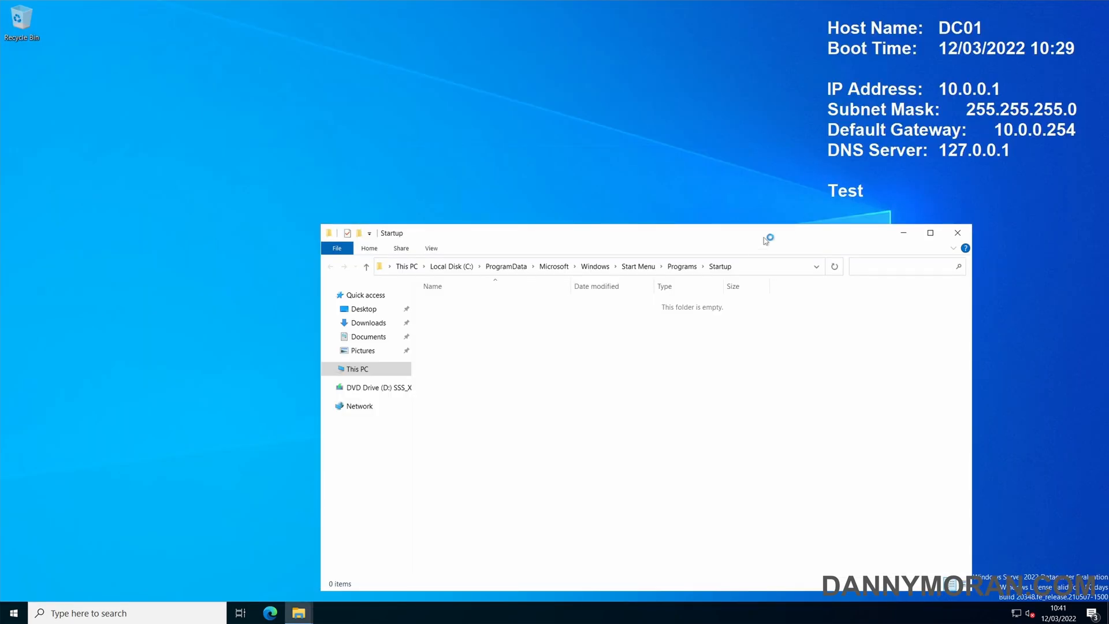
Step: Run gpupdate /force, confirm bginfo-deploy.bat landed in Startup, and enter logoff
drag(764, 238, 835, 170)
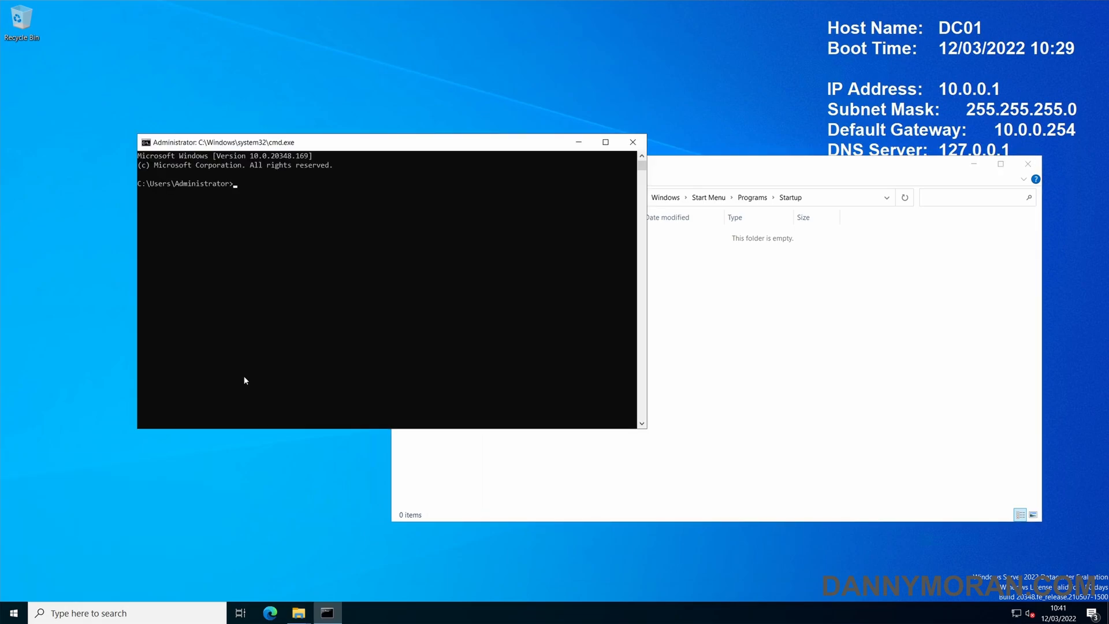
text(gpupdate /force)
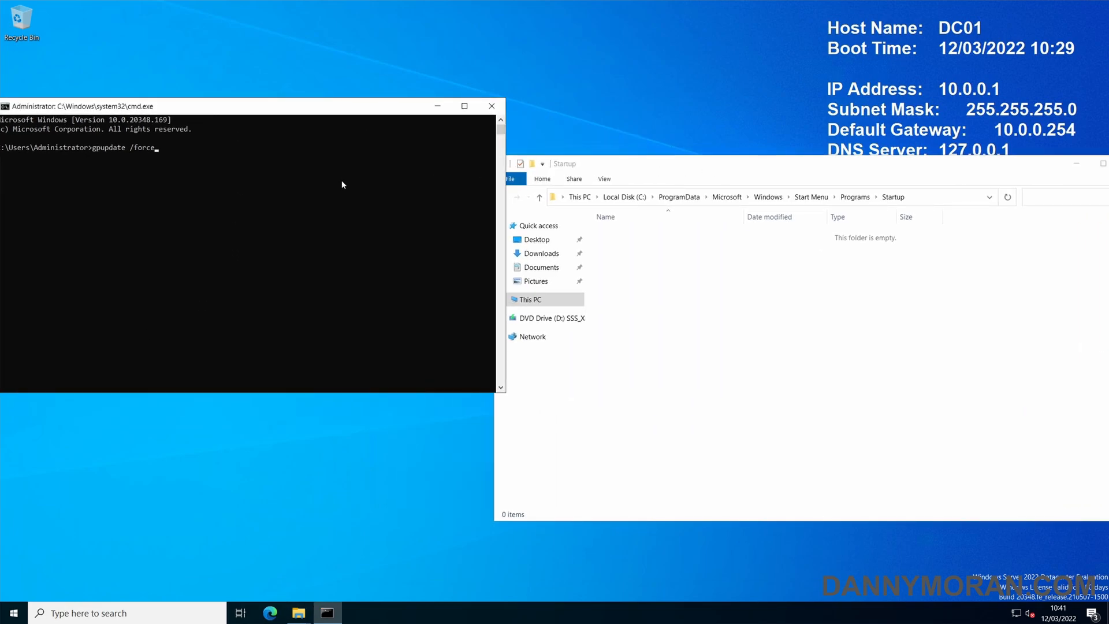
key(Enter)
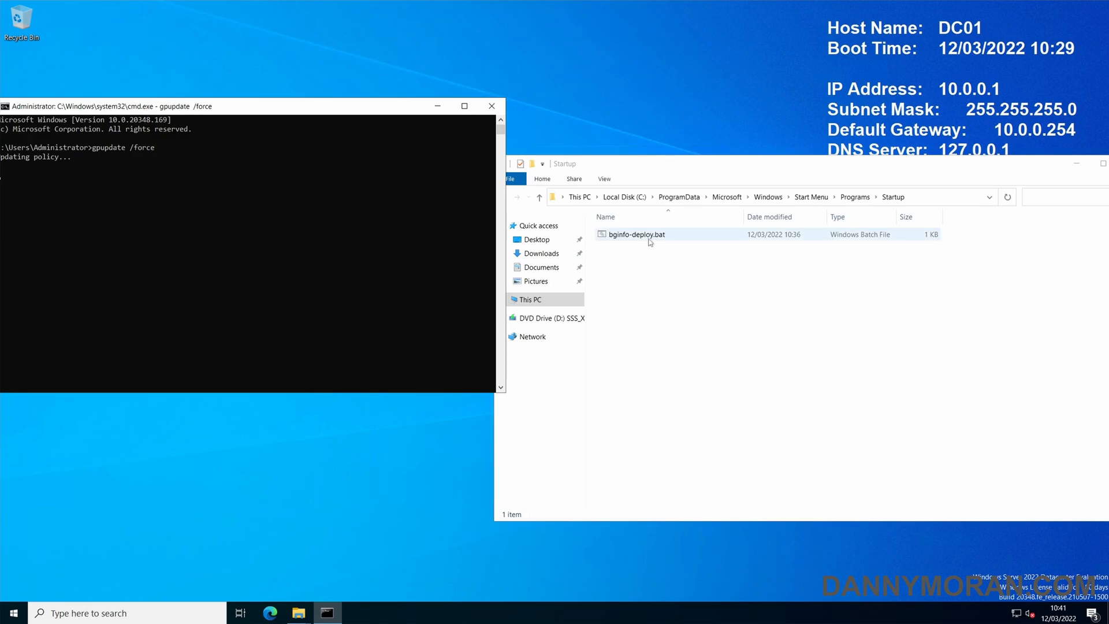
click(636, 234)
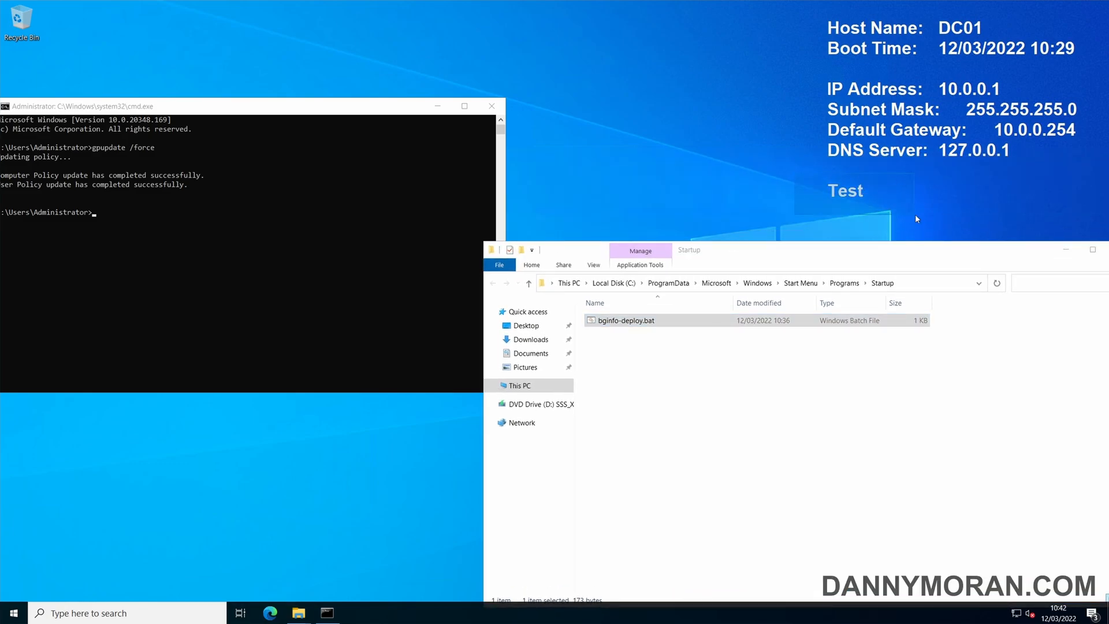
mouse_move(883, 177)
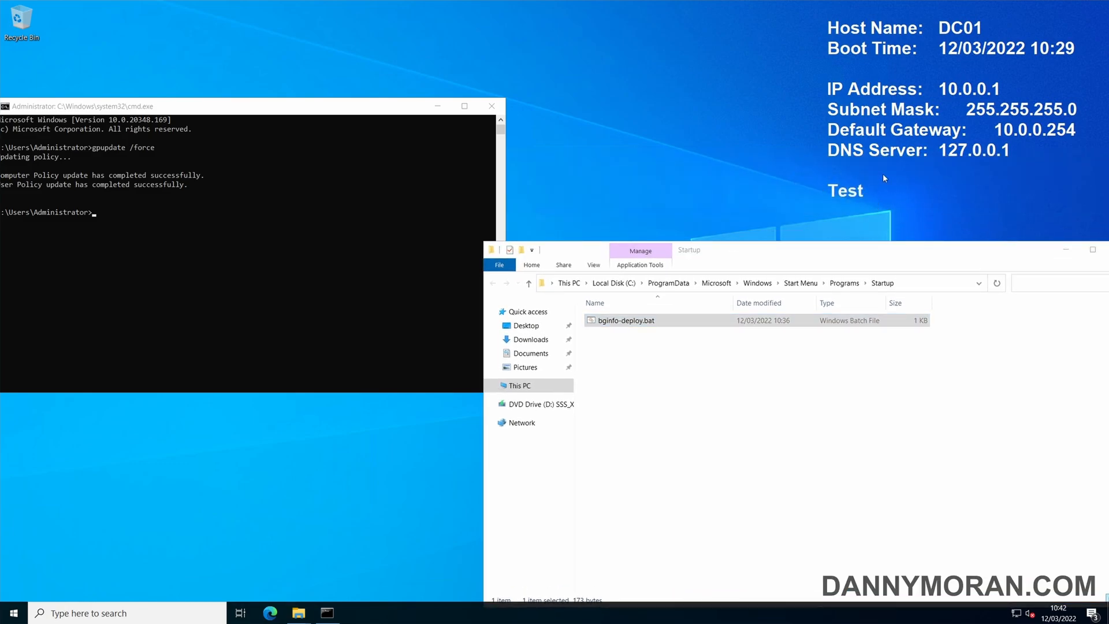
text(logoff)
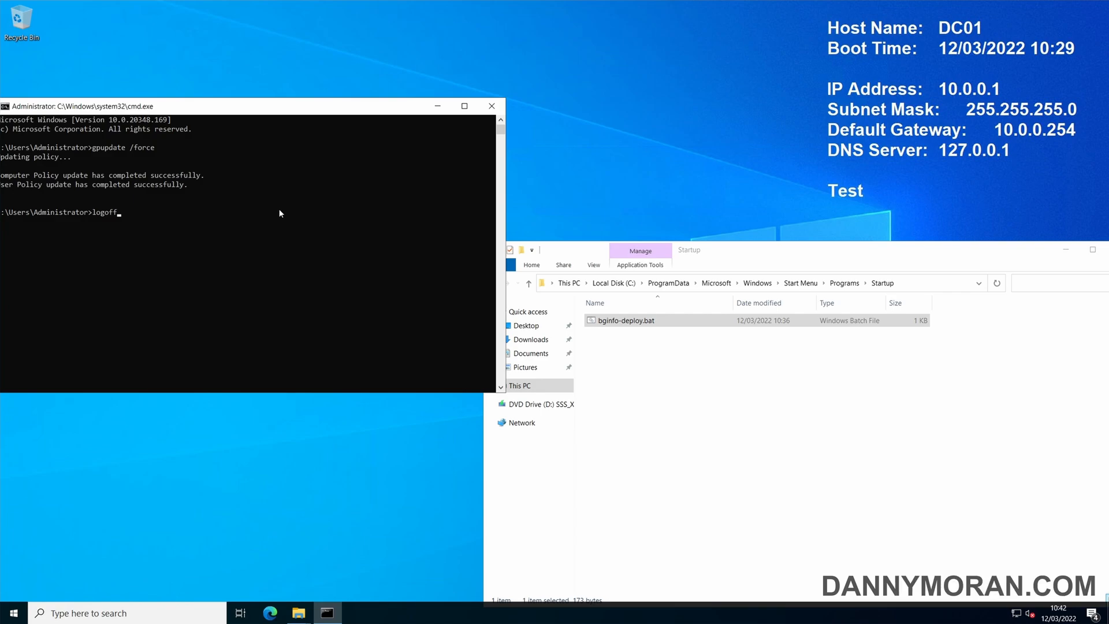
Step: Log off, then sign back in as Administrator so BGInfo redraws the wallpaper
key(Enter)
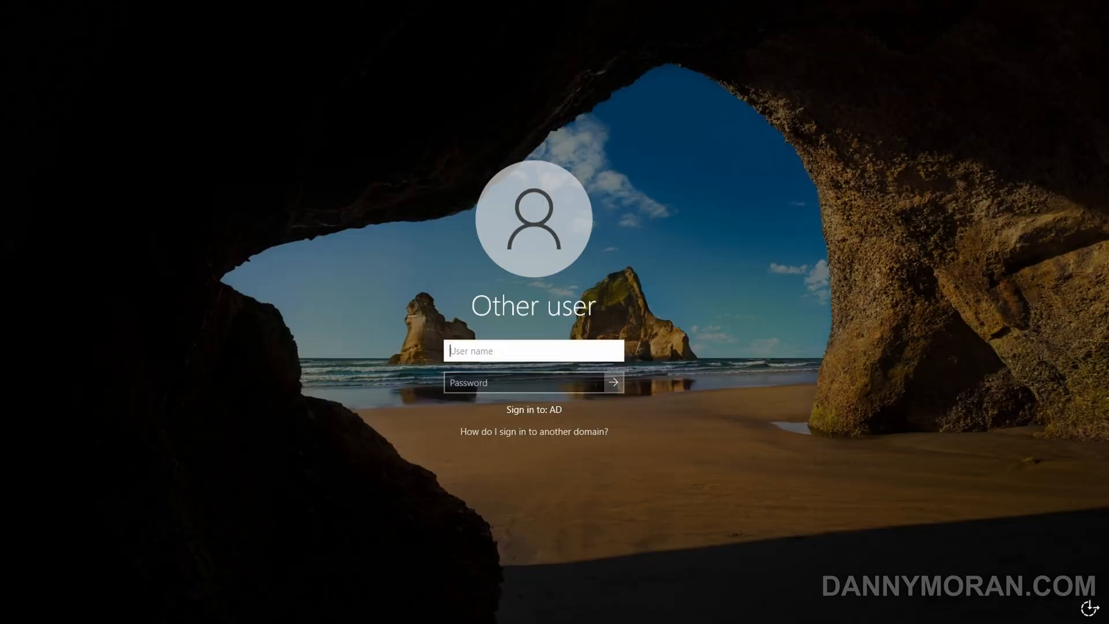
text(Administra)
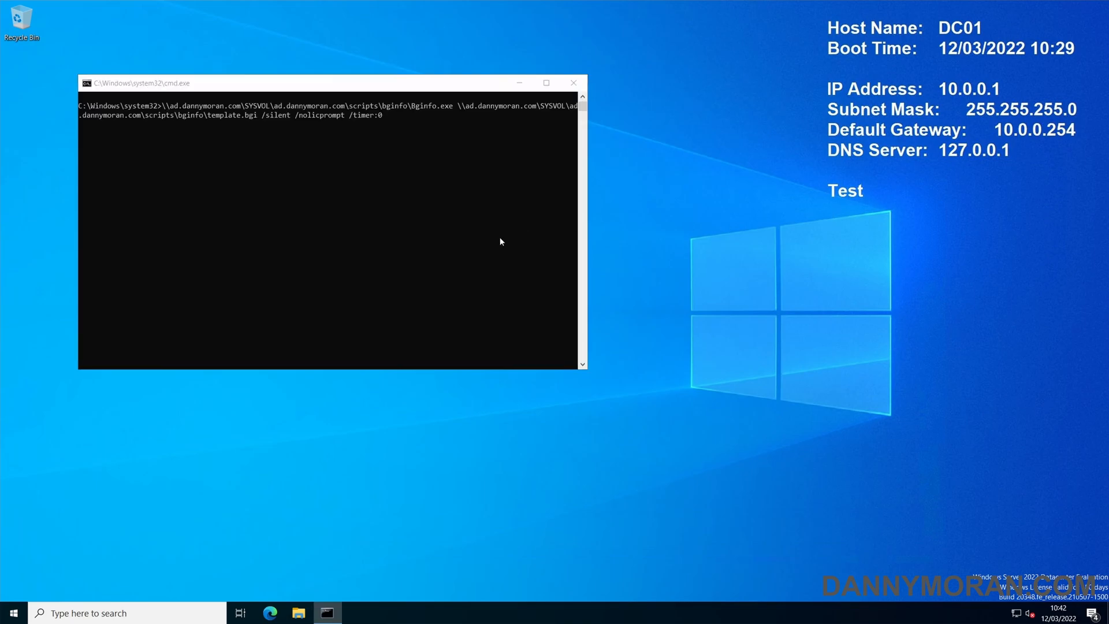
click(574, 82)
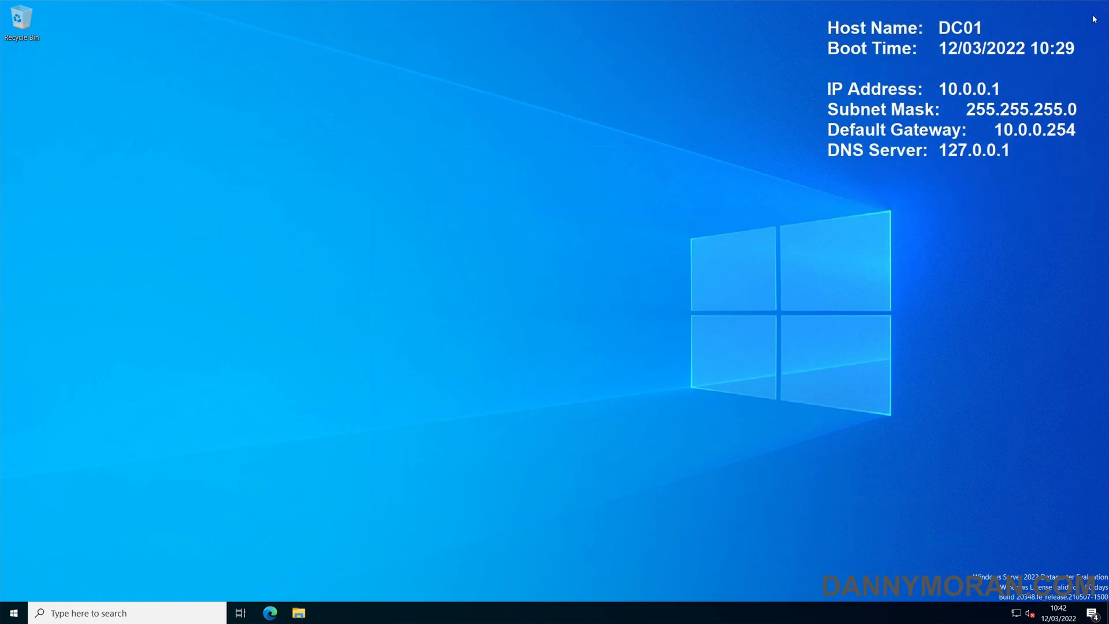
mouse_move(678, 389)
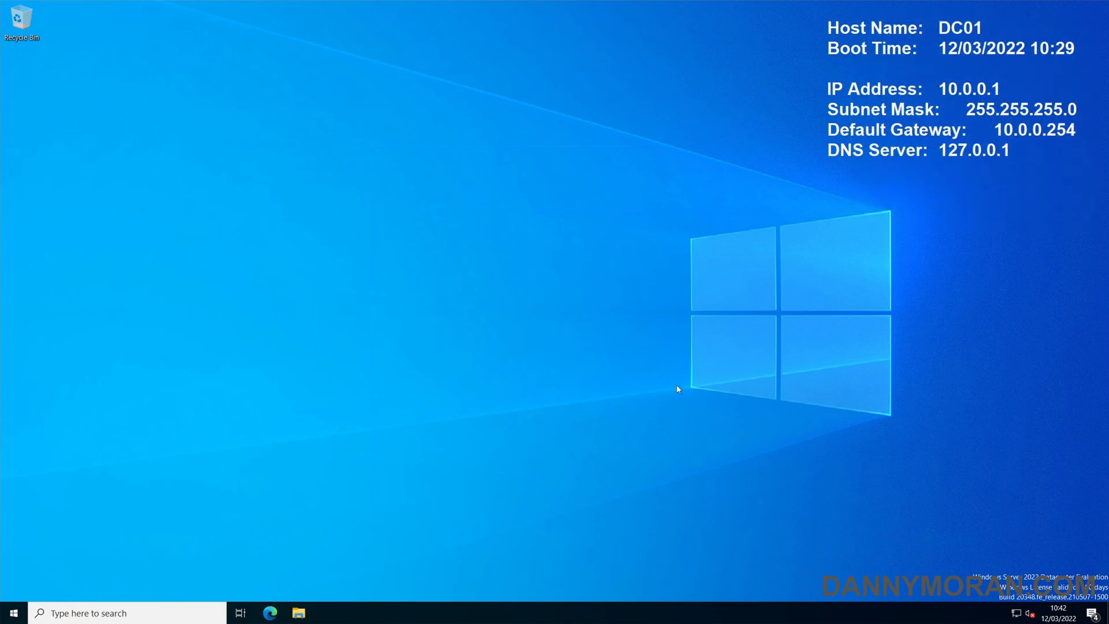